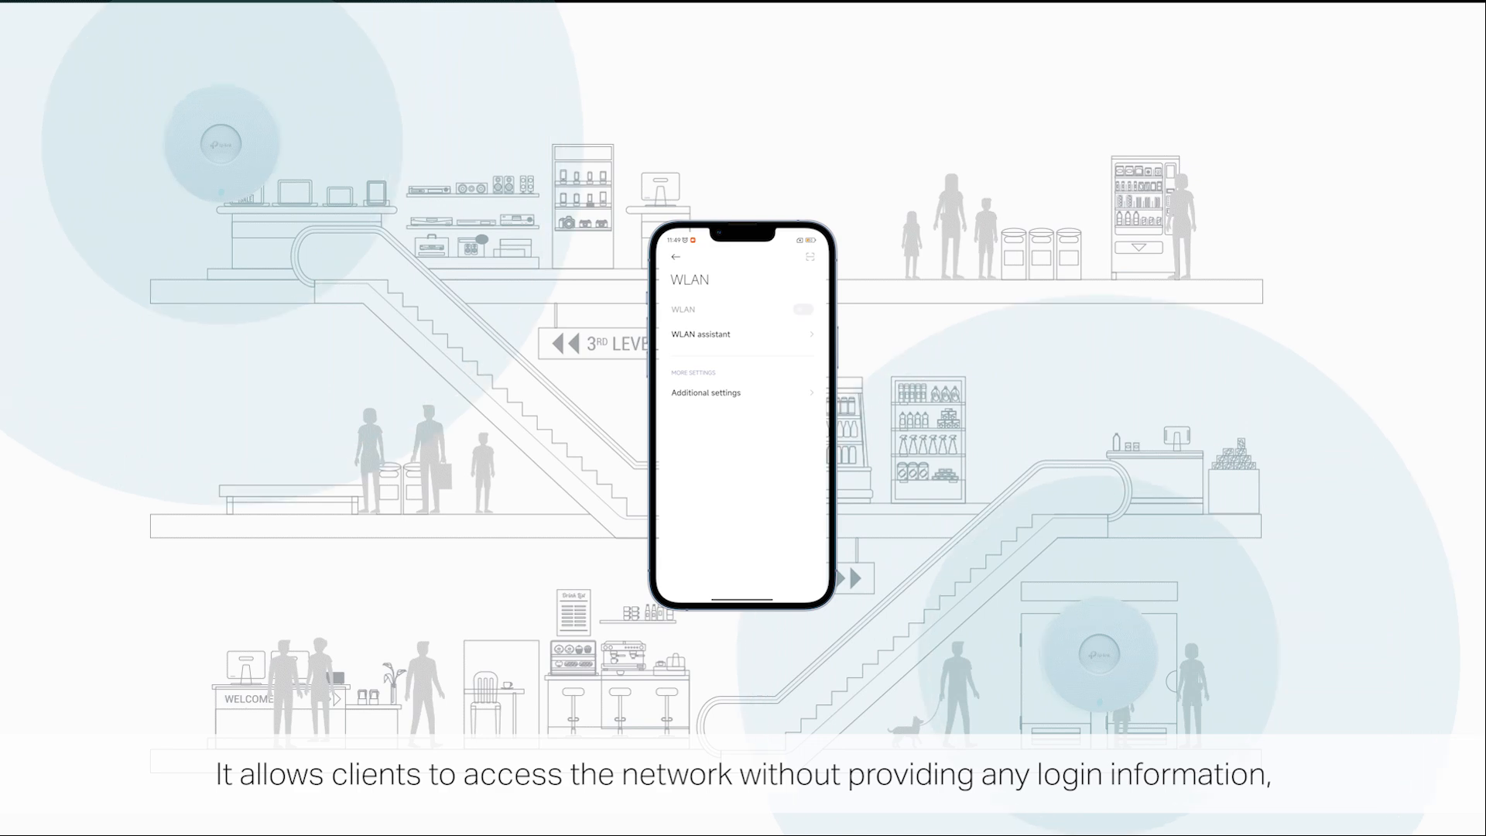
Step: Launch Omada Controller and reach the Global View dashboard listing the TP site
left_click(803, 309)
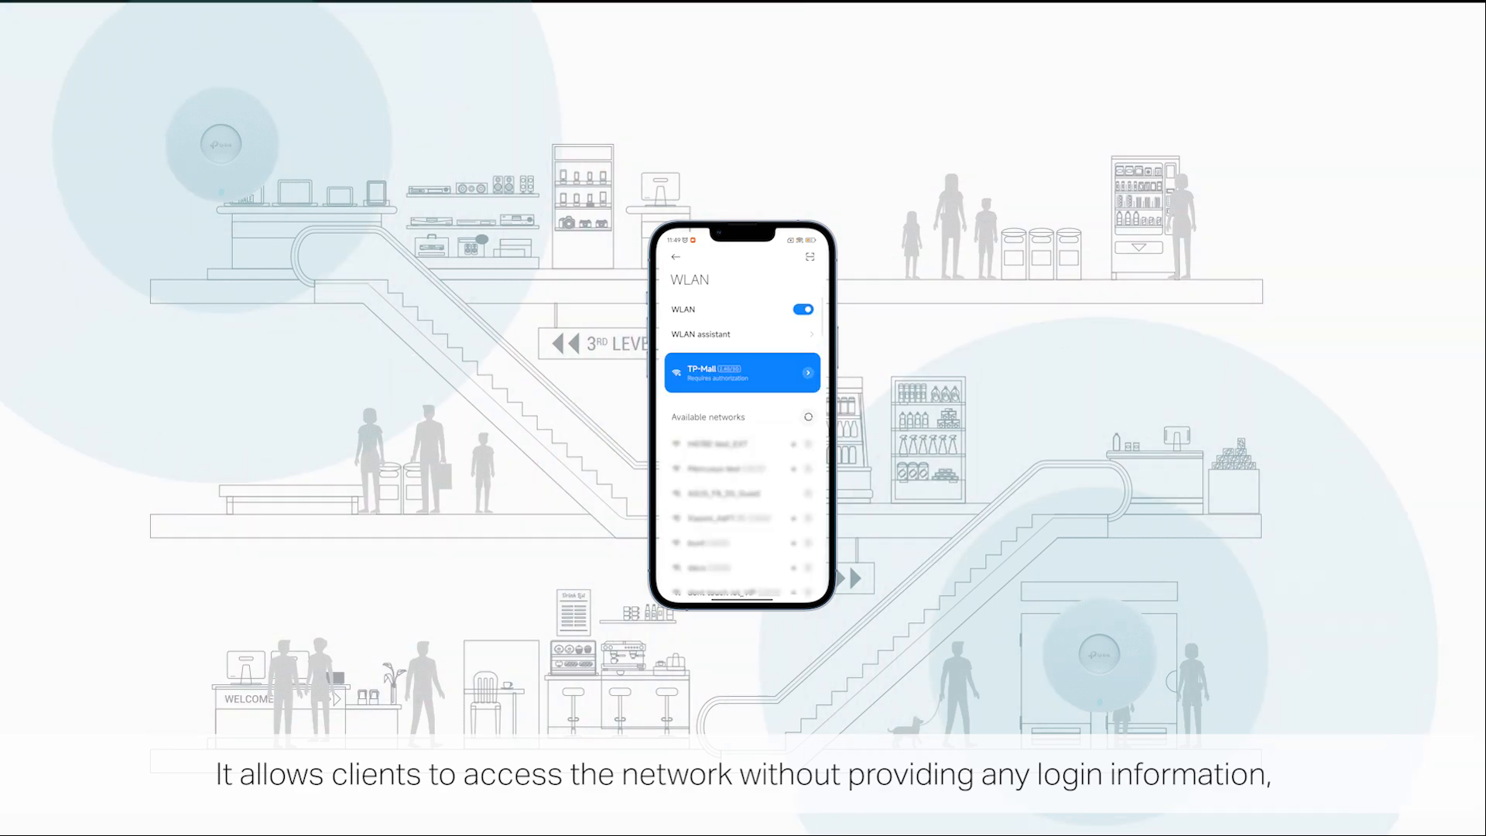
left_click(742, 372)
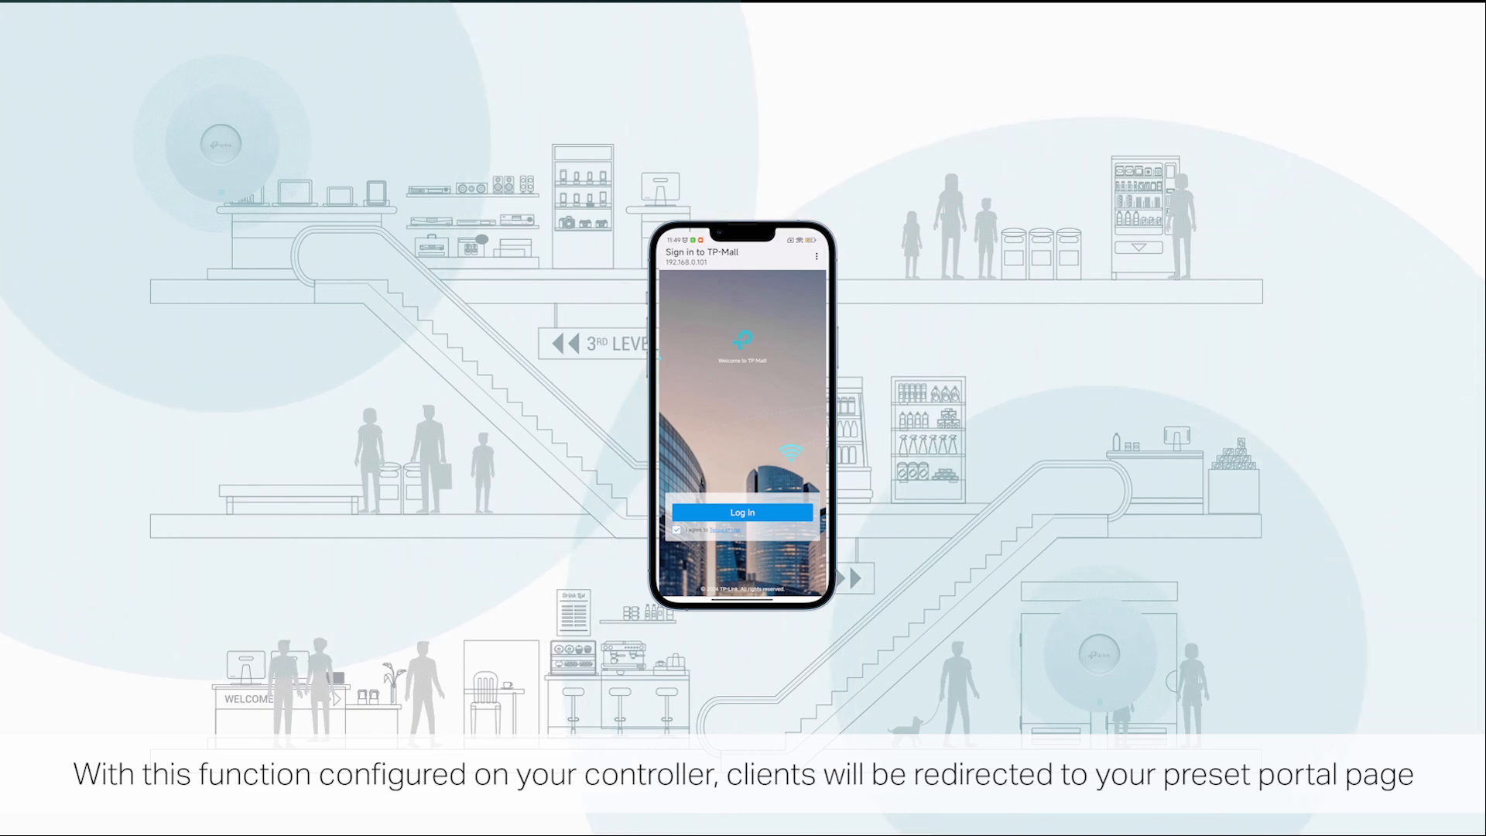
left_click(743, 512)
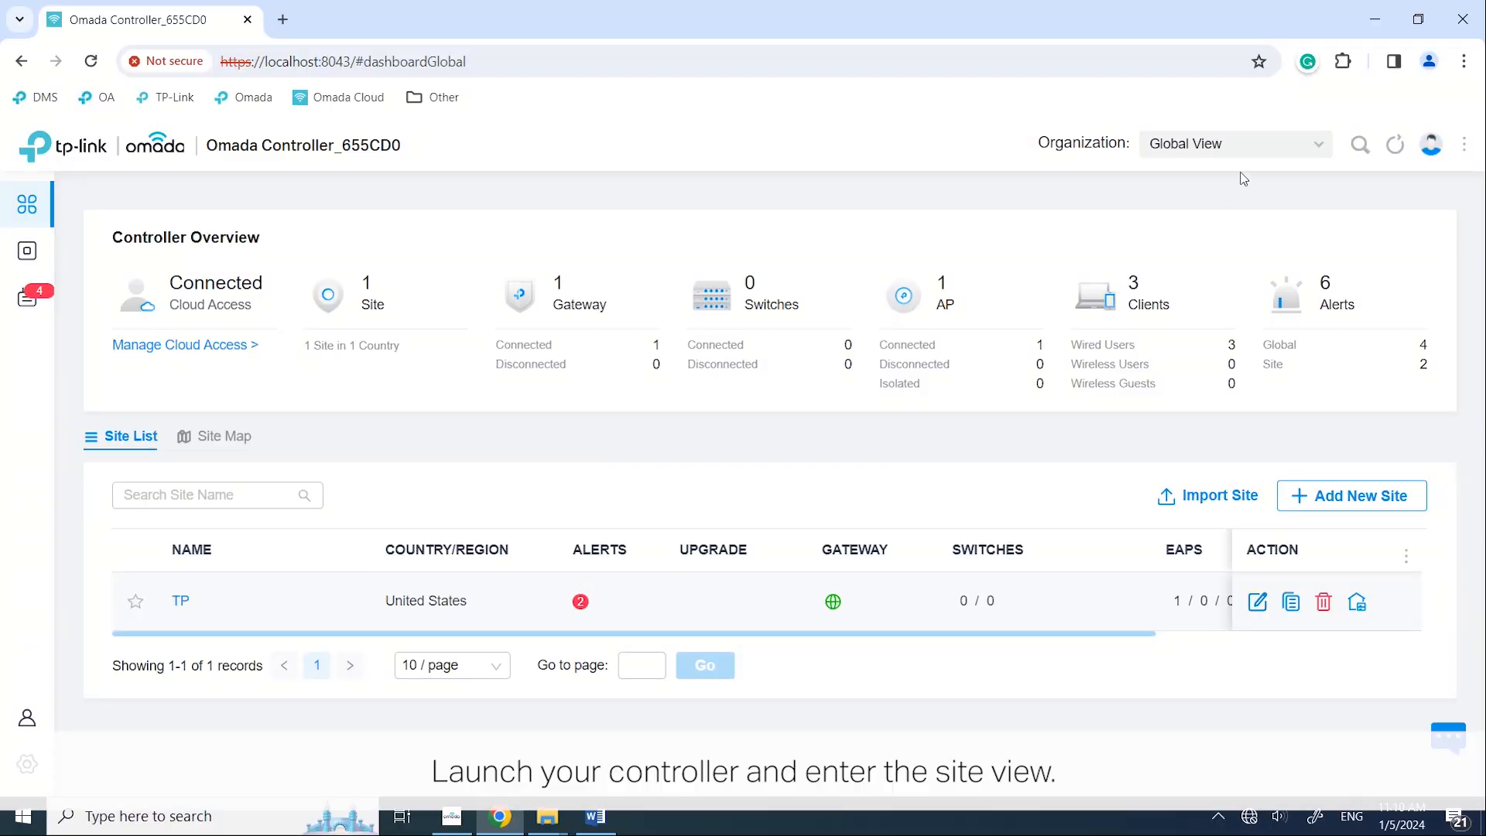
Step: Enter the TP site and view its empty WLAN list under Settings > Wireless Networks
left_click(1232, 144)
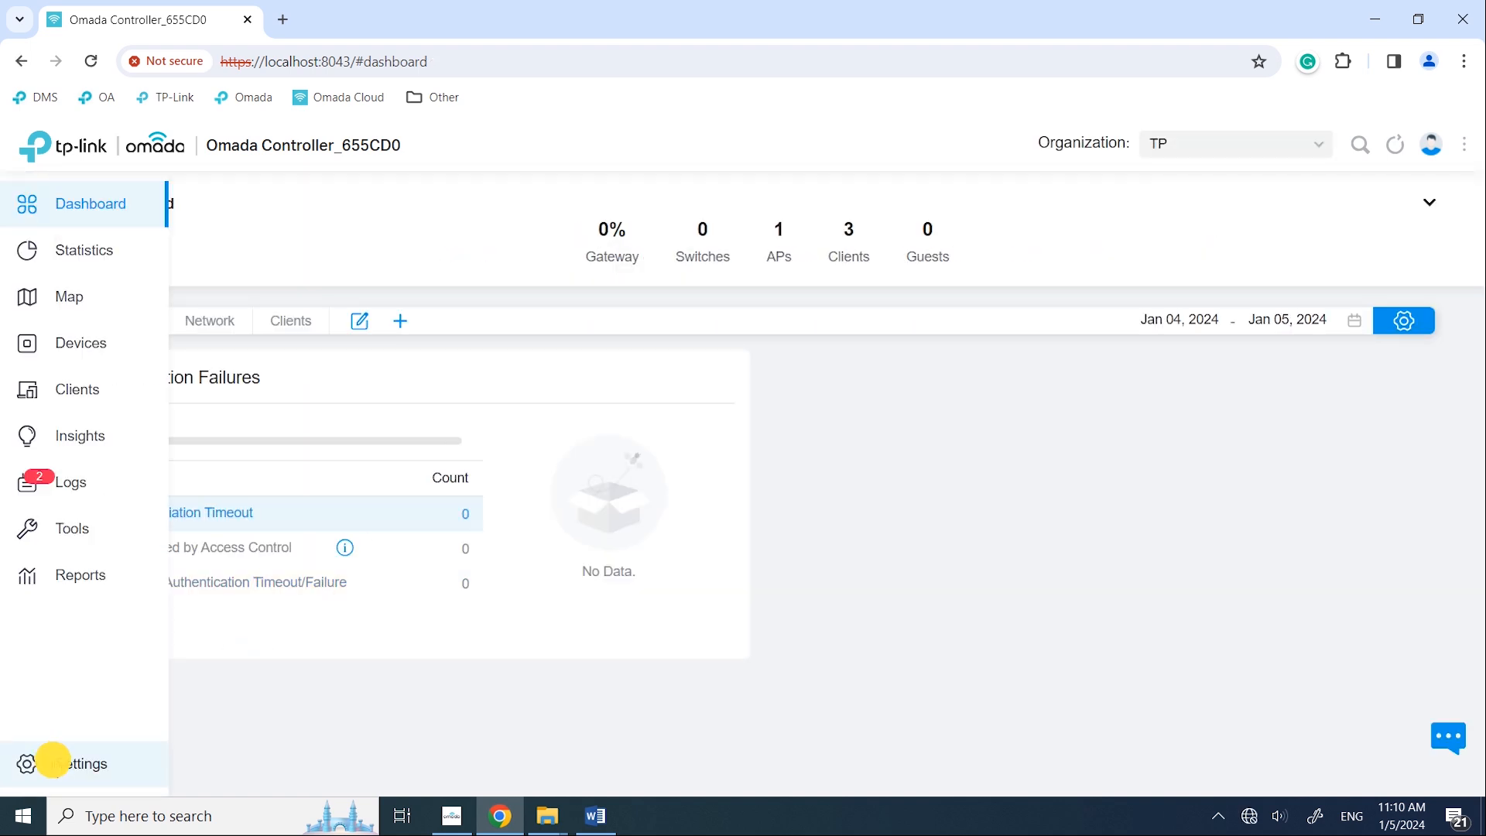
left_click(27, 764)
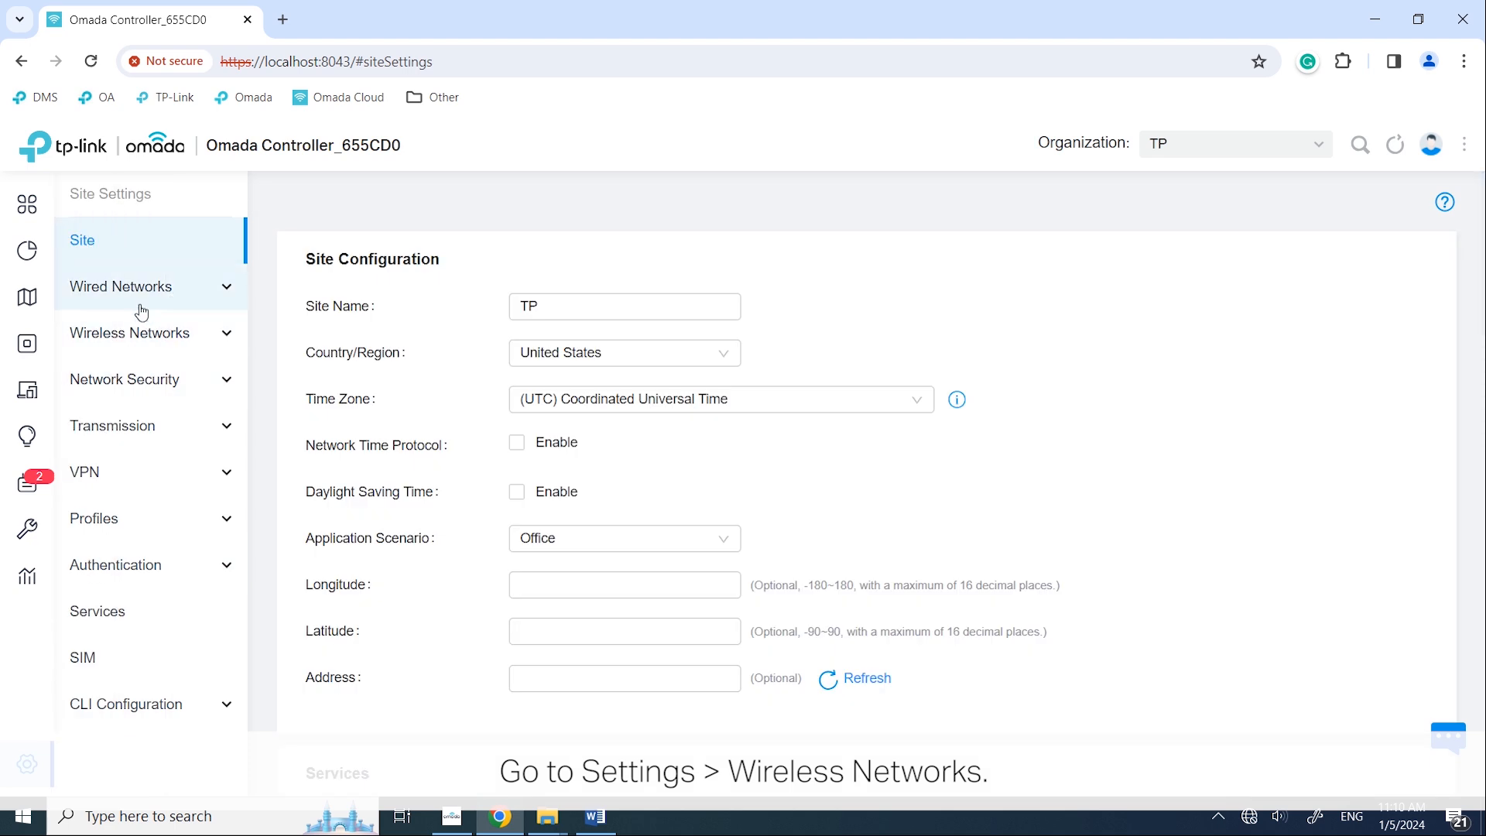
left_click(130, 333)
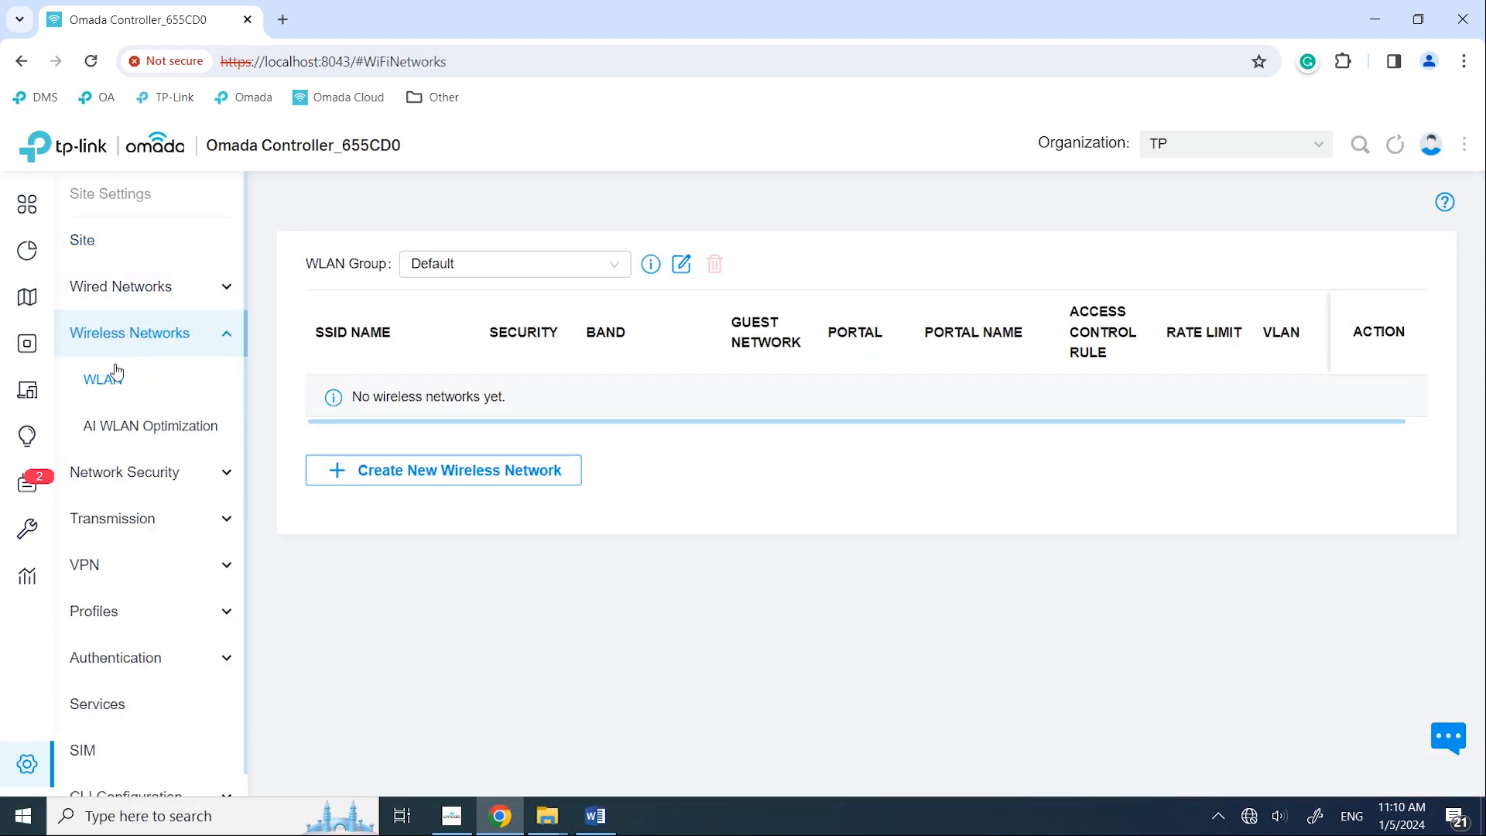
Step: Create wireless network 'TP-Mall' with Security set to None
left_click(458, 470)
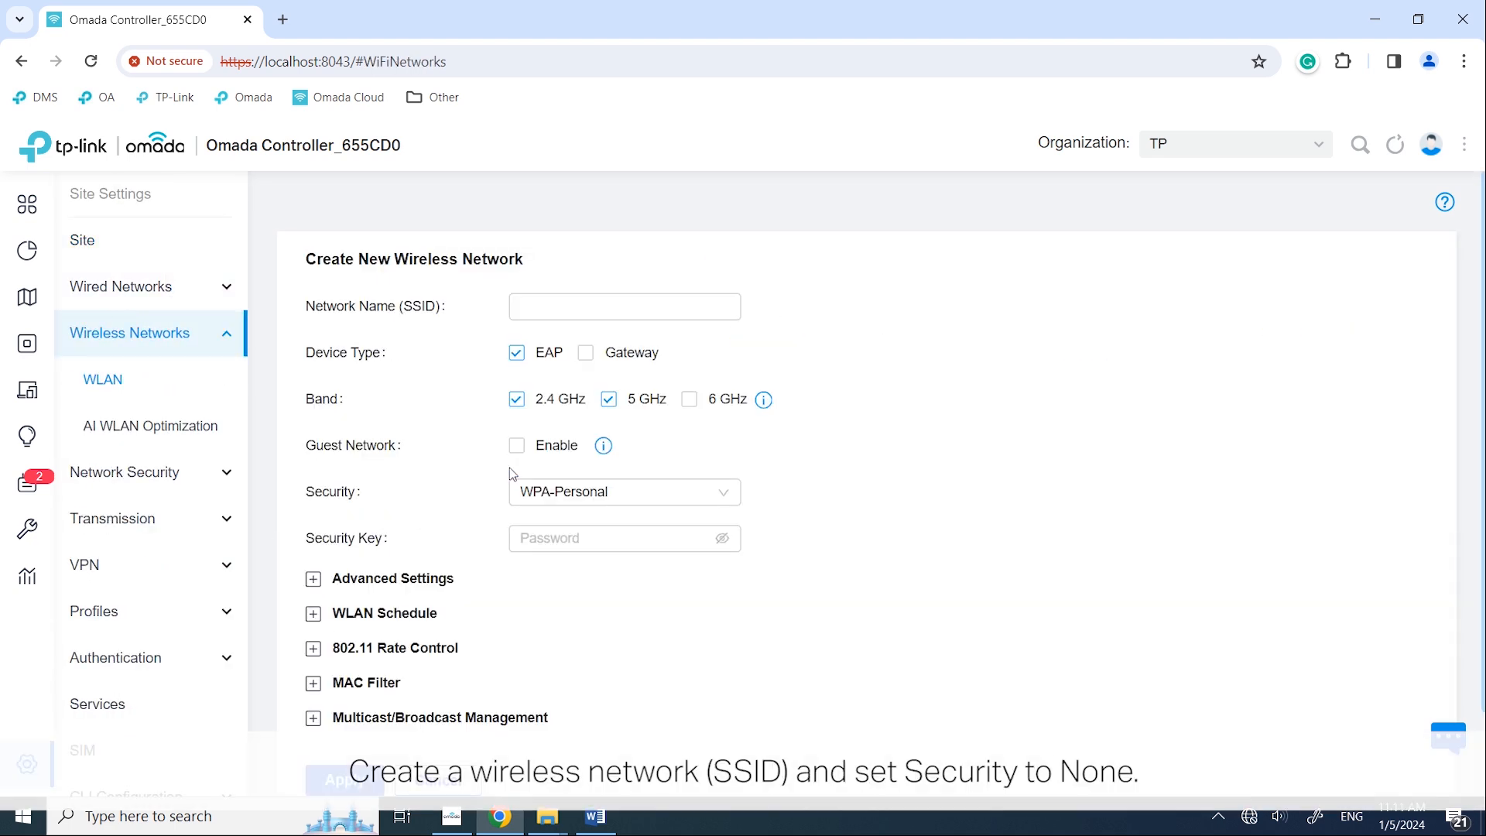
type("TP-")
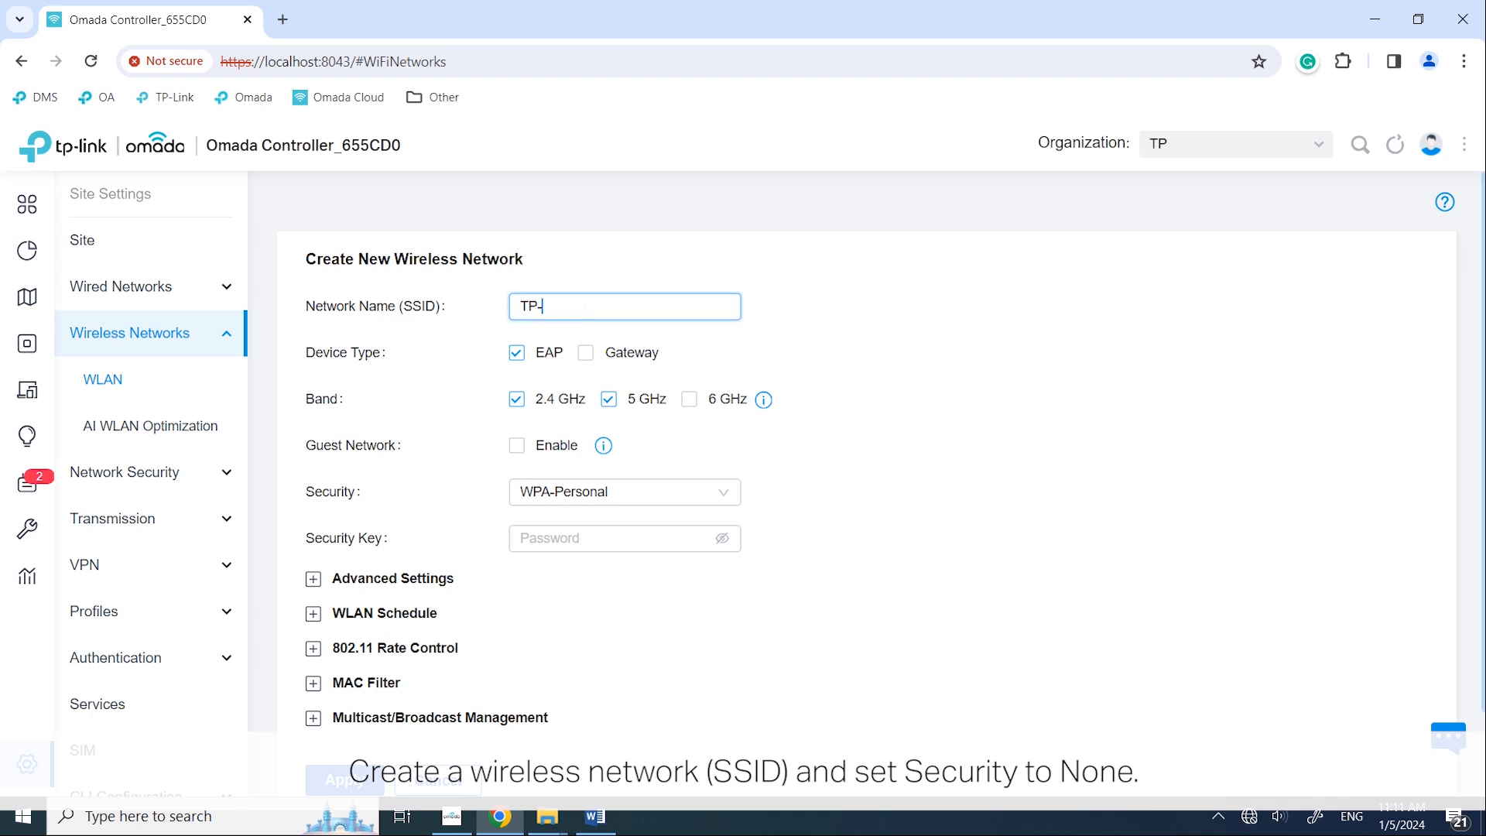
type("Mall")
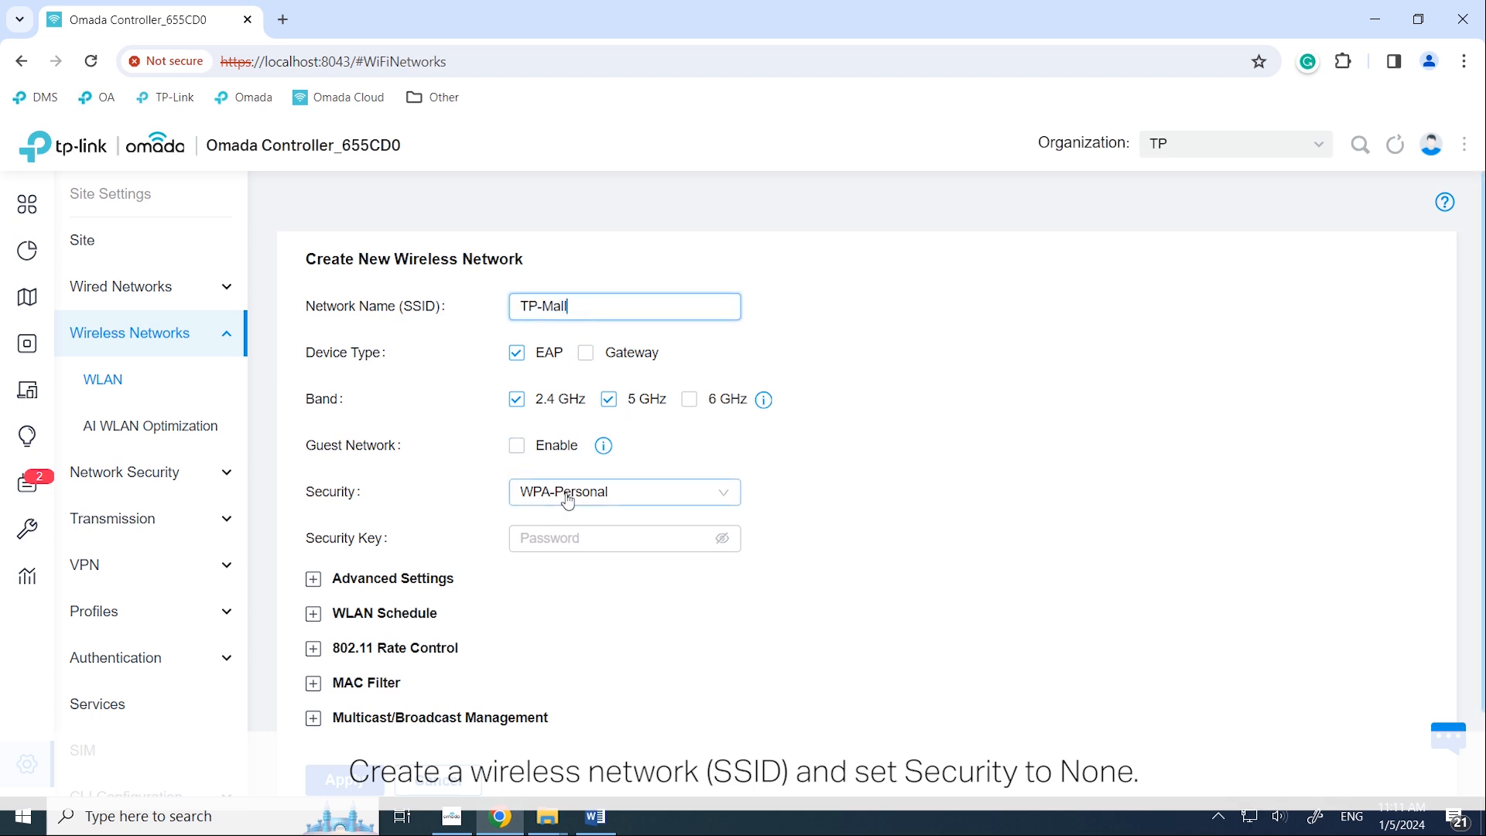
left_click(622, 490)
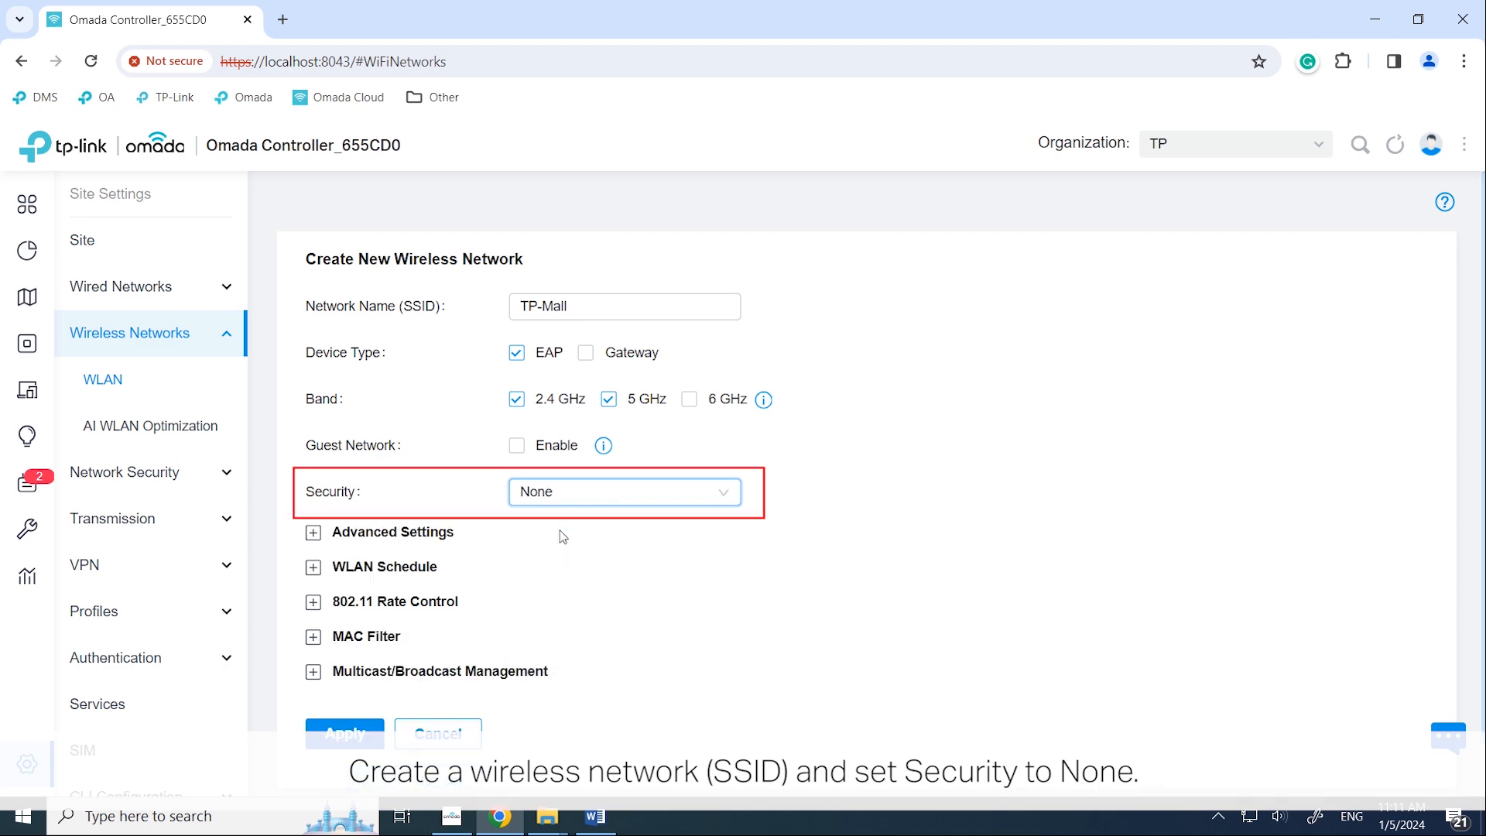
left_click(344, 733)
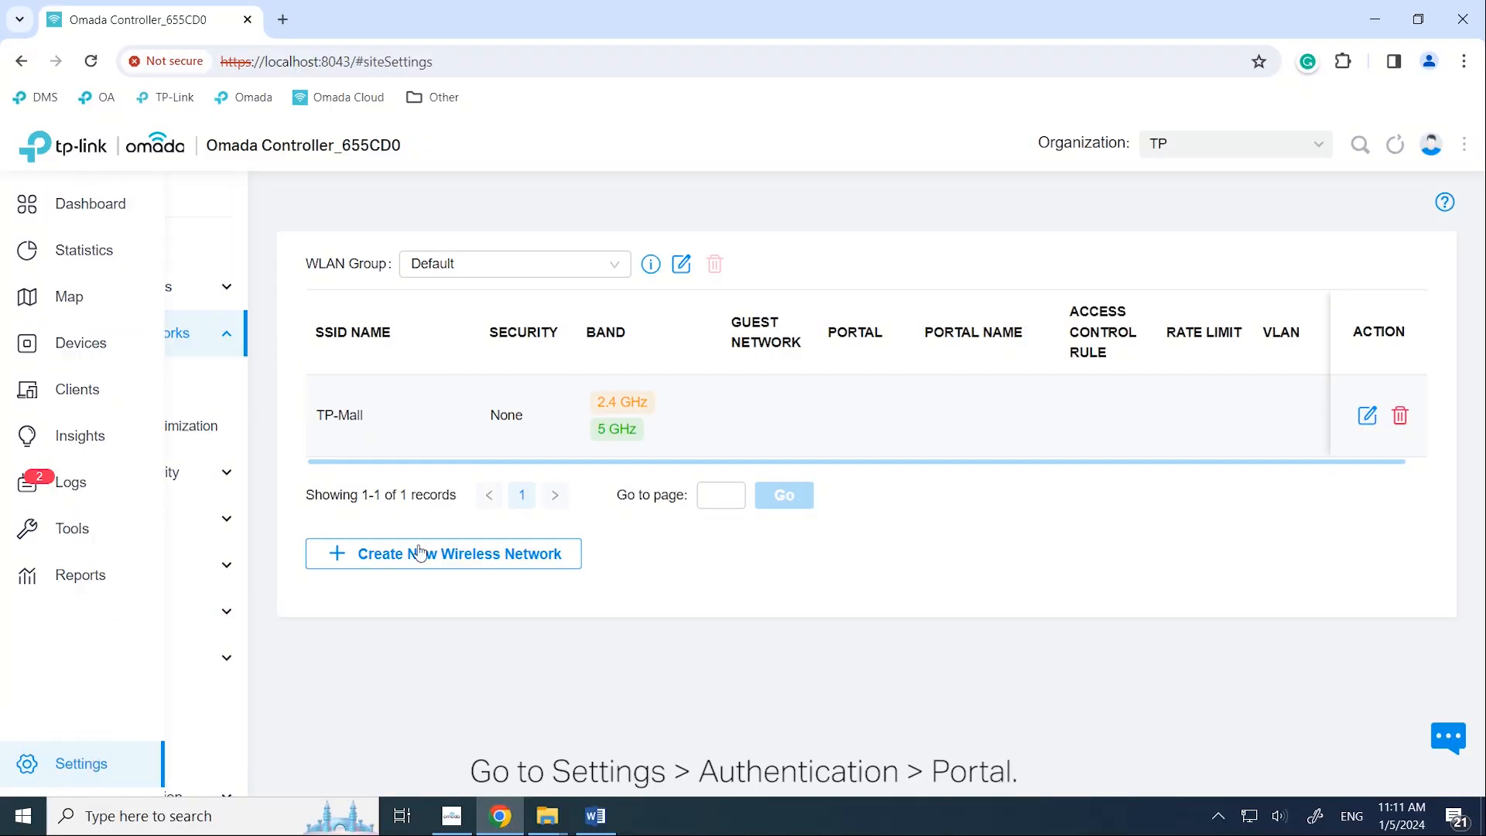
Step: Start a new portal under Authentication > Portal and begin naming it TP-Portal
left_click(81, 240)
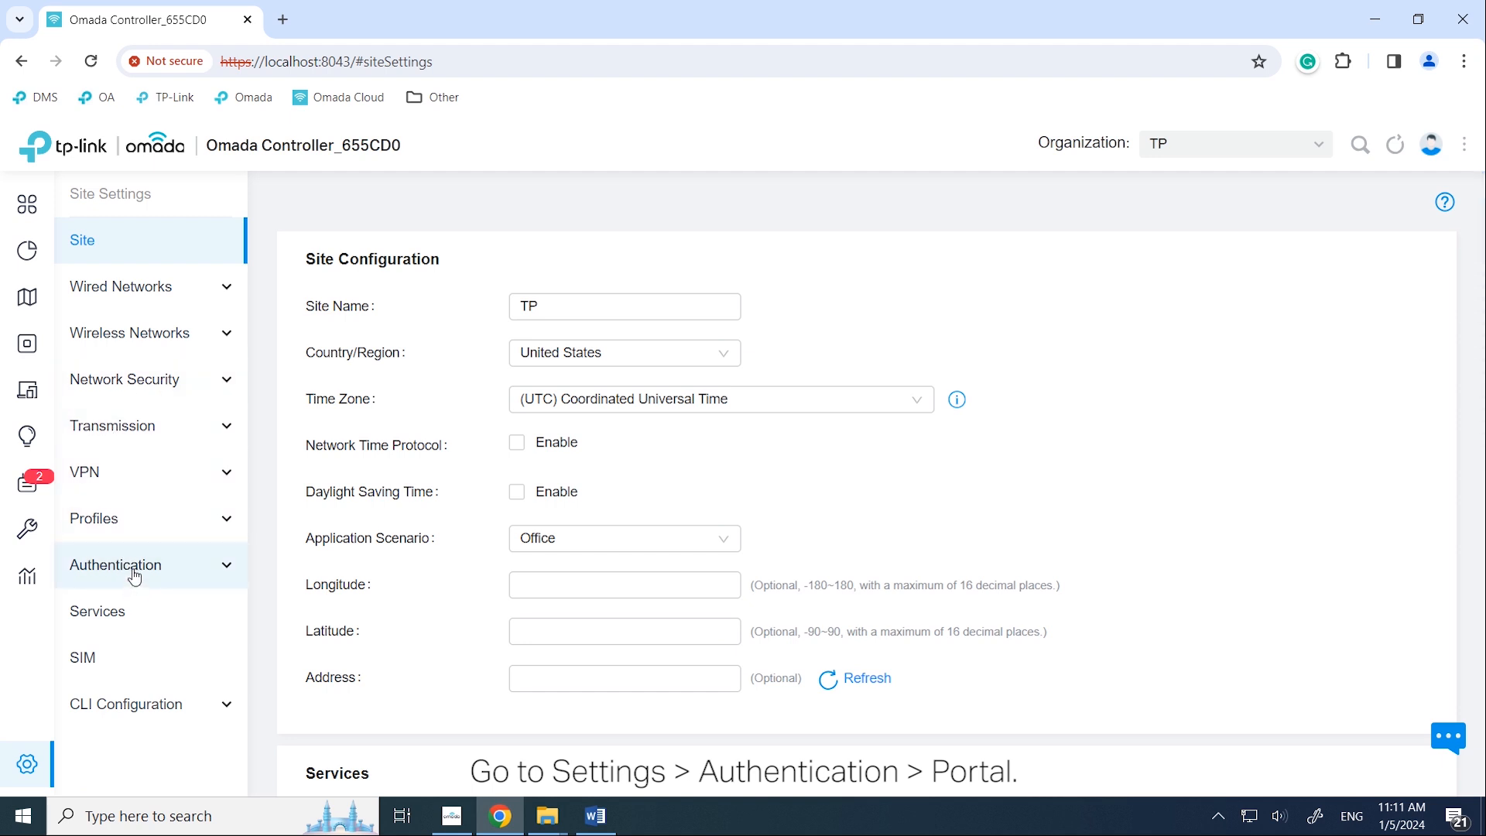
left_click(115, 565)
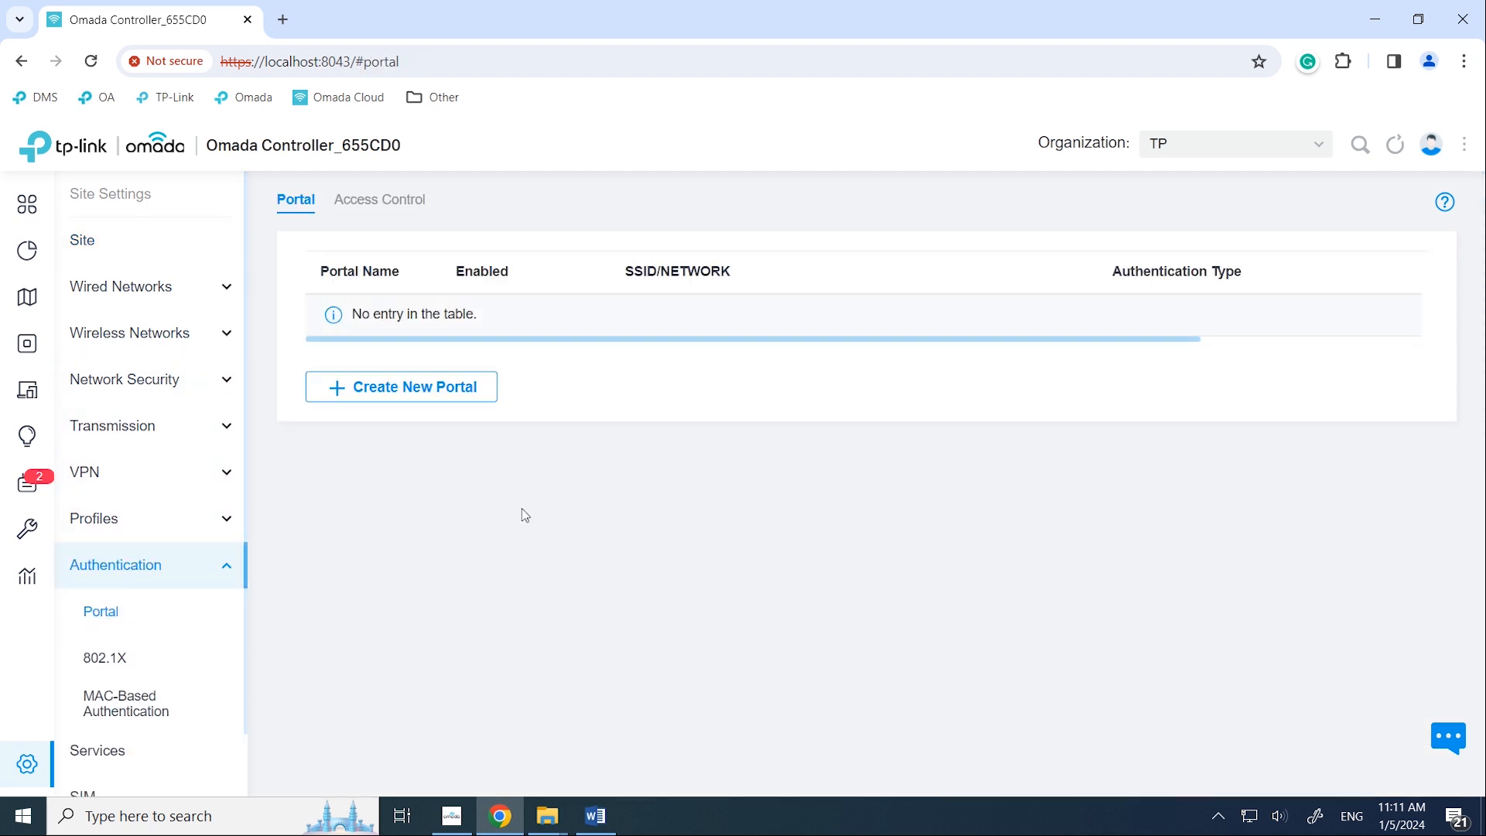
left_click(401, 387)
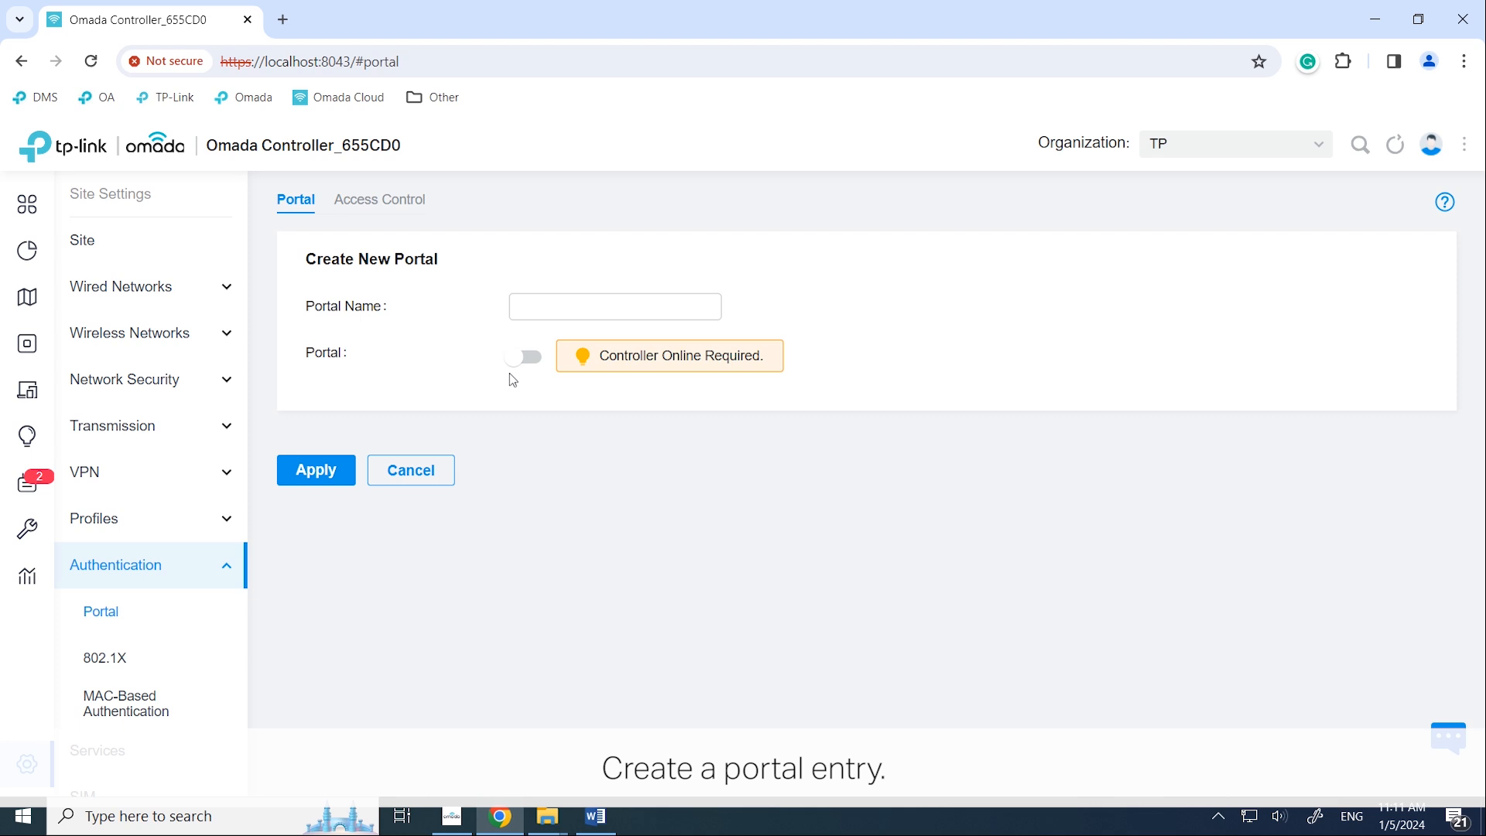
type("TP-Portal")
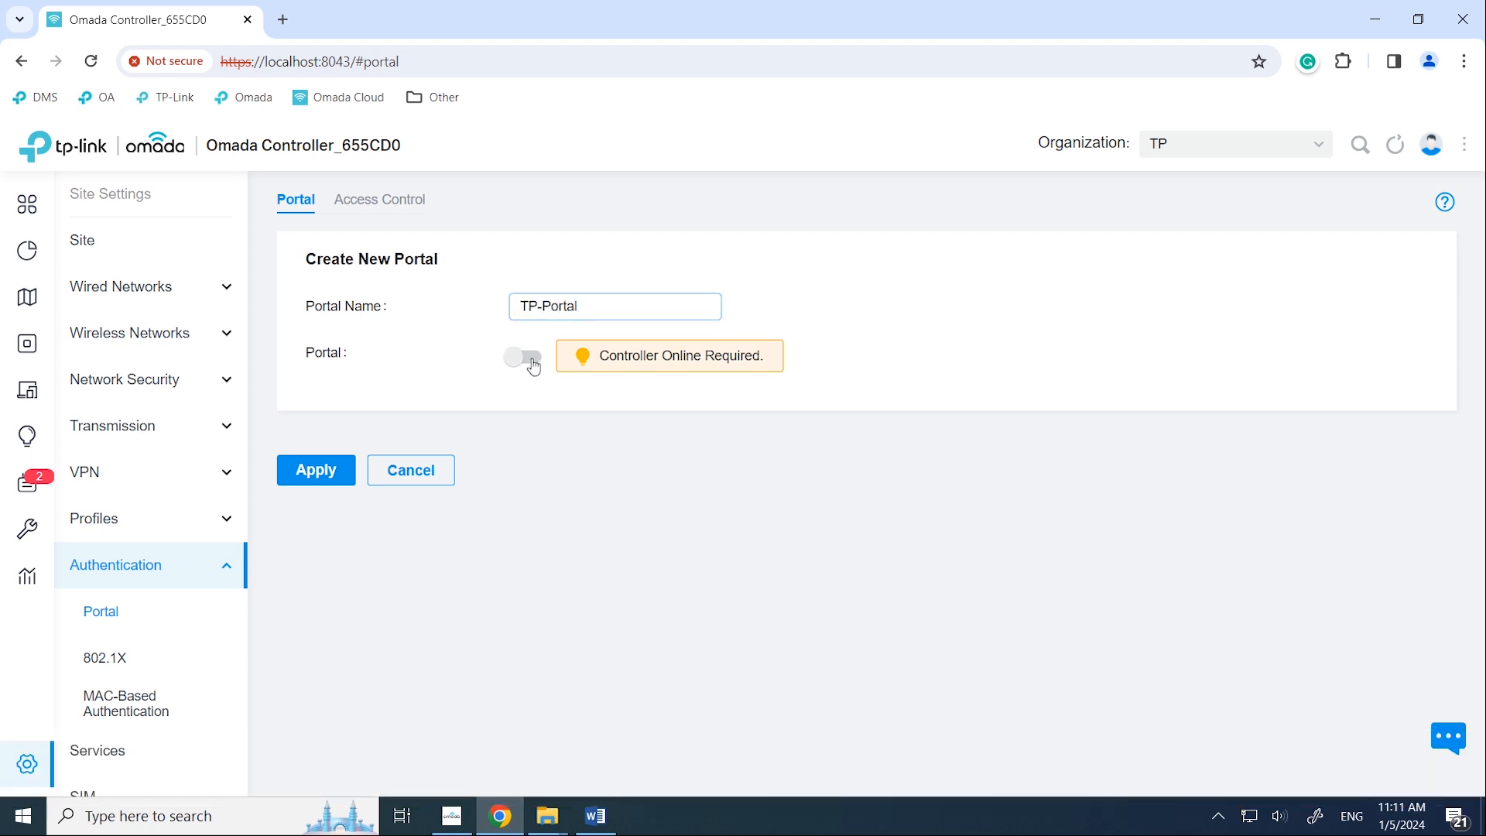
Step: Enable the portal and attach the TP-Mall network to it
left_click(524, 356)
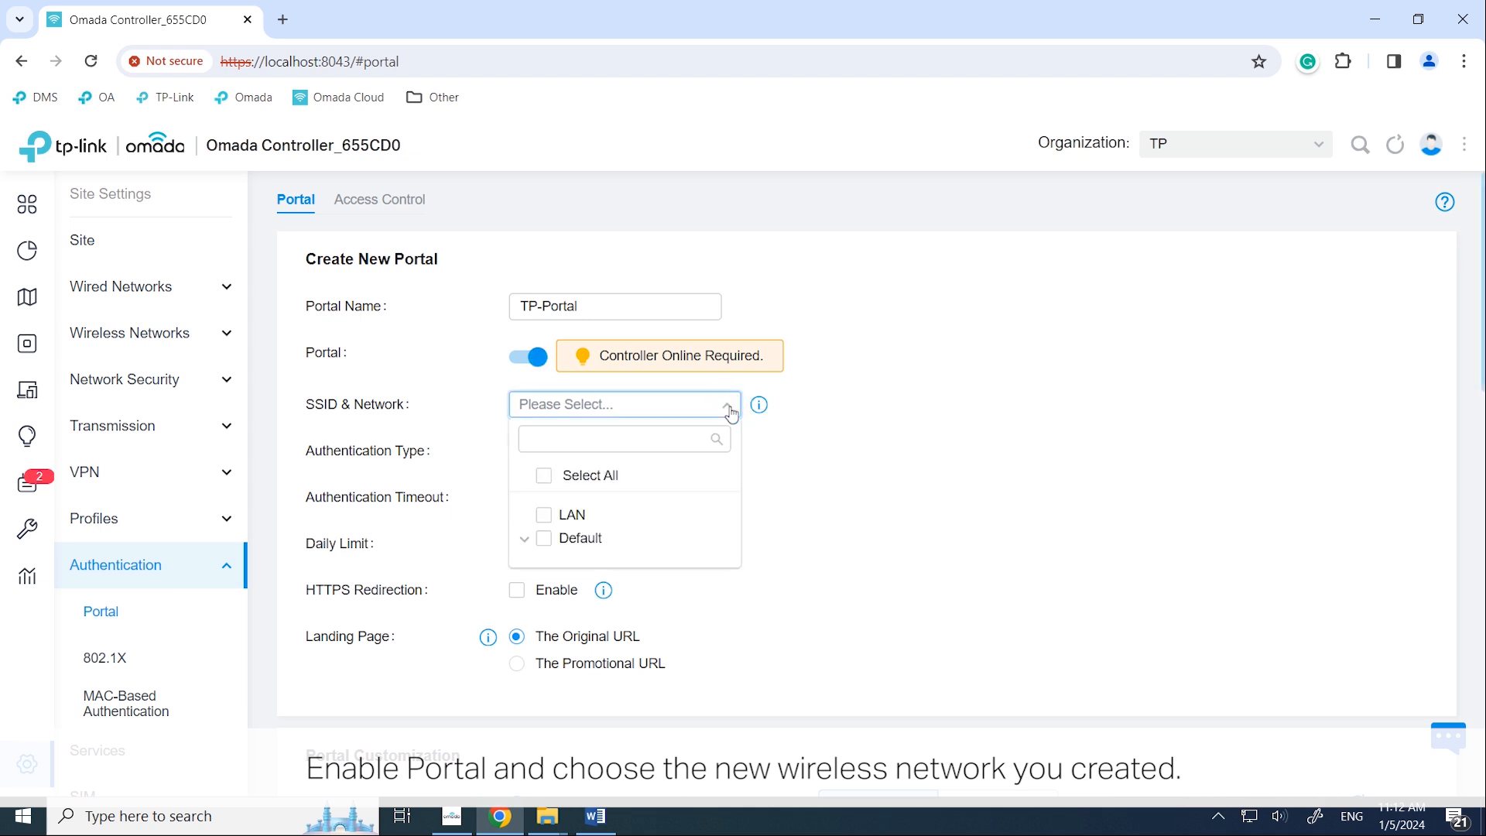
left_click(524, 539)
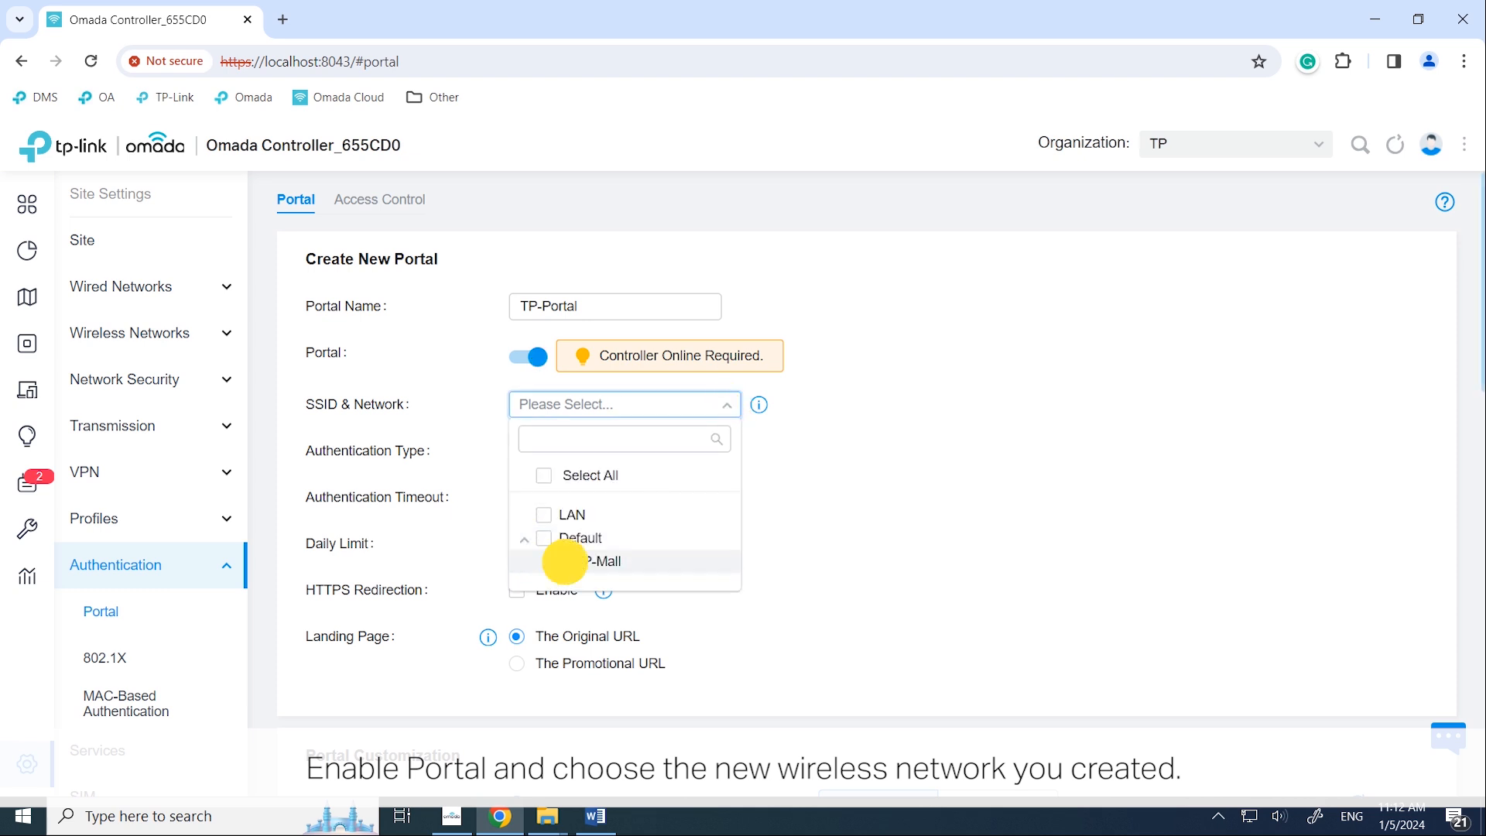
left_click(604, 561)
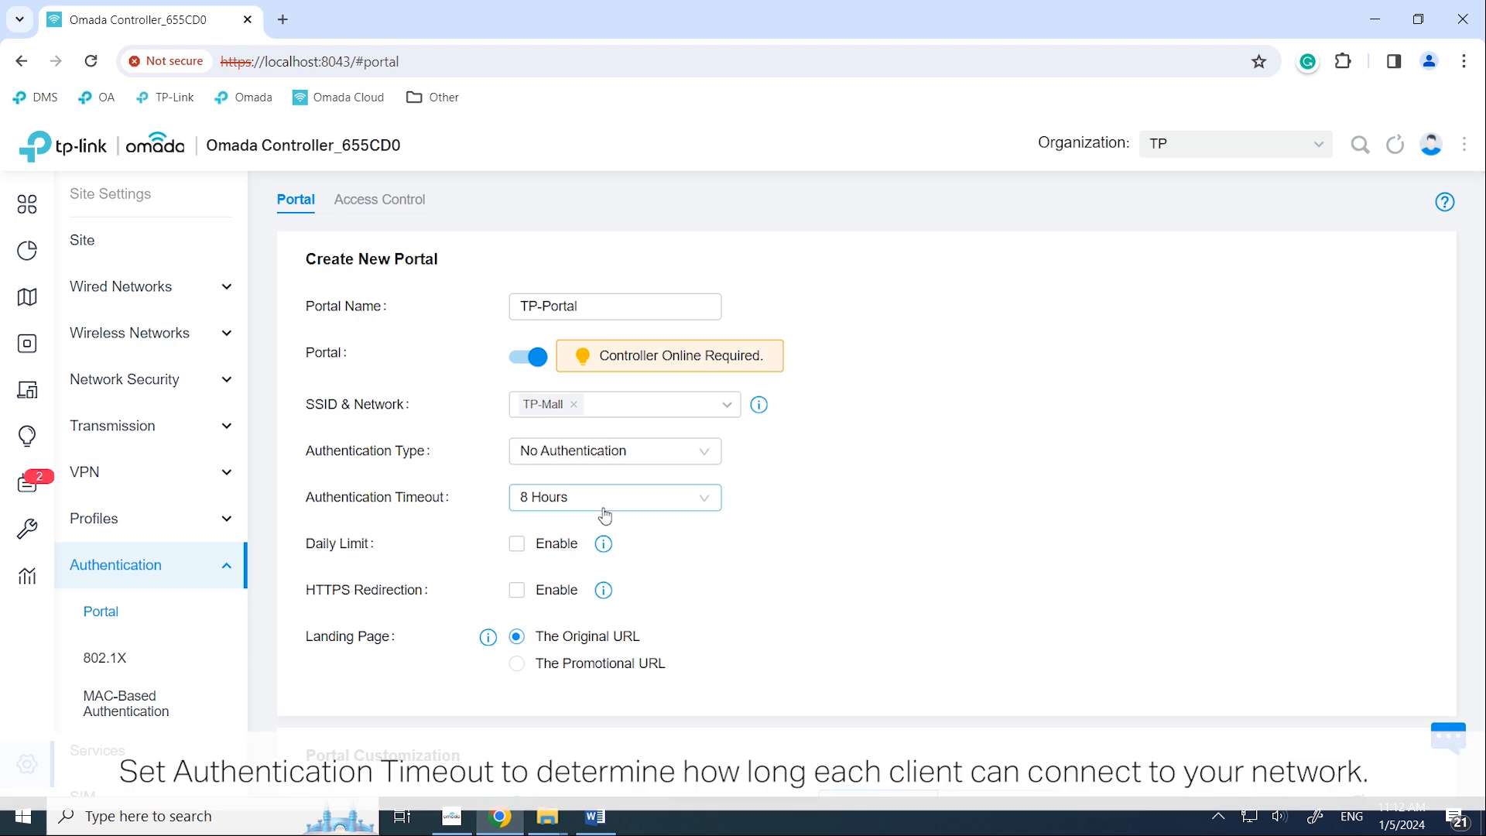
Step: Set a custom authentication timeout of 2 hours
left_click(614, 497)
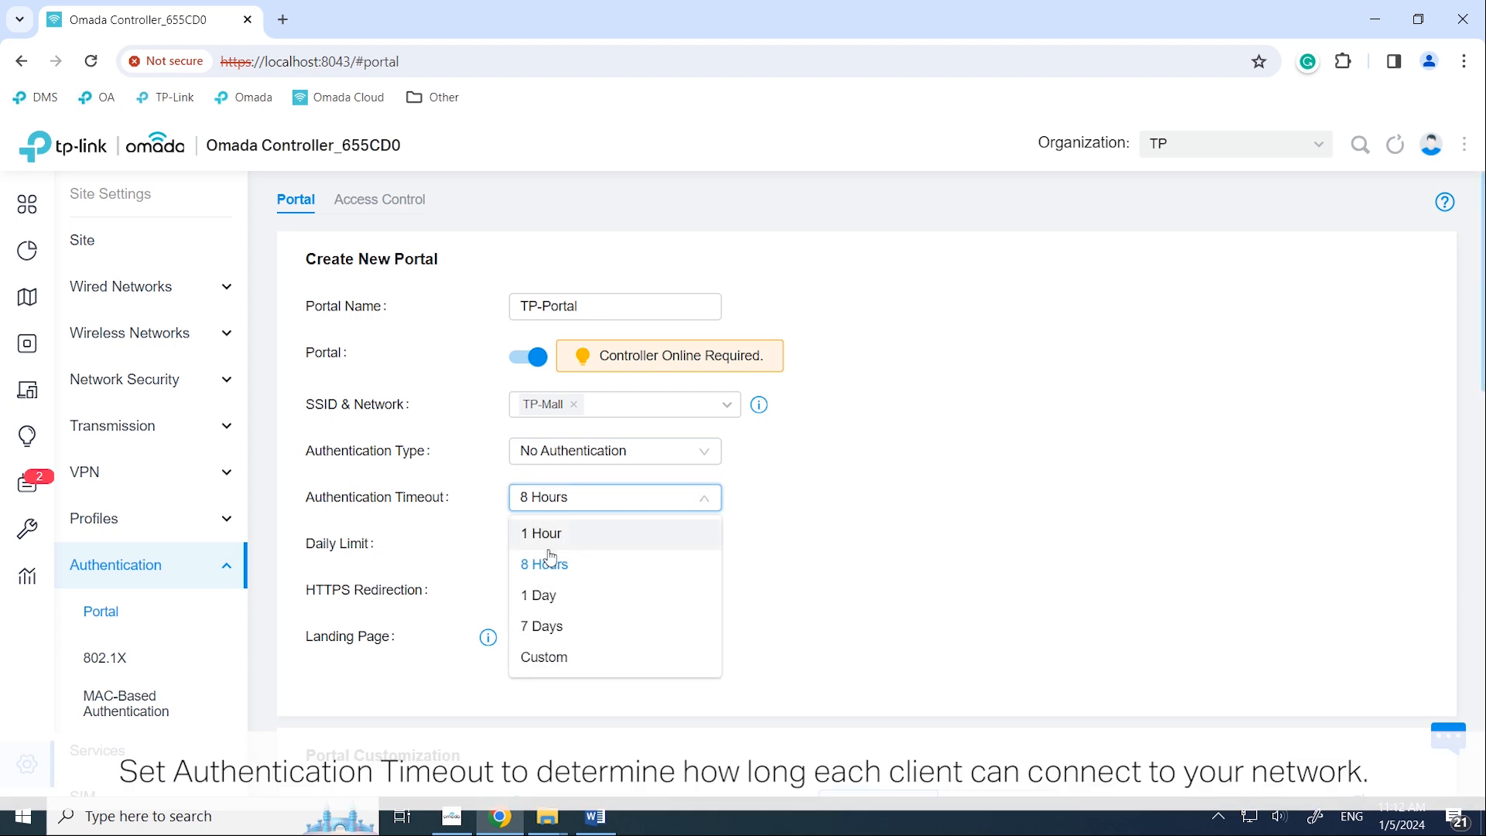
left_click(543, 658)
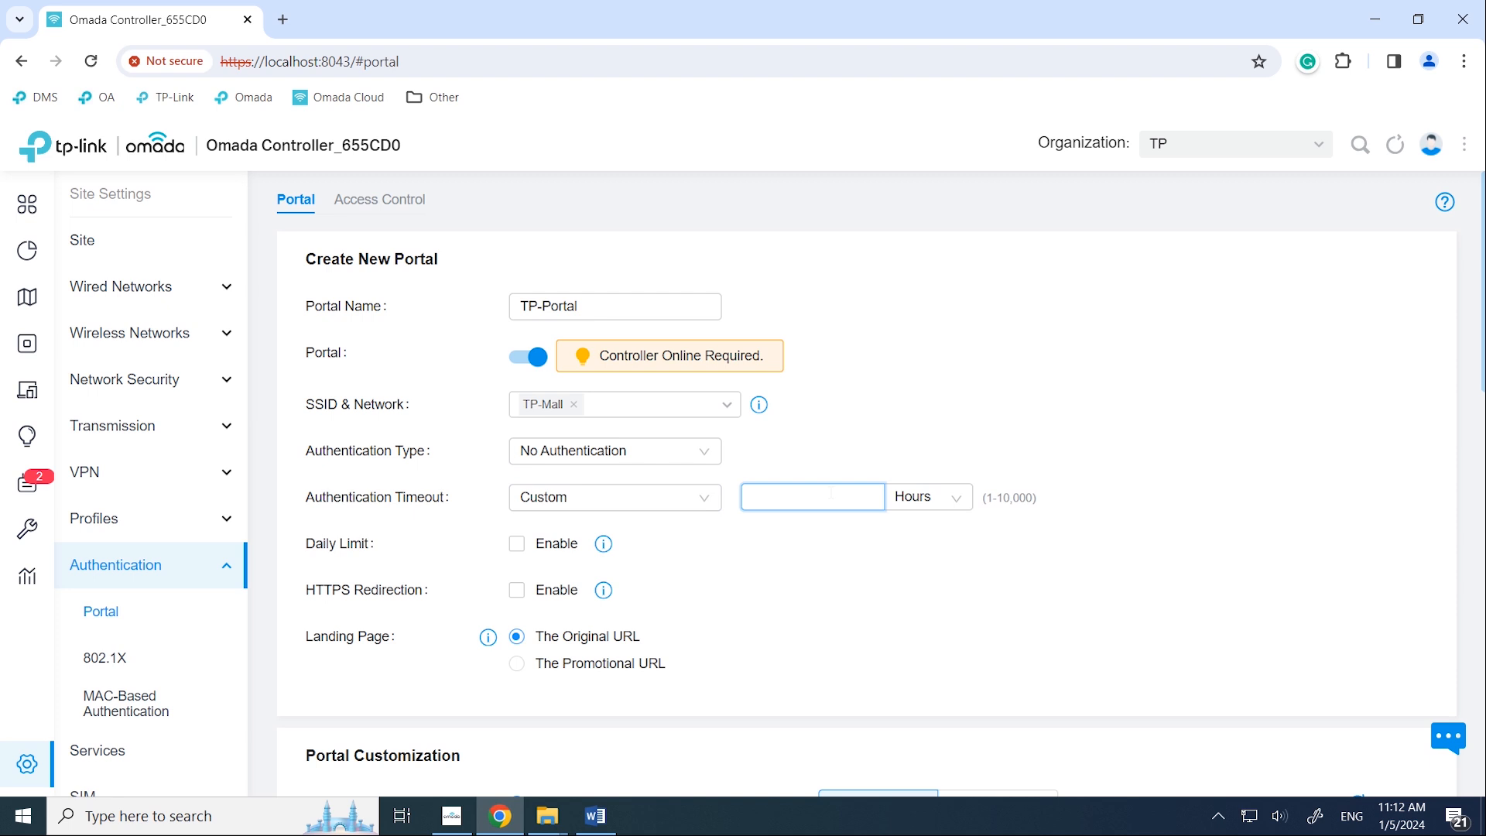
type("2")
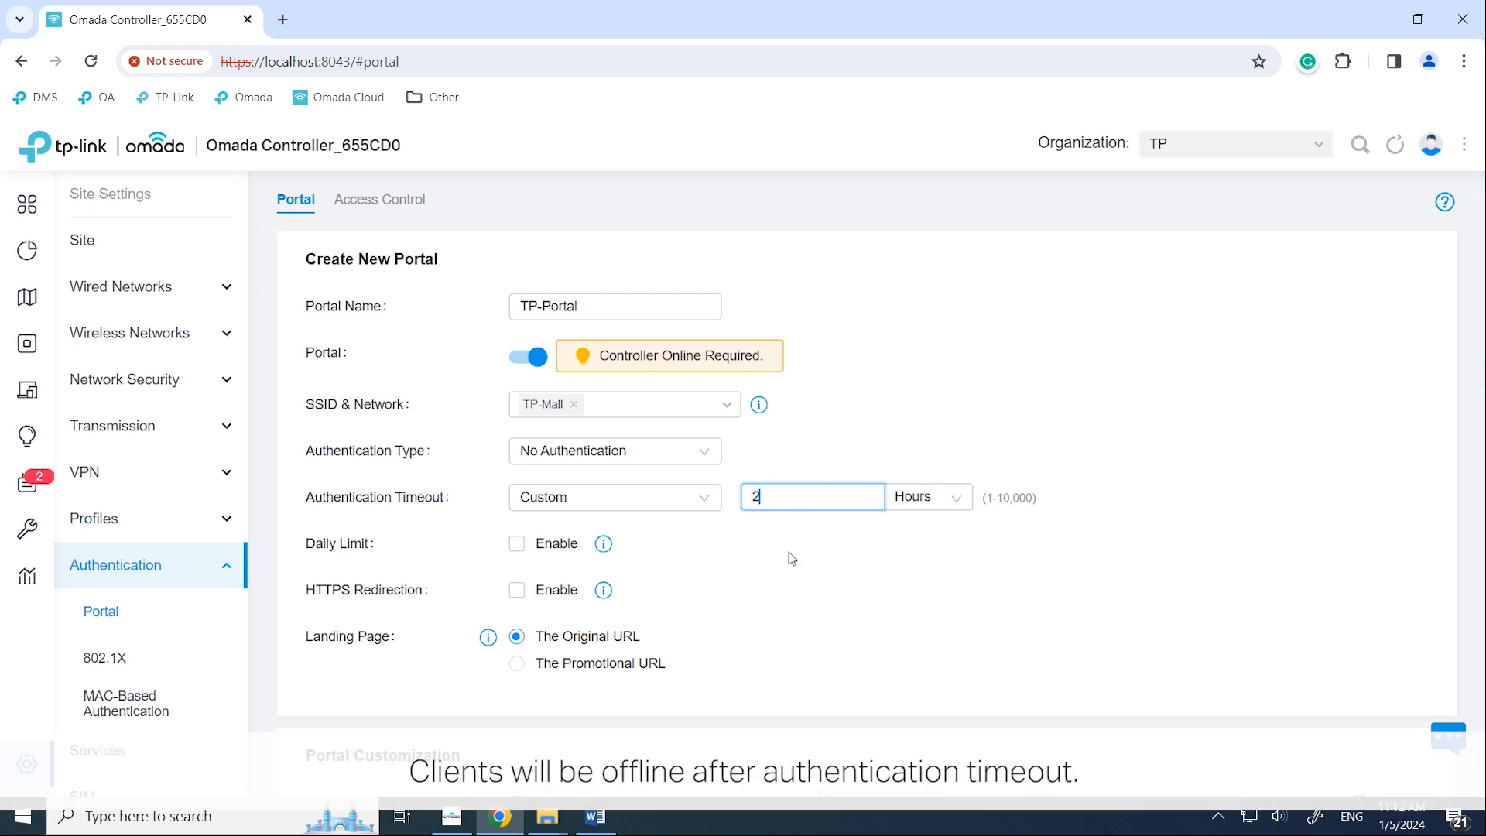
mouse_move(794, 540)
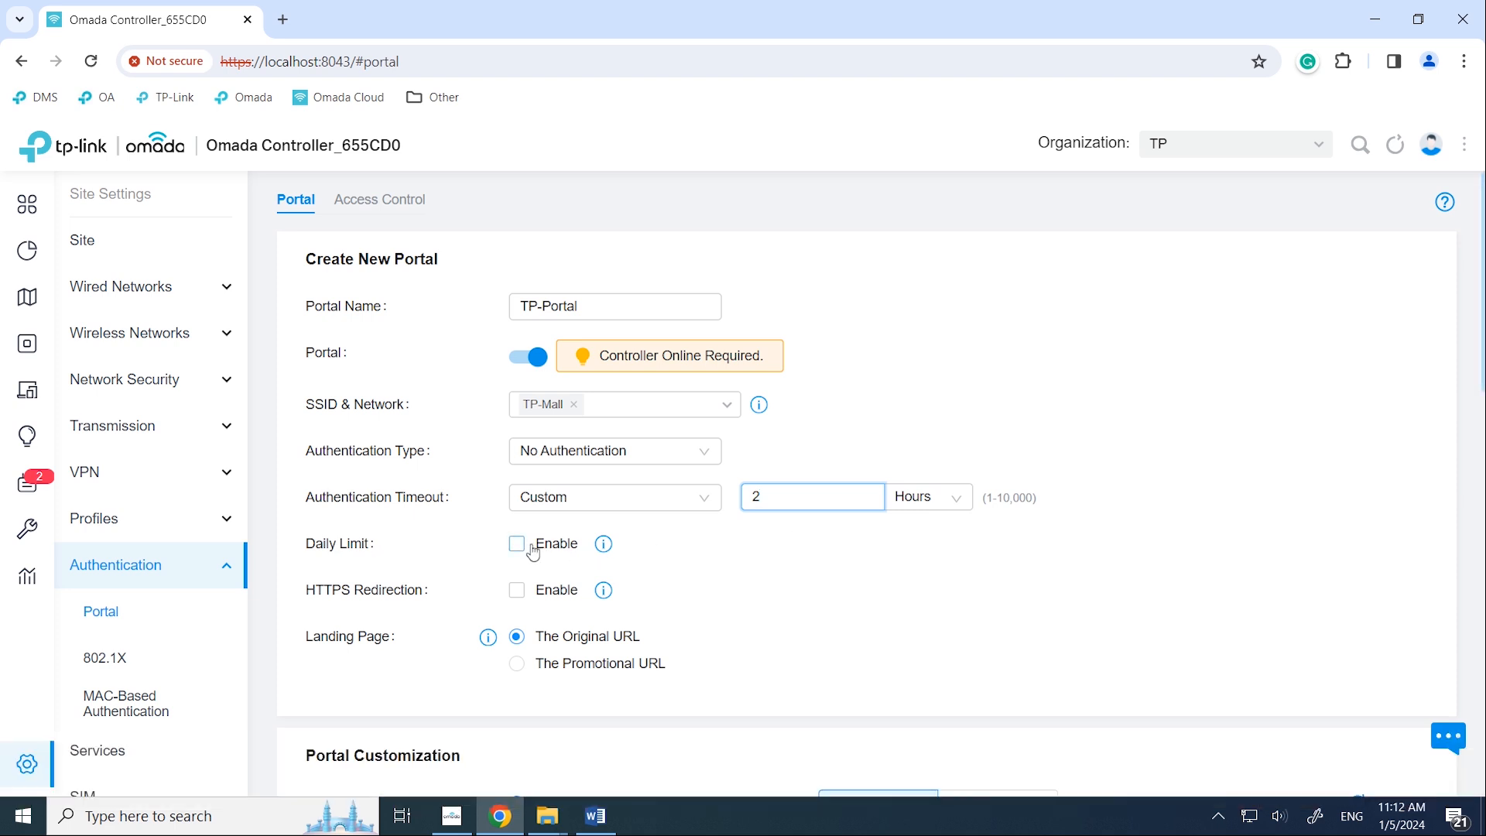
Step: Tick Enable for both Daily Limit and HTTPS Redirection on TP-Portal
left_click(516, 544)
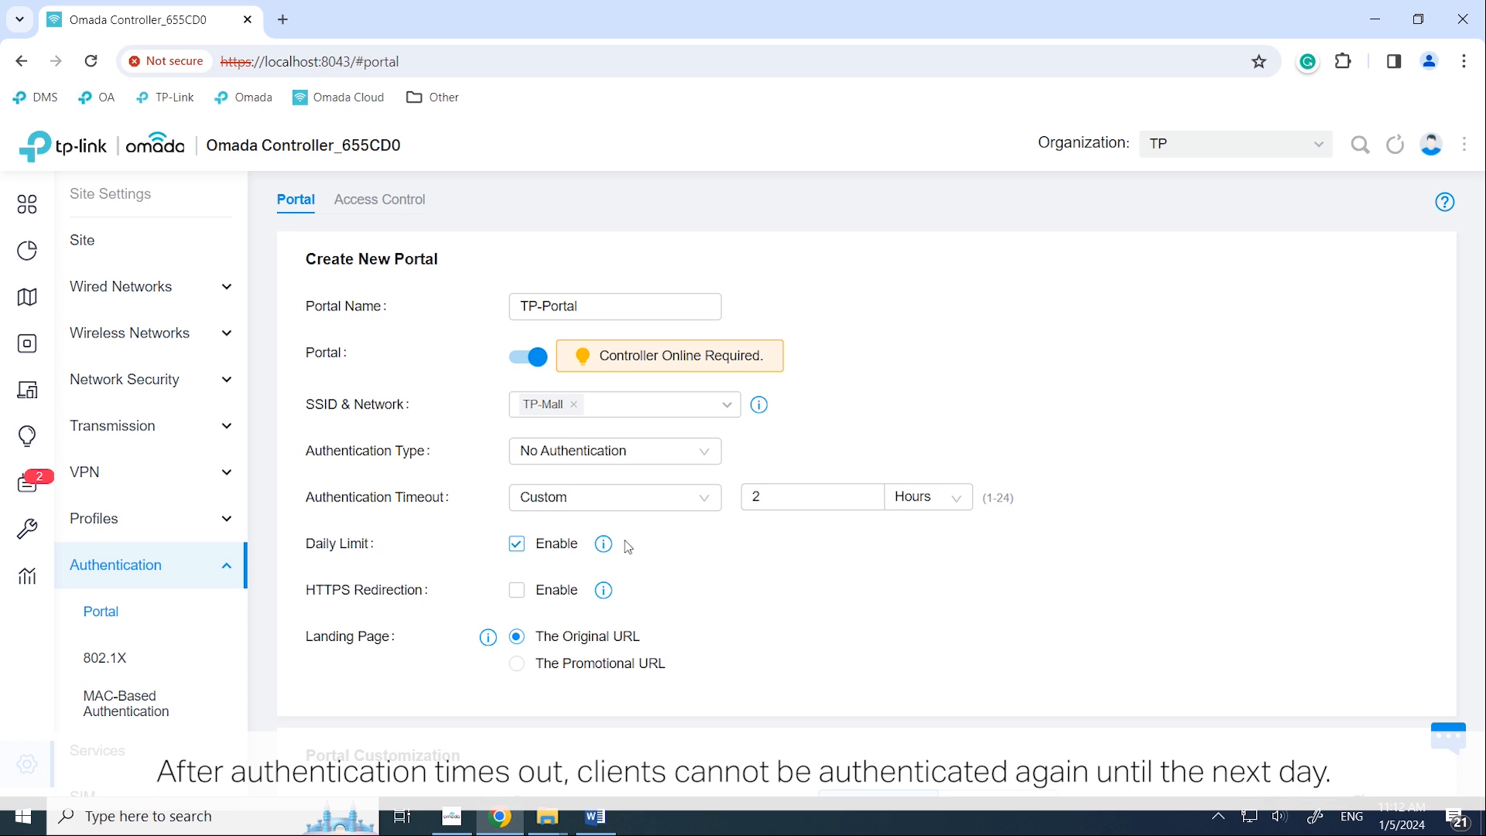
mouse_move(604, 545)
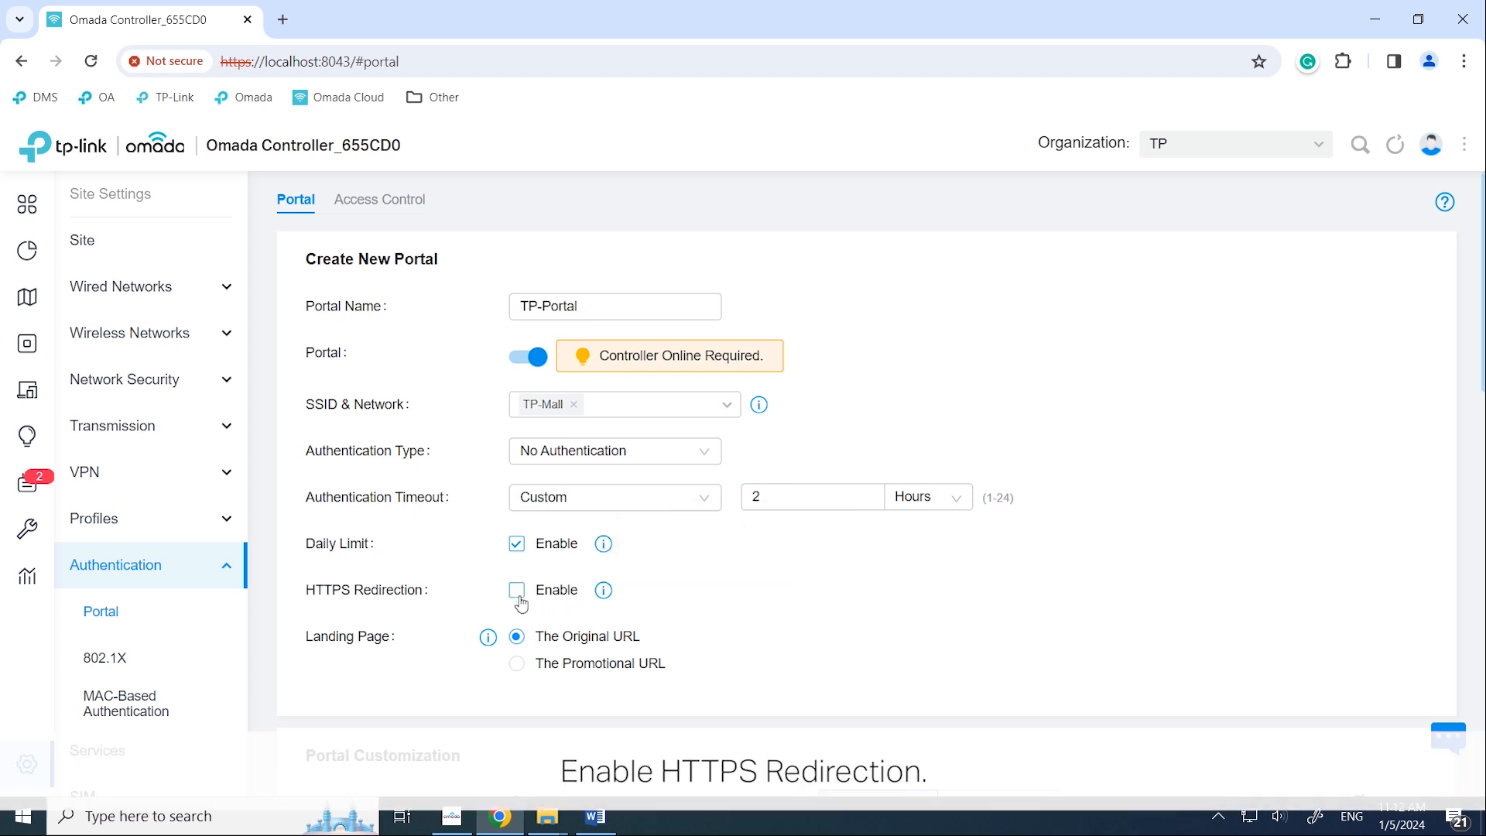
left_click(516, 590)
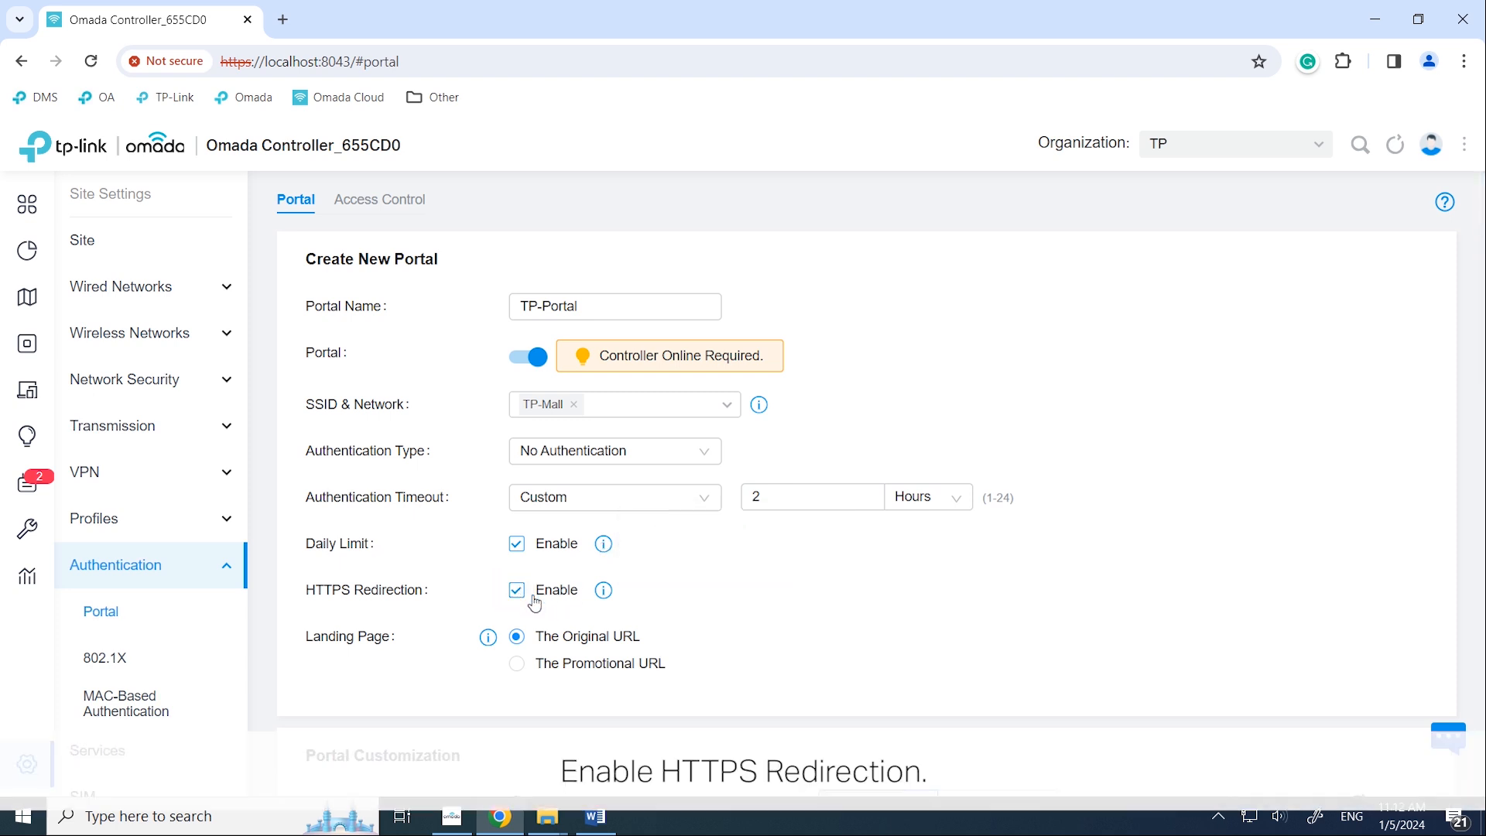
mouse_move(604, 589)
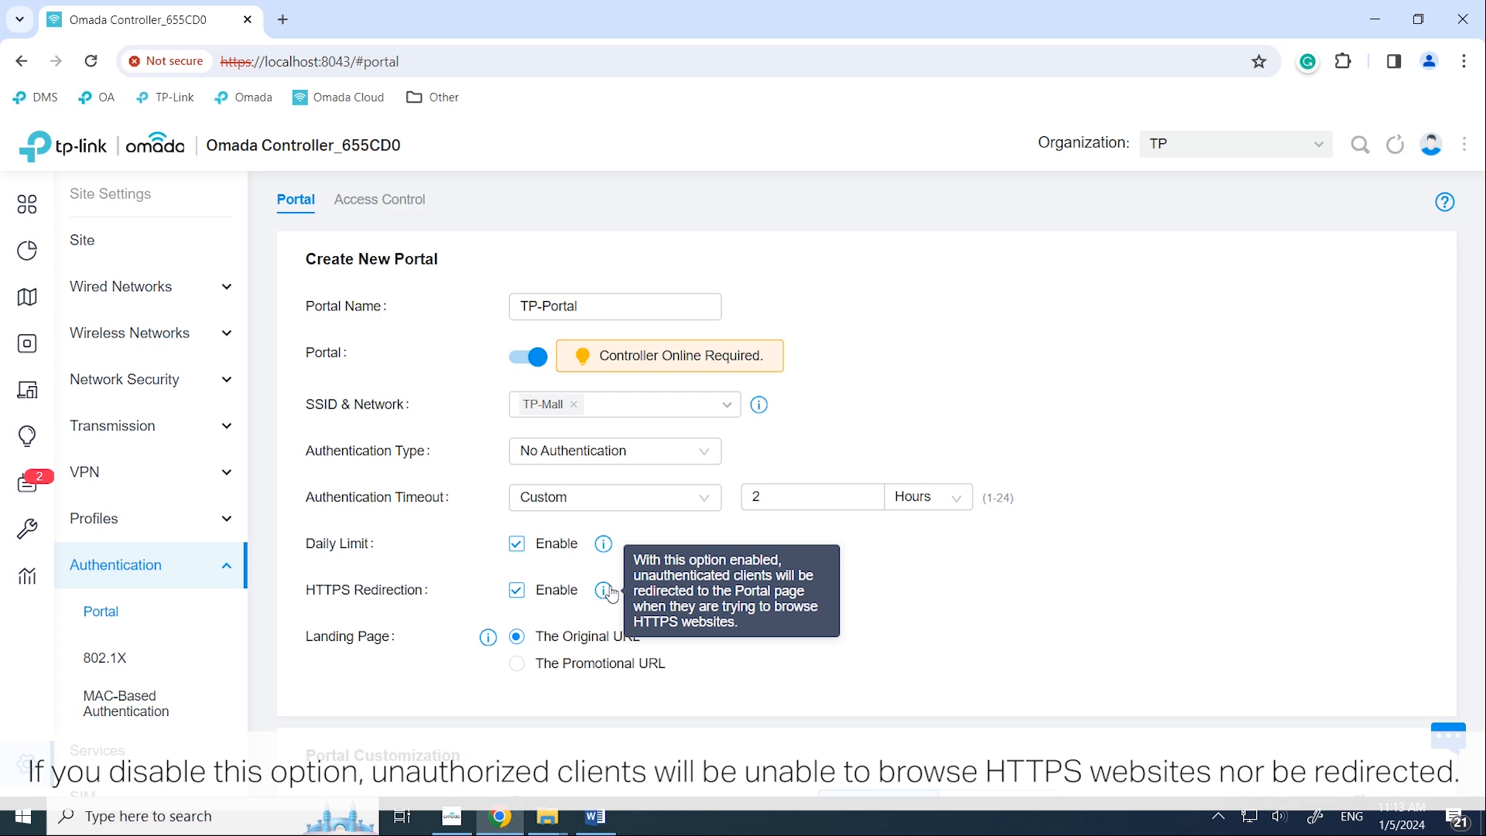
mouse_move(514, 664)
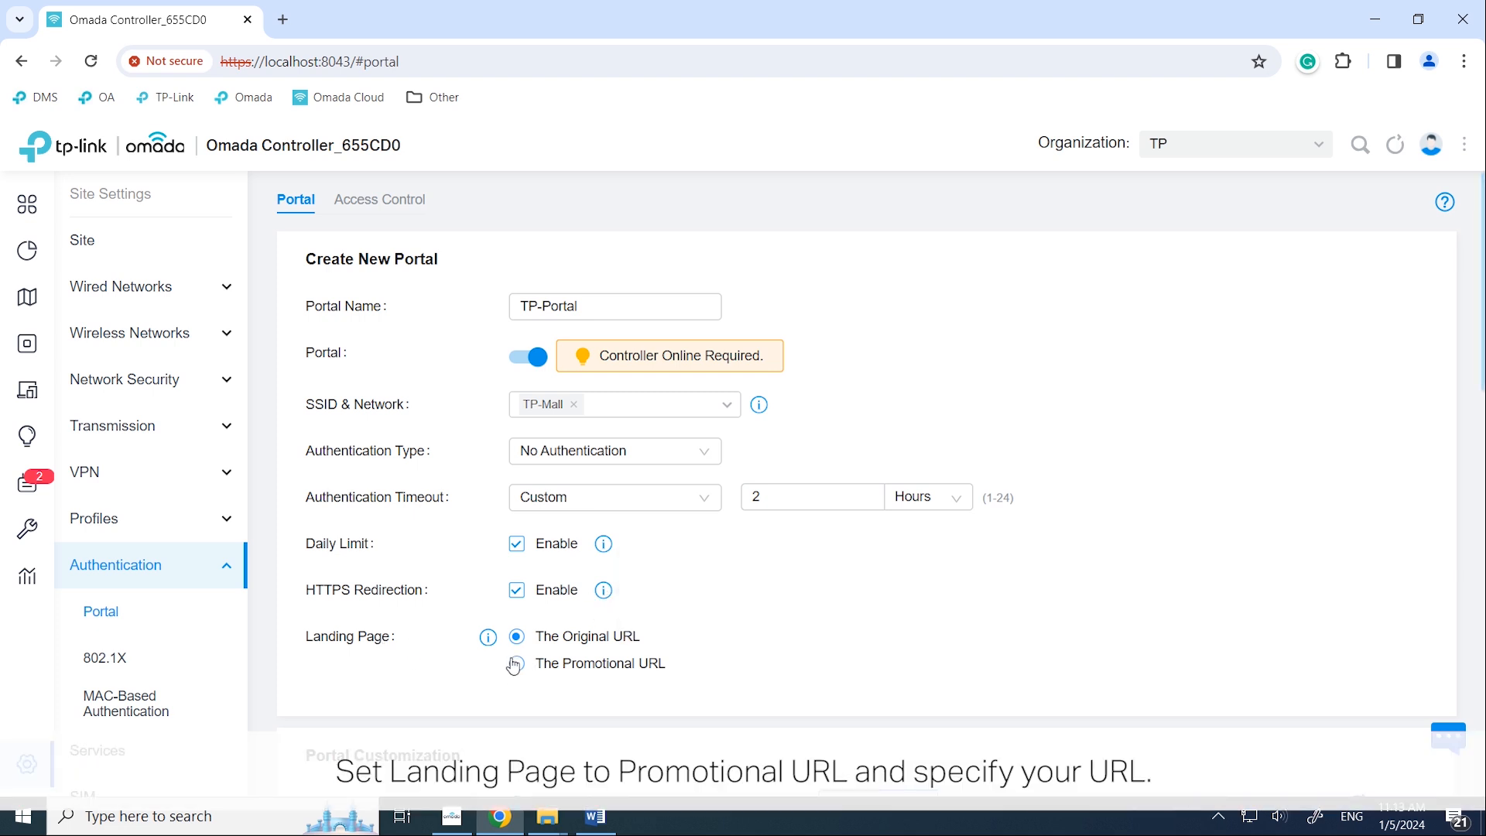
left_click(516, 662)
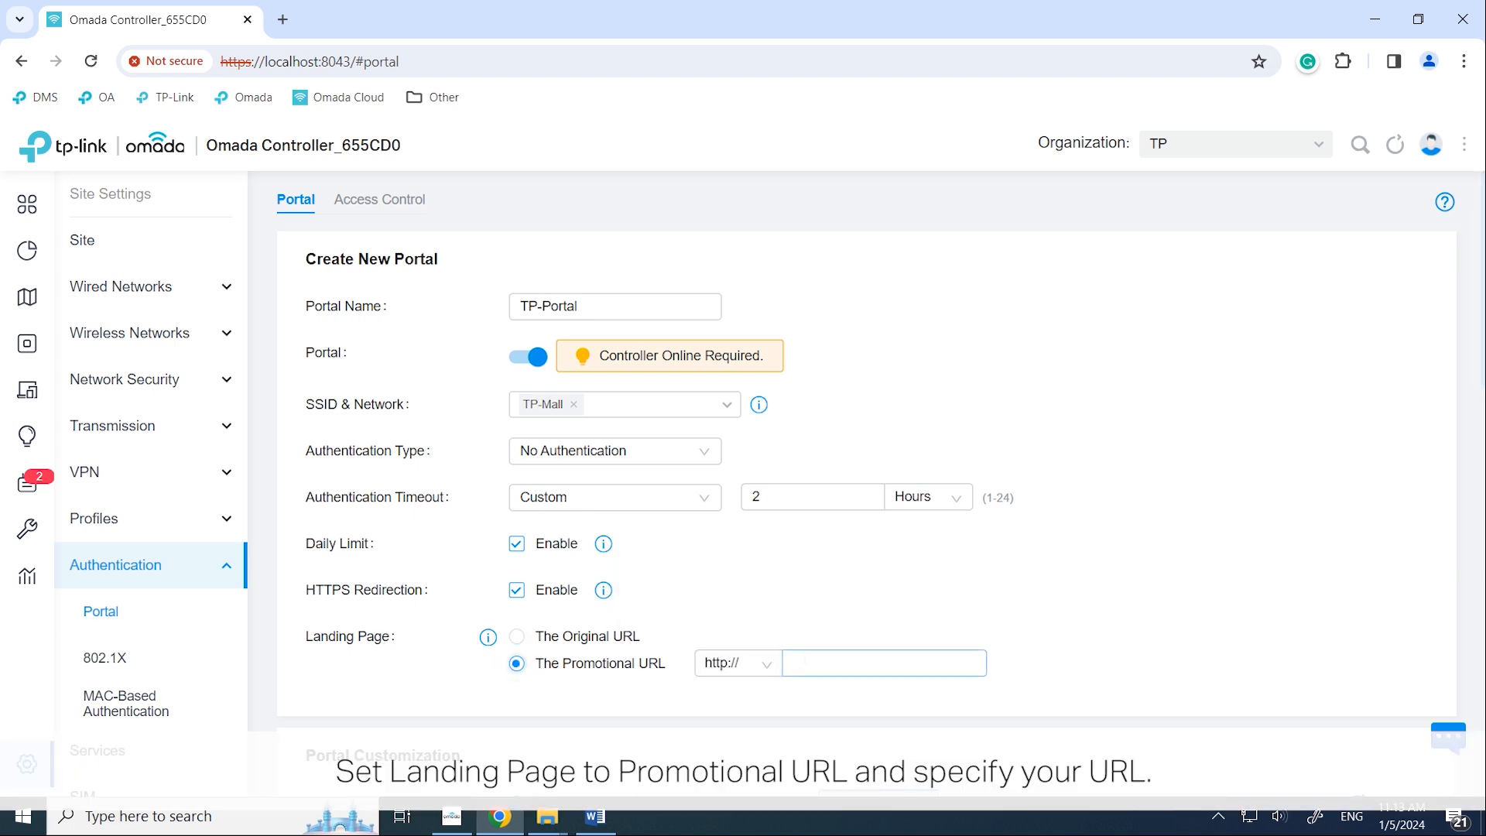
type("w")
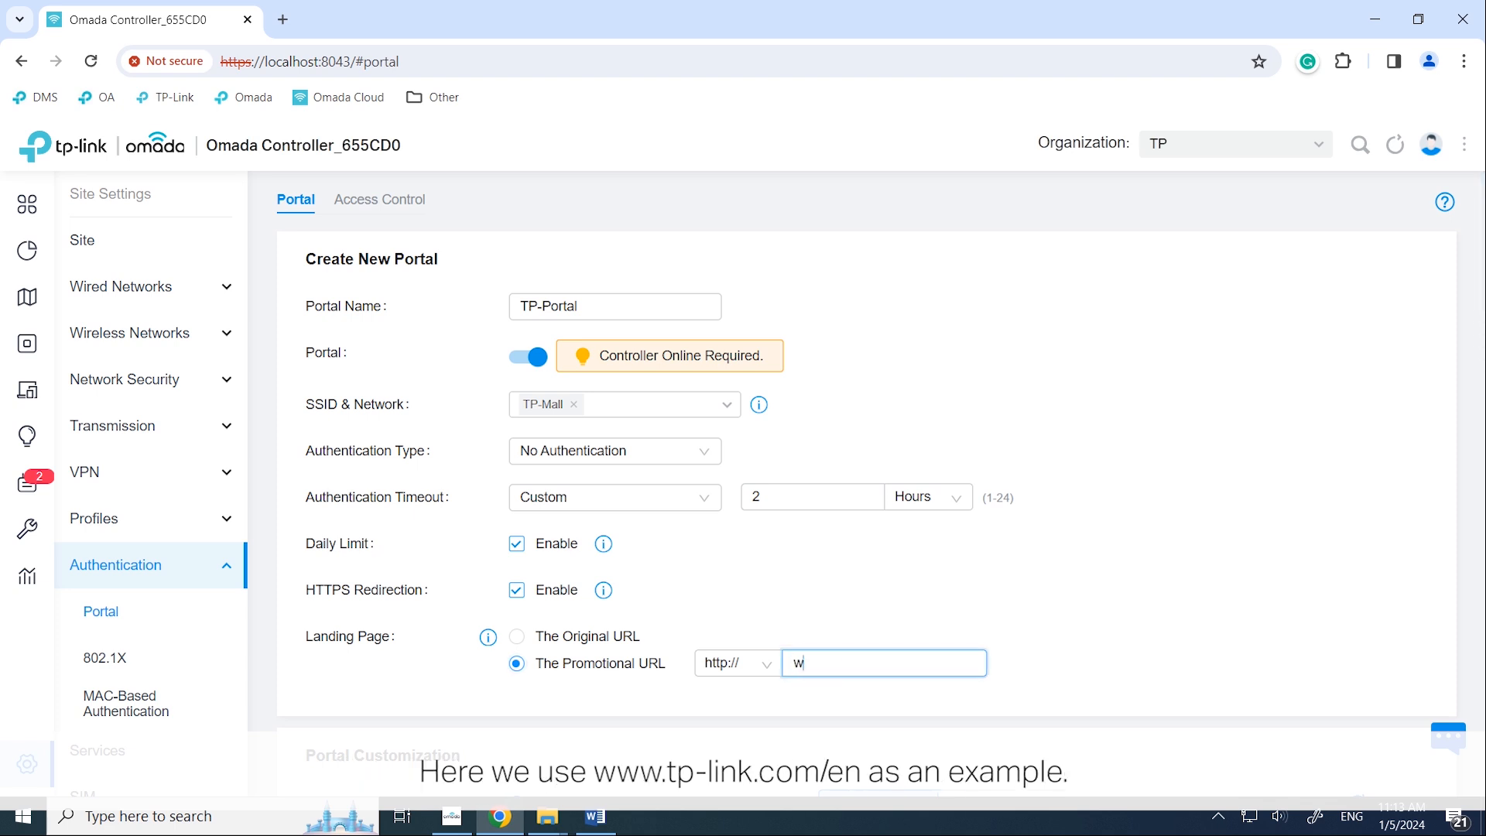
type("ww.tp-link.com")
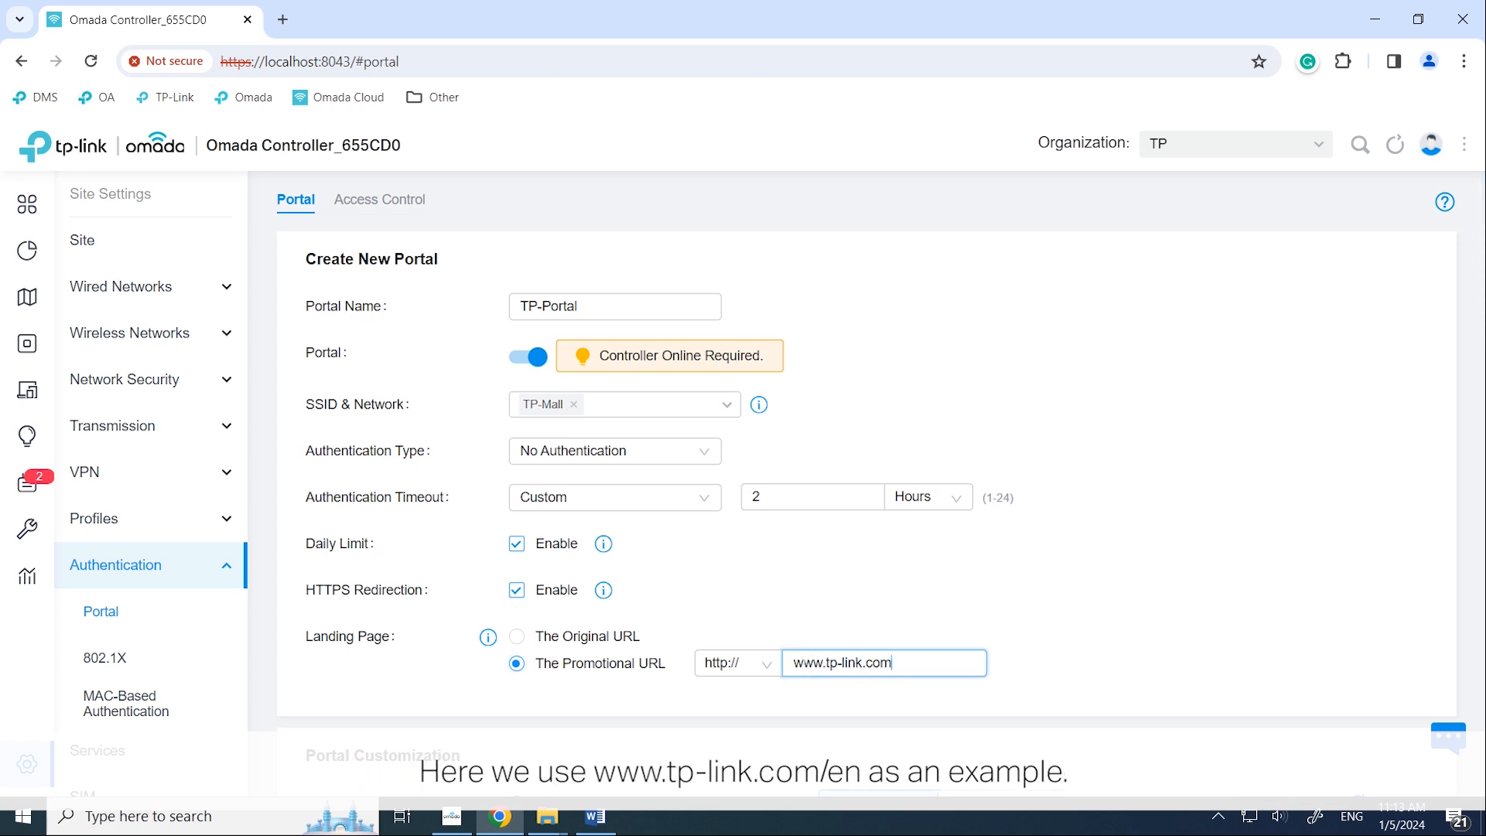
type("/en")
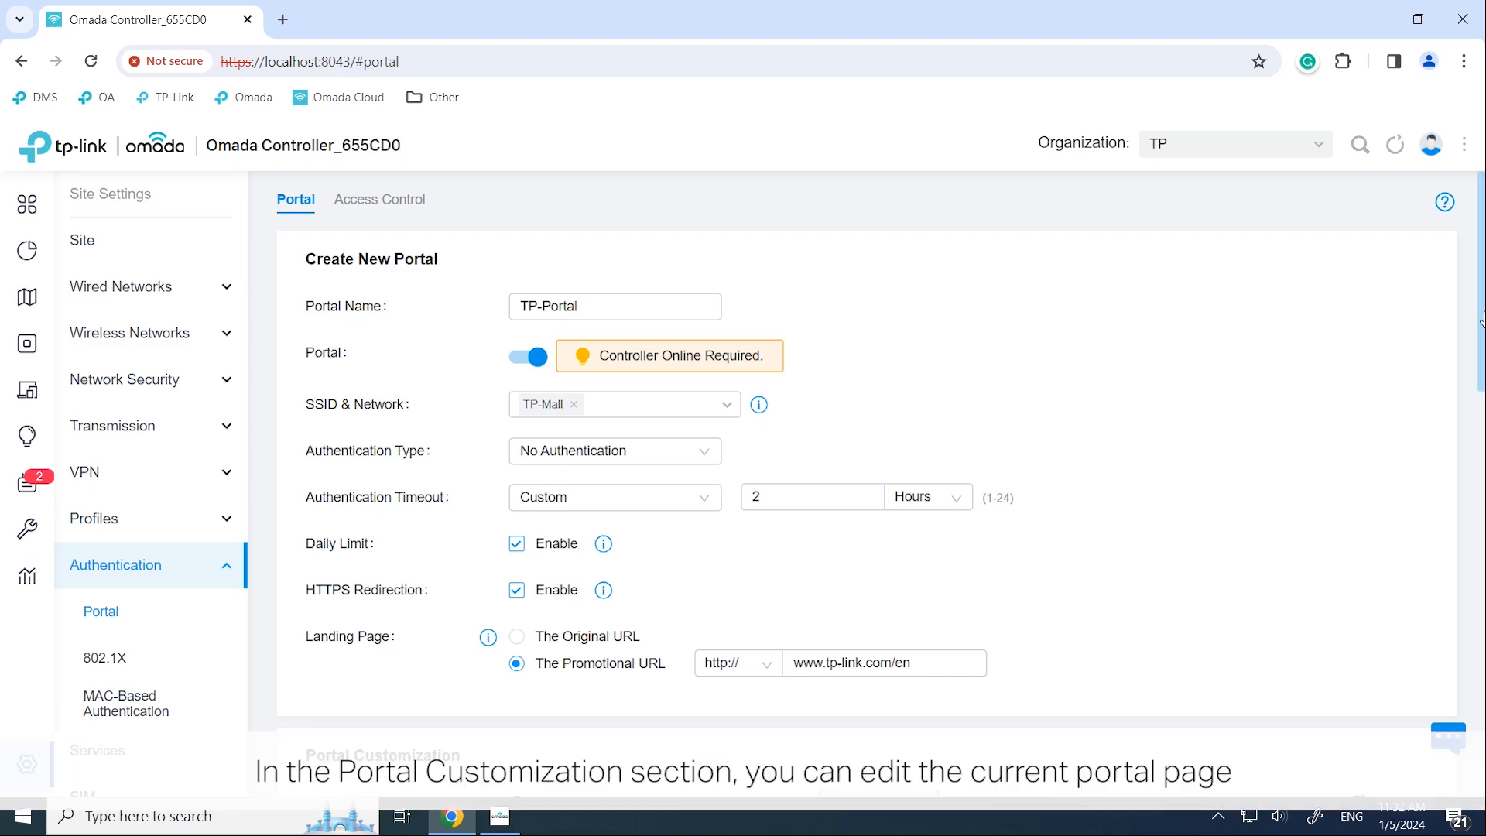
scroll("down", 3)
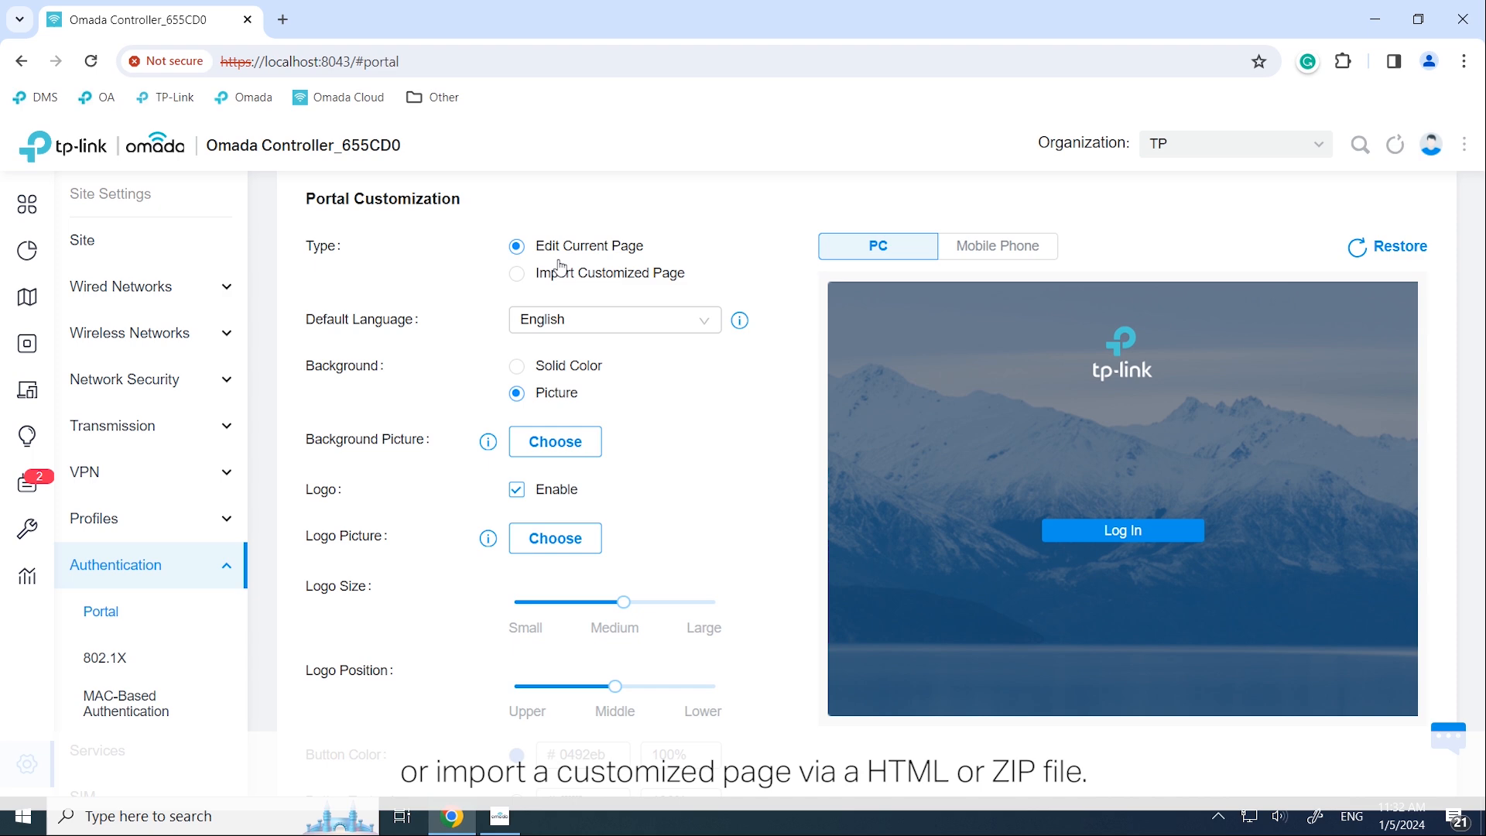
left_click(516, 474)
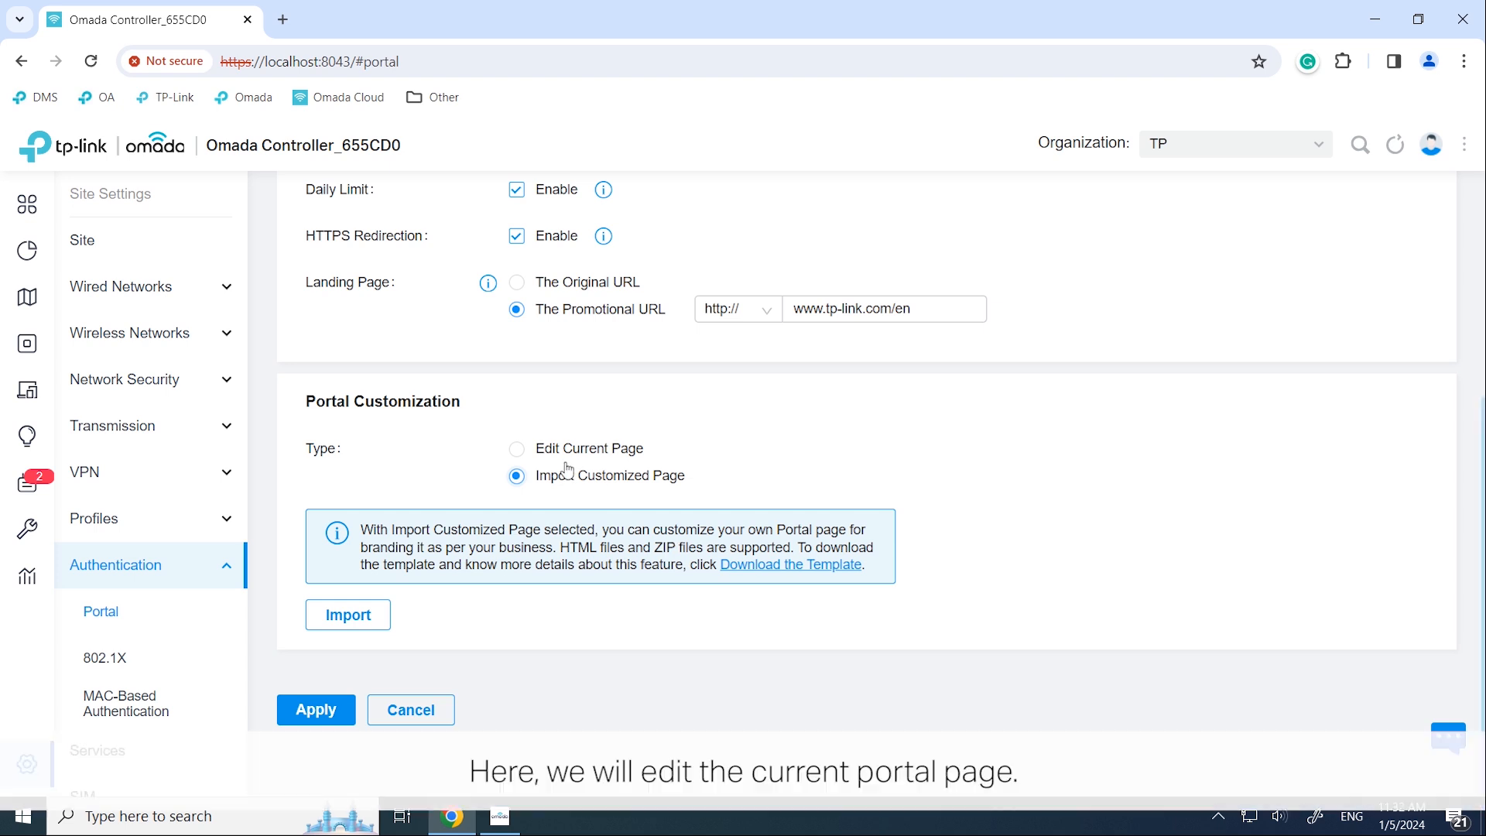
left_click(518, 448)
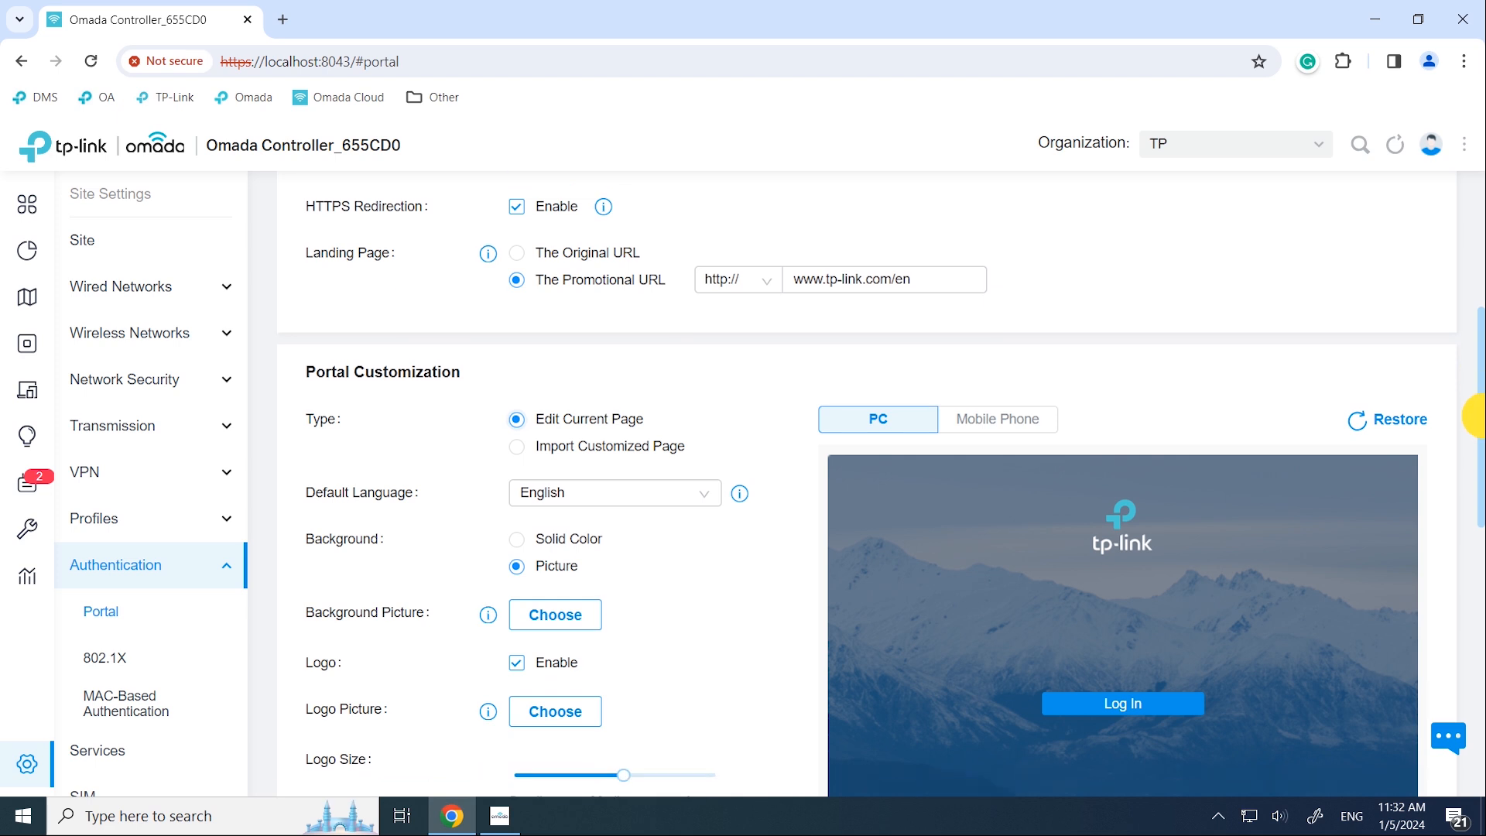
scroll("down", 3)
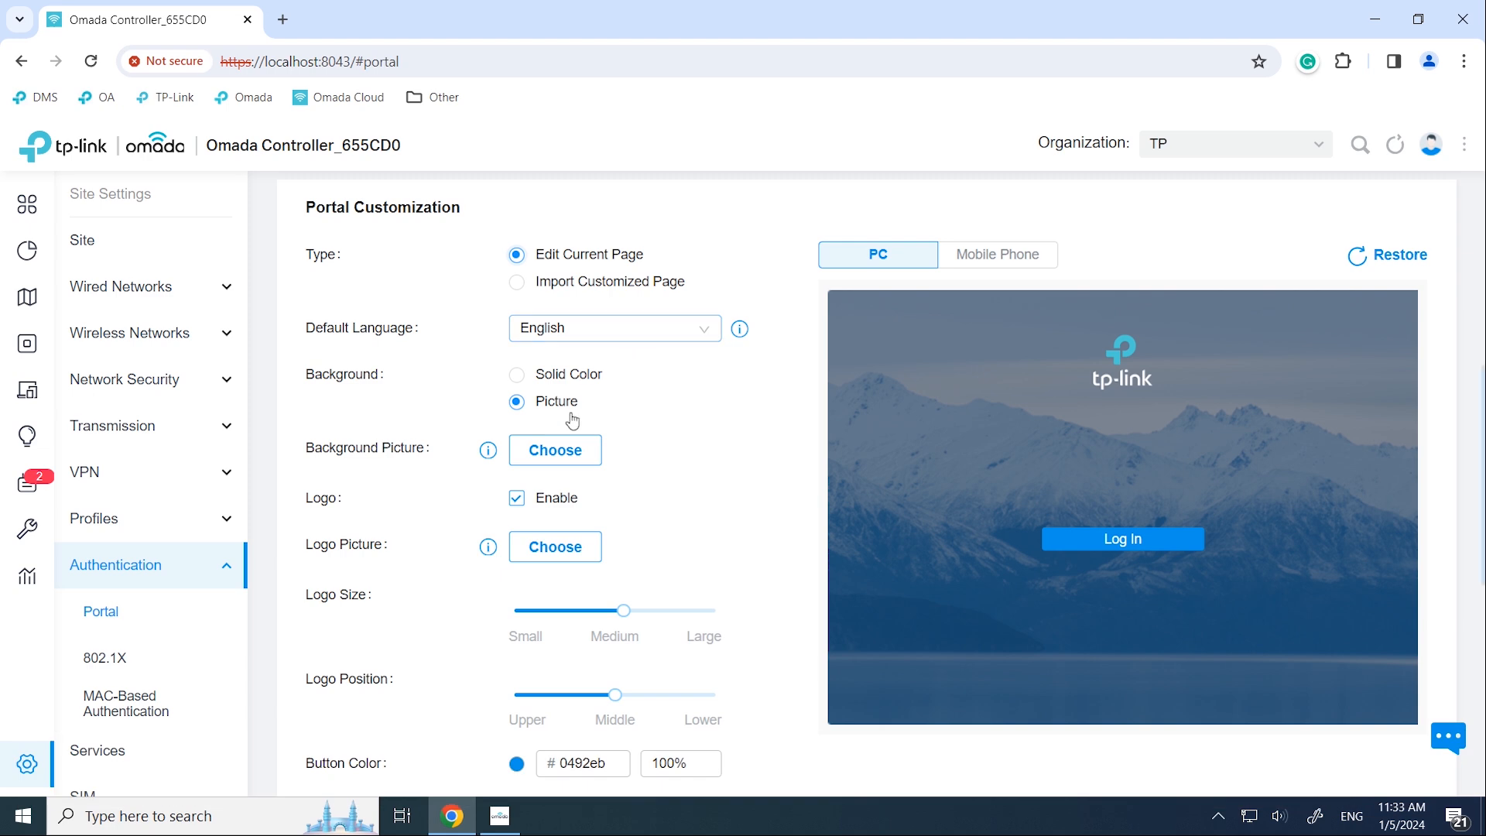
Step: Upload Background.PNG as the login background and check the phone and PC previews
left_click(554, 450)
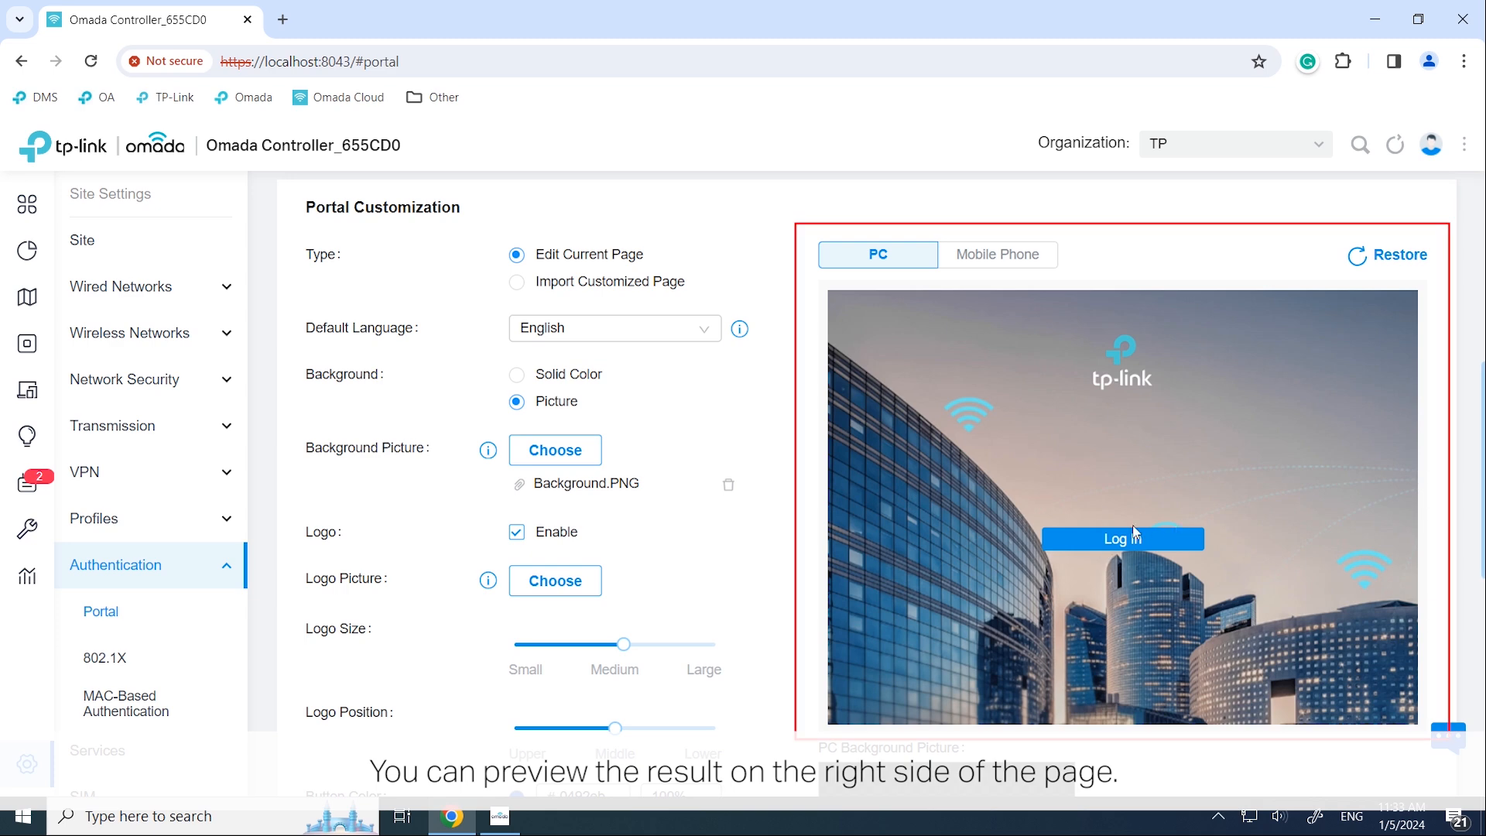
left_click(997, 254)
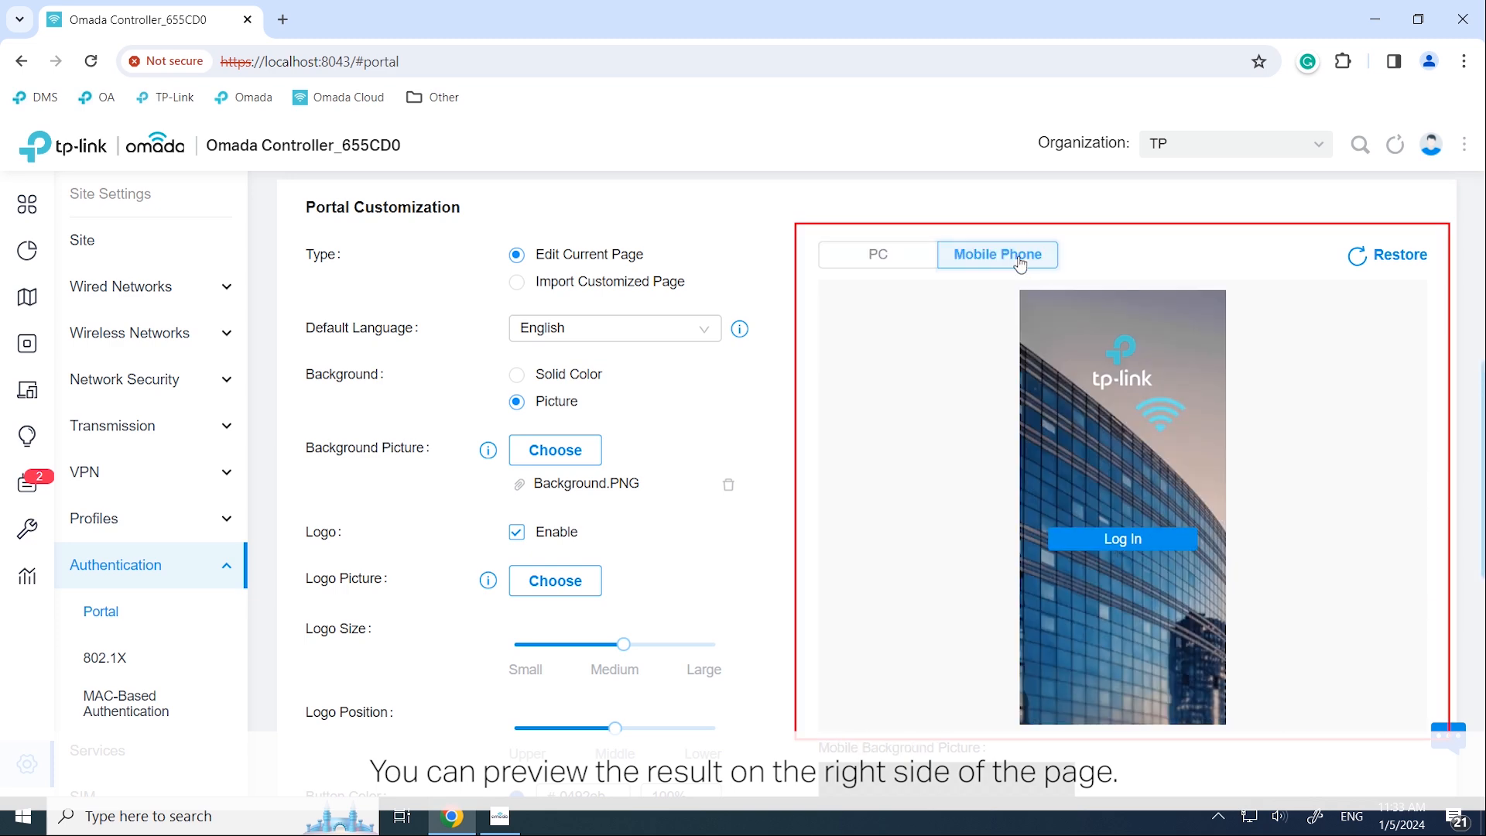
left_click(877, 254)
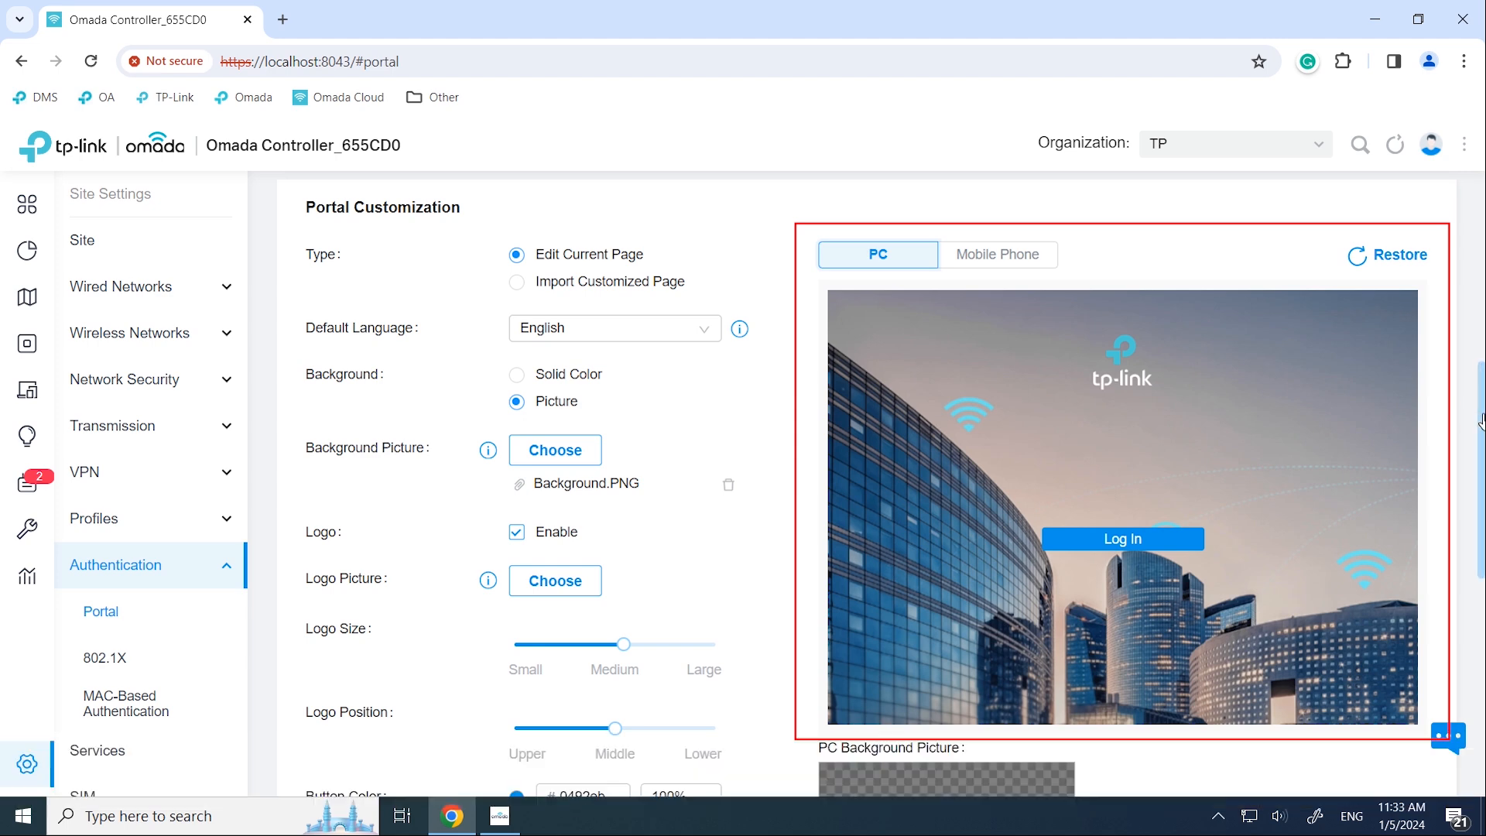
scroll("down", 3)
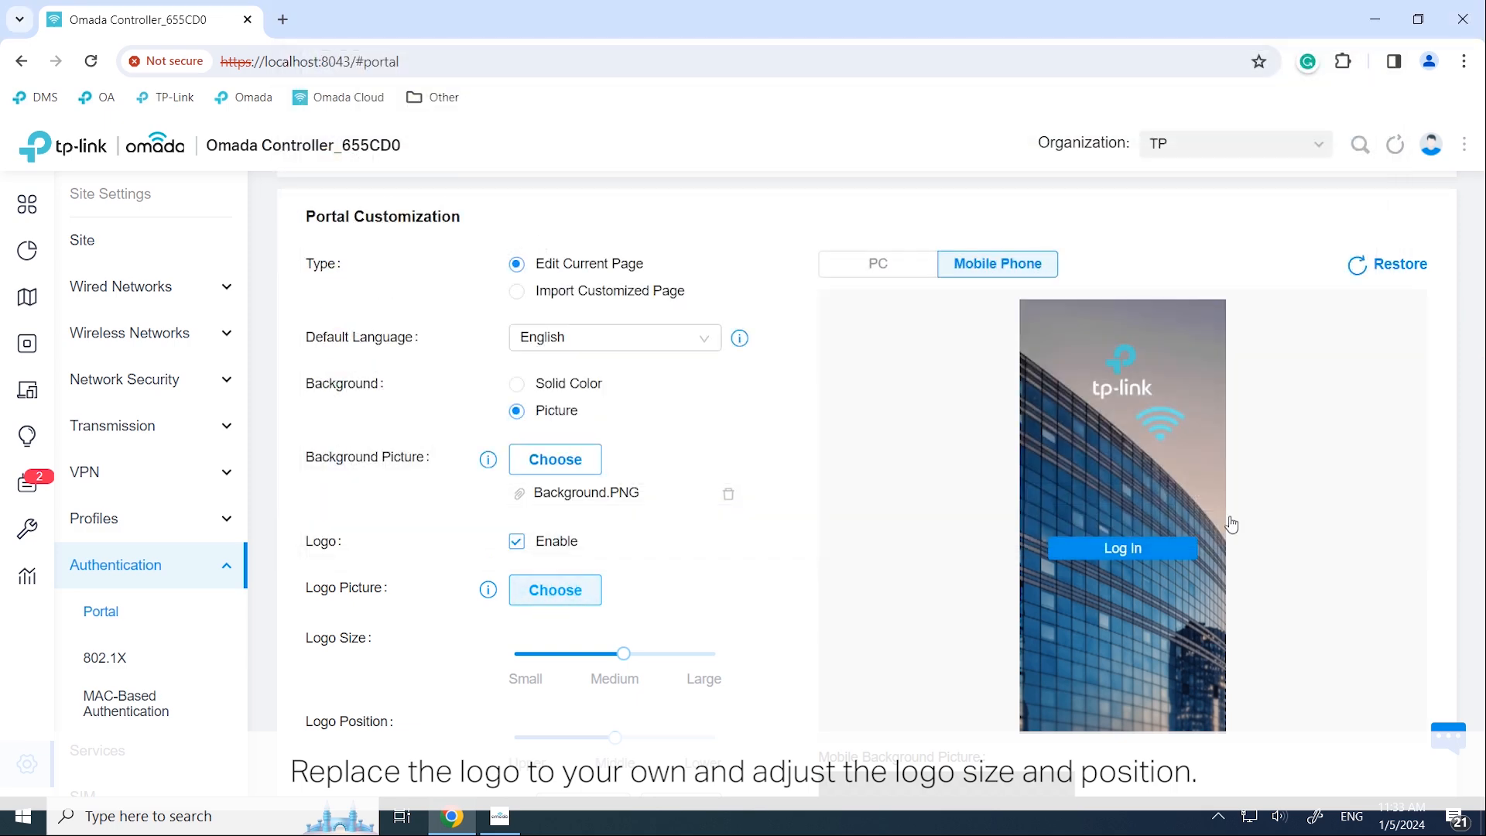
Step: Upload Logo.png as the portal logo, shrink it, and position it slightly lower
left_click(554, 590)
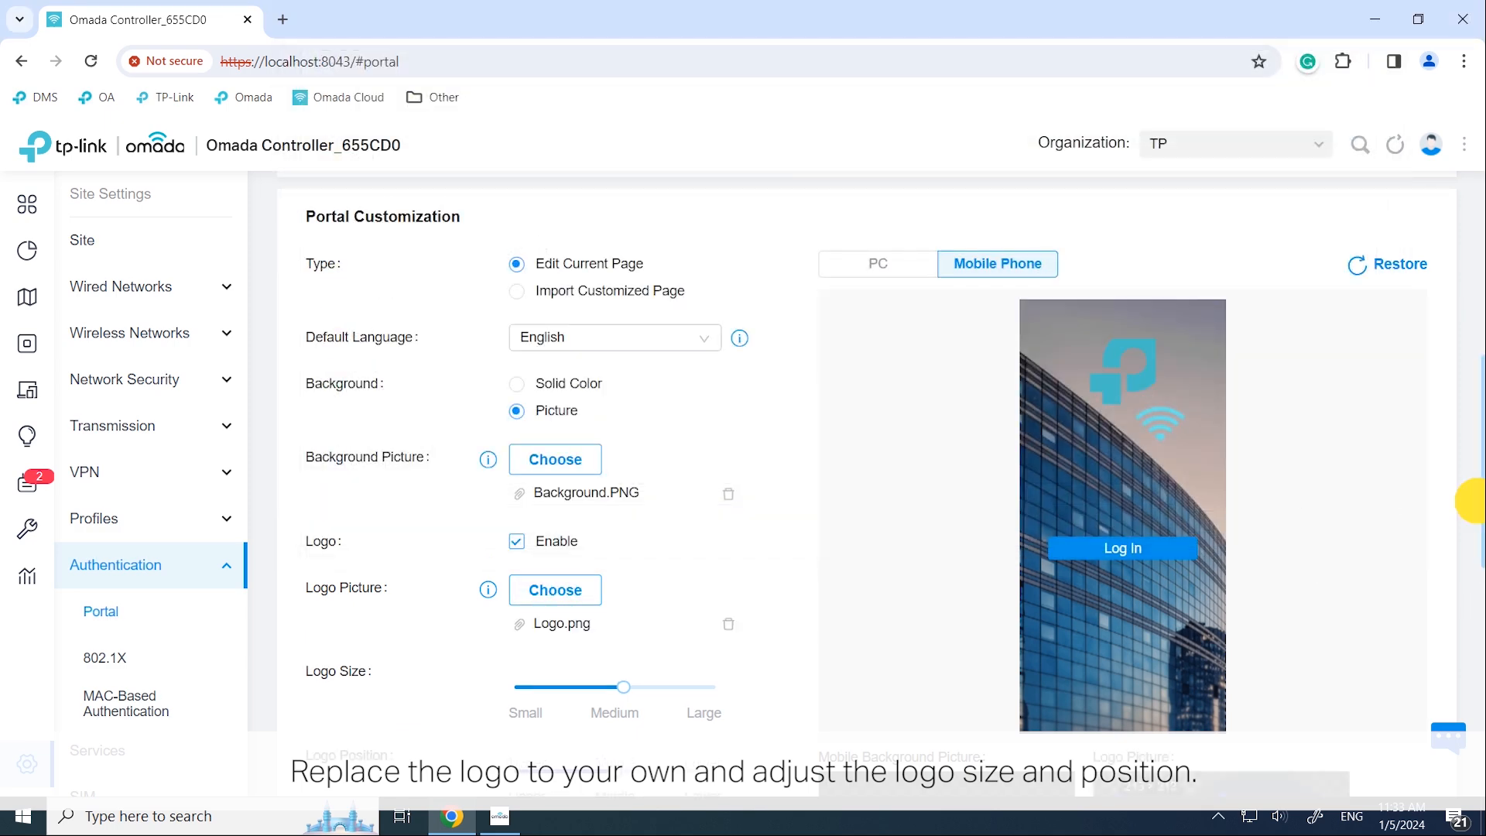
scroll("down", 3)
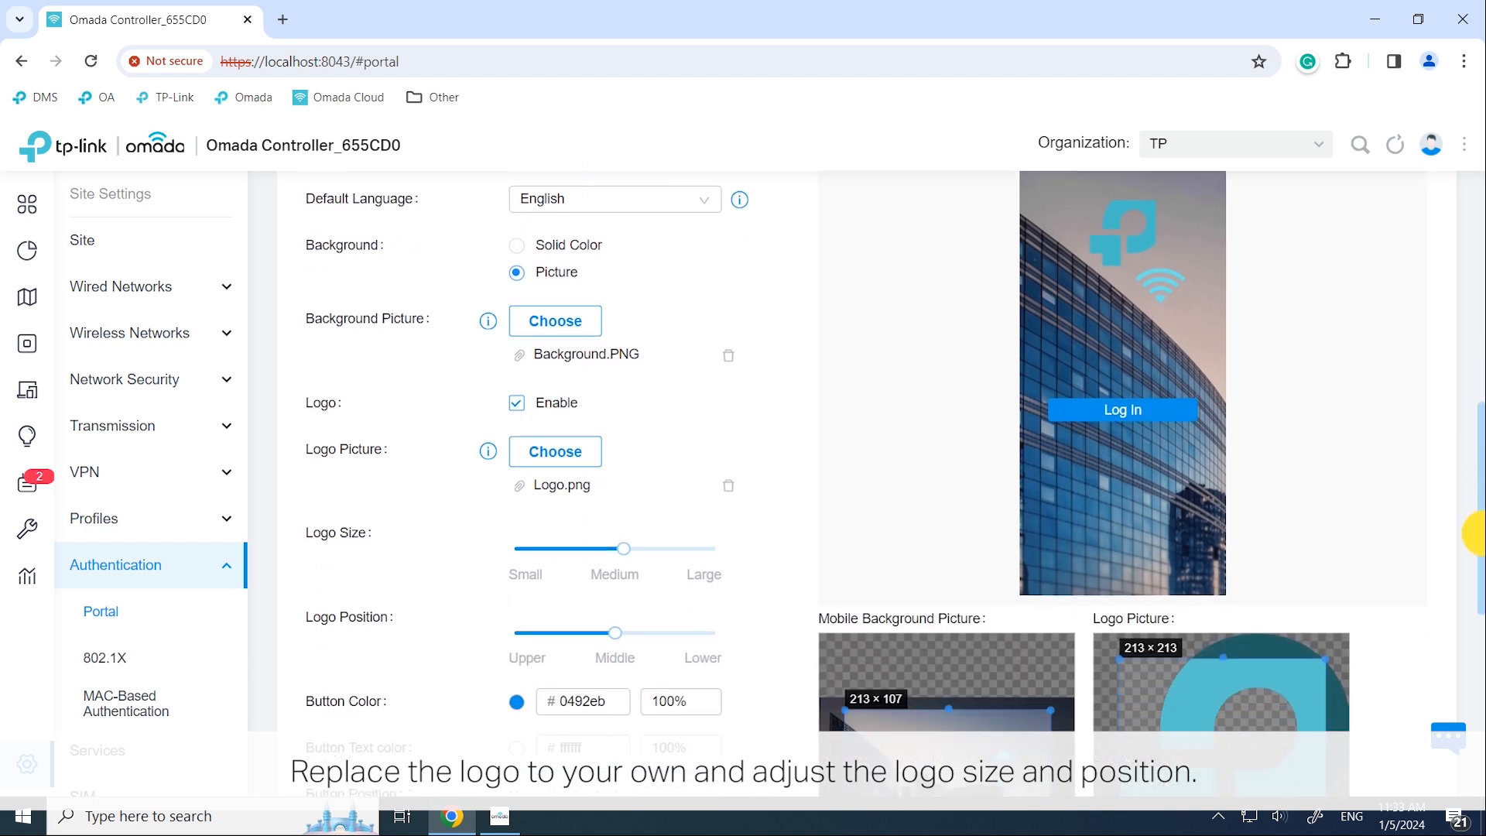
scroll("down", 3)
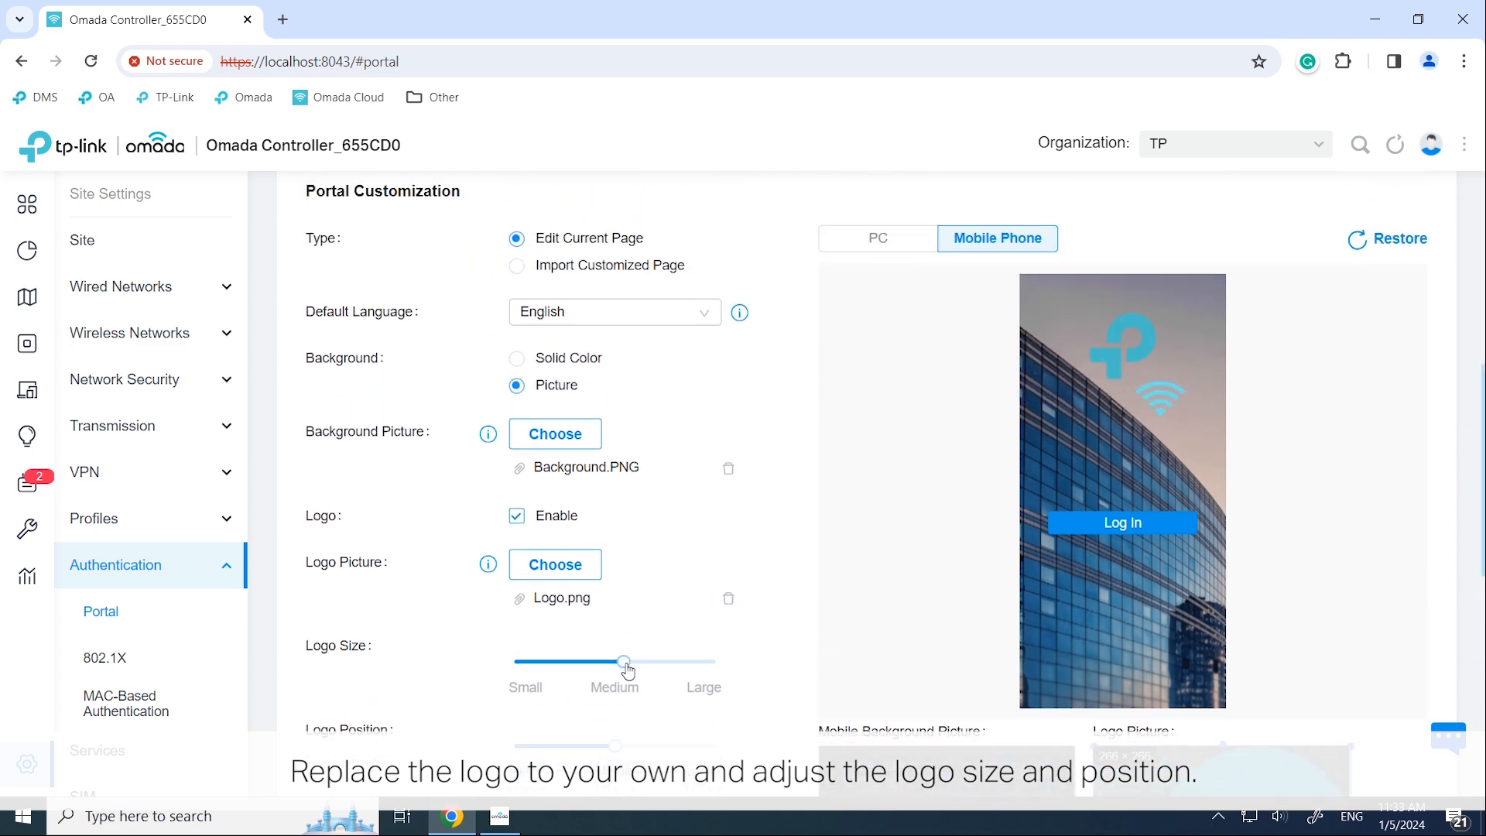
left_click_drag(622, 662, 567, 662)
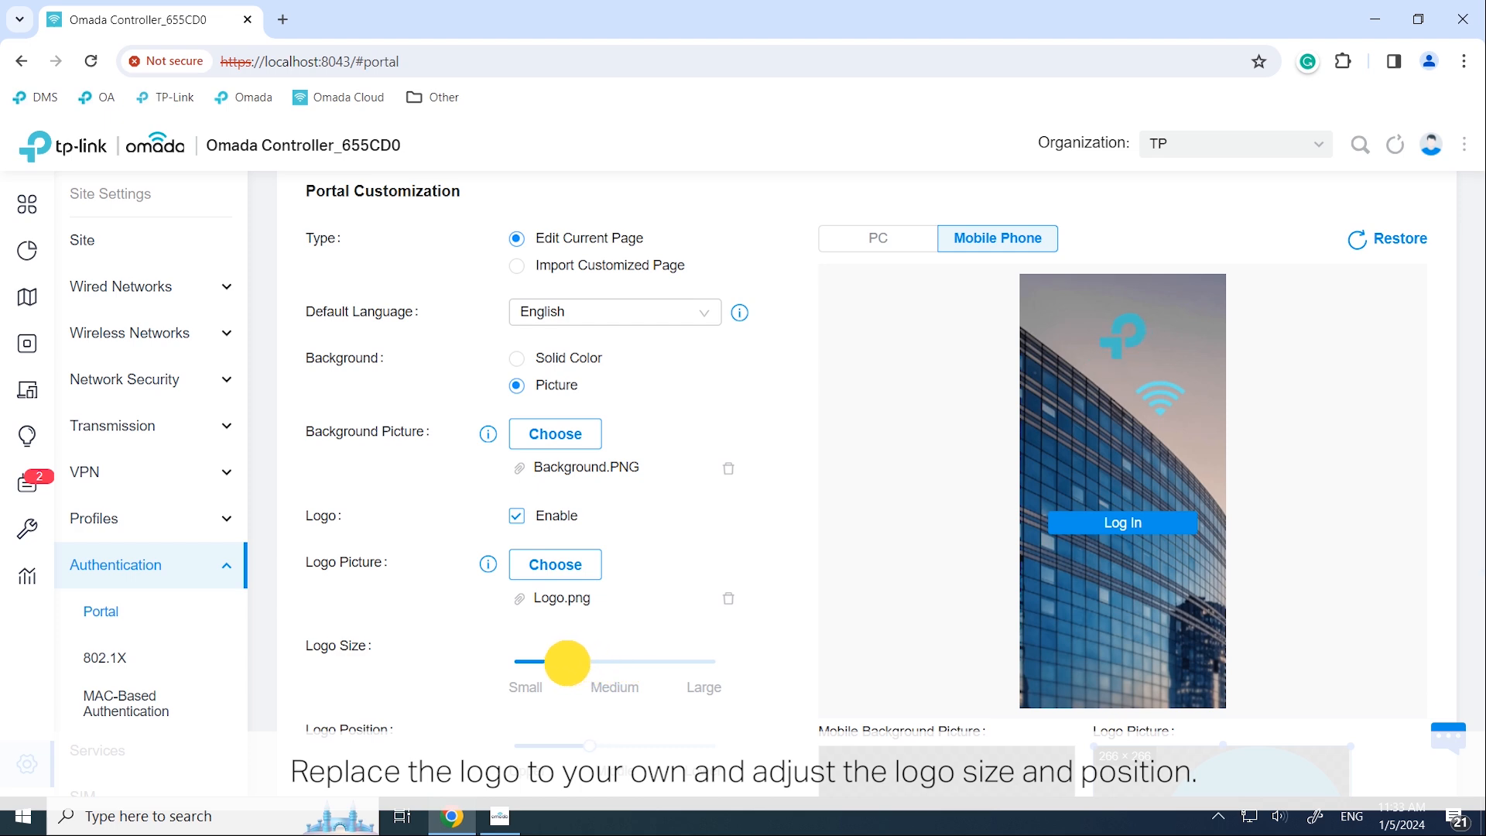
scroll("down", 3)
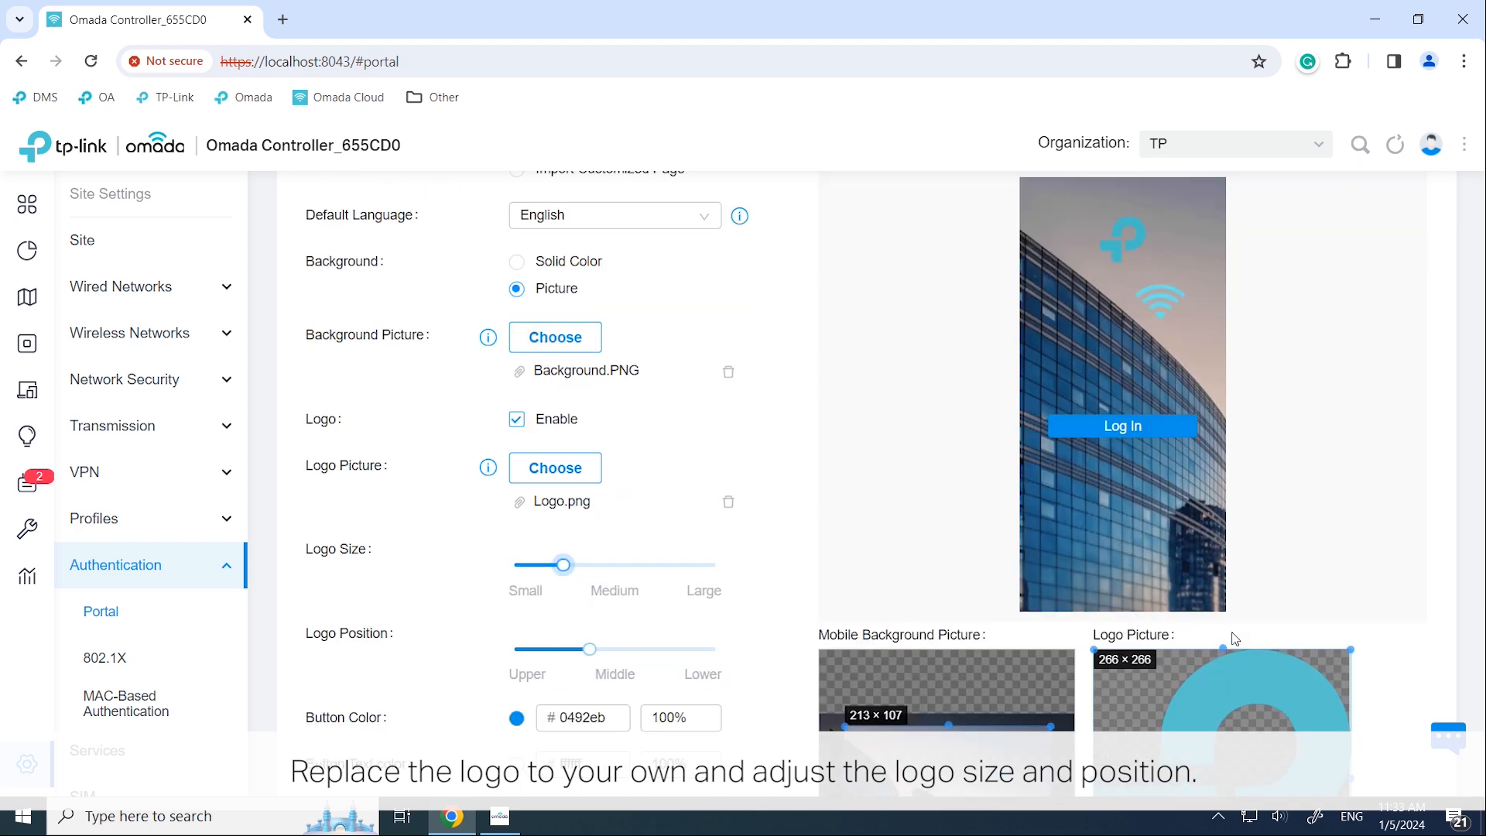
scroll("down", 3)
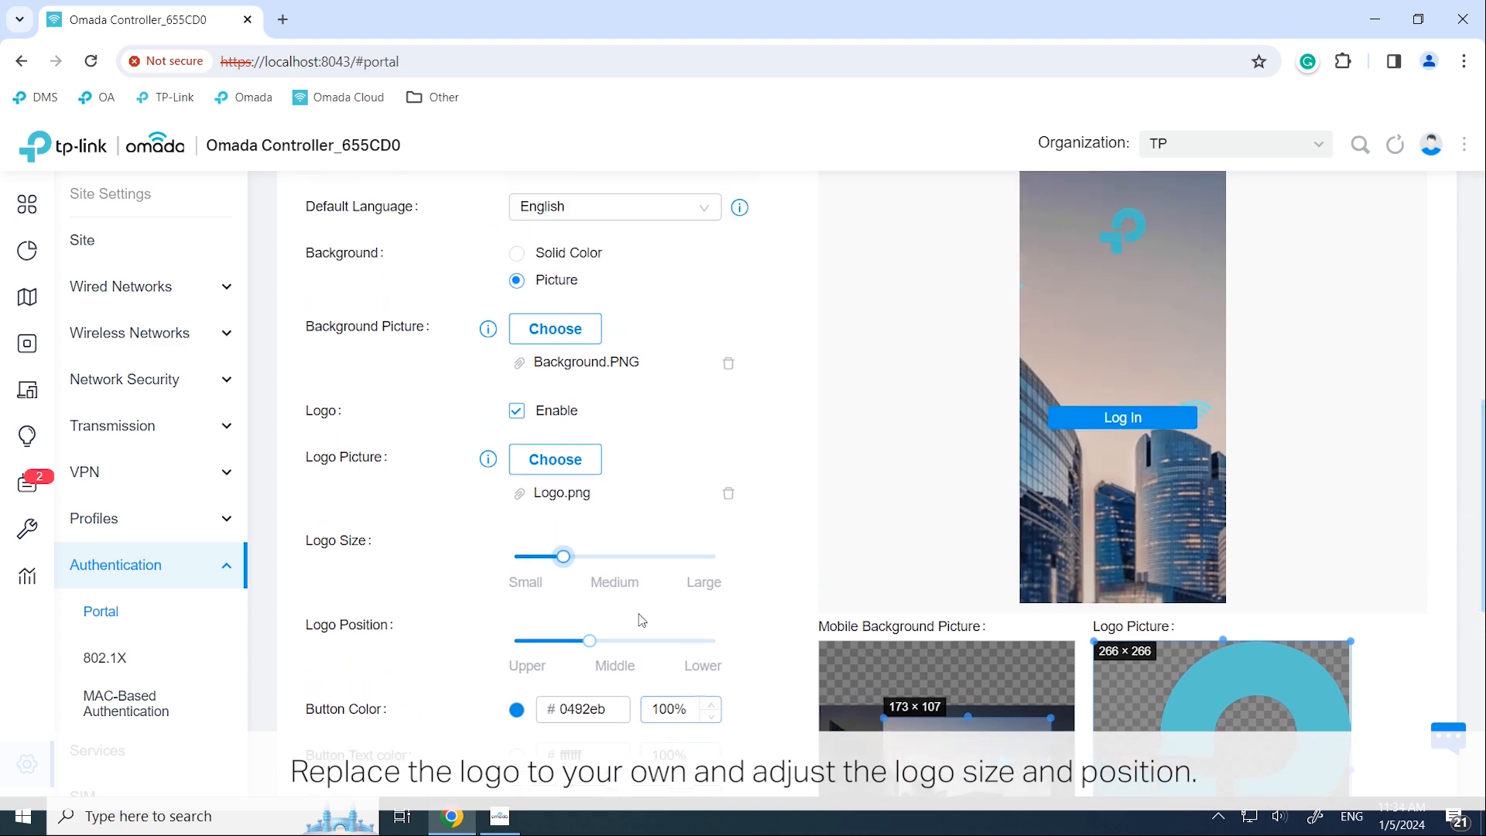
left_click_drag(590, 641, 611, 641)
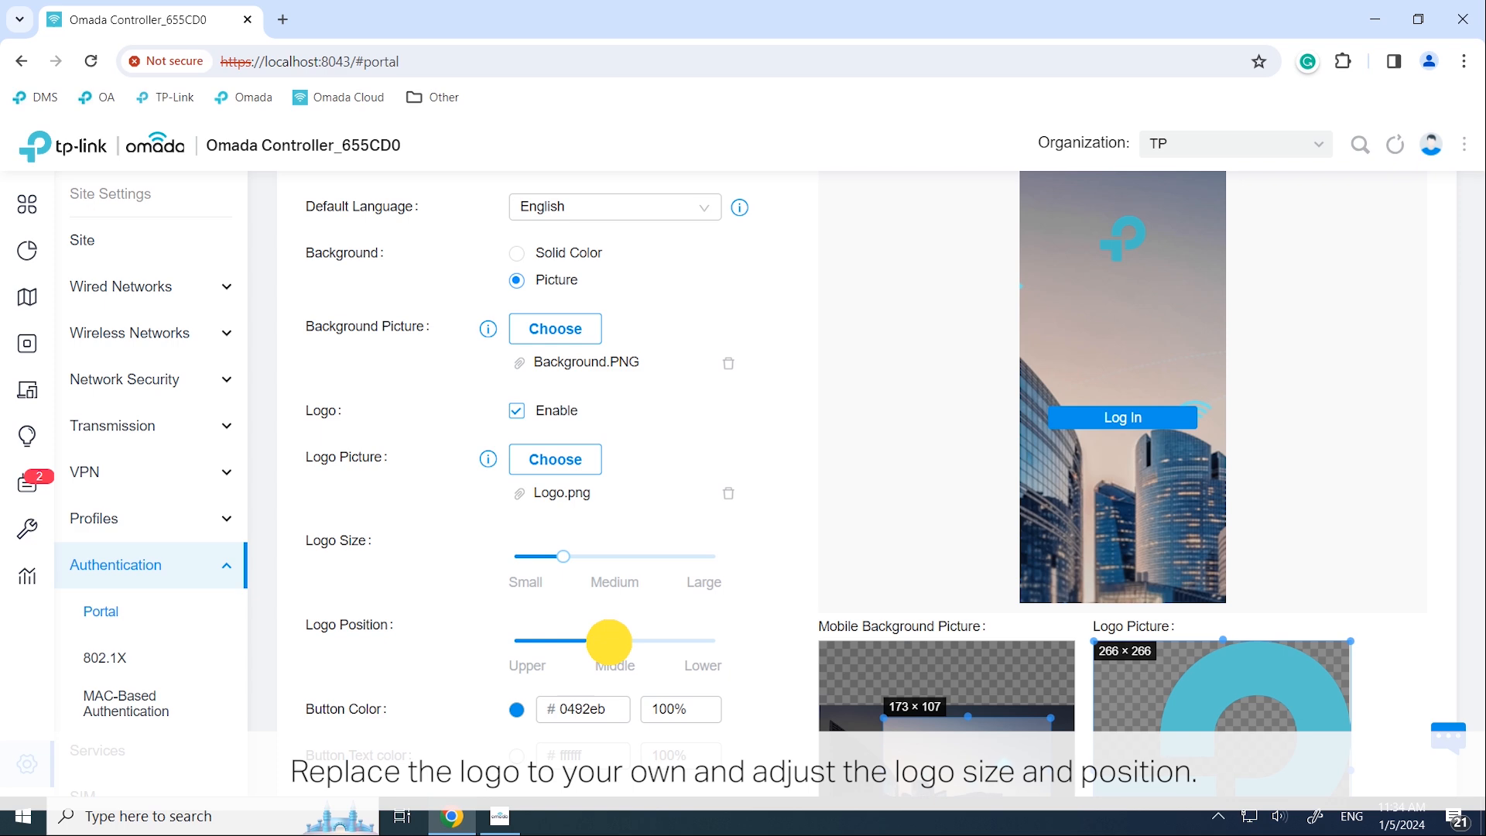
scroll("down", 3)
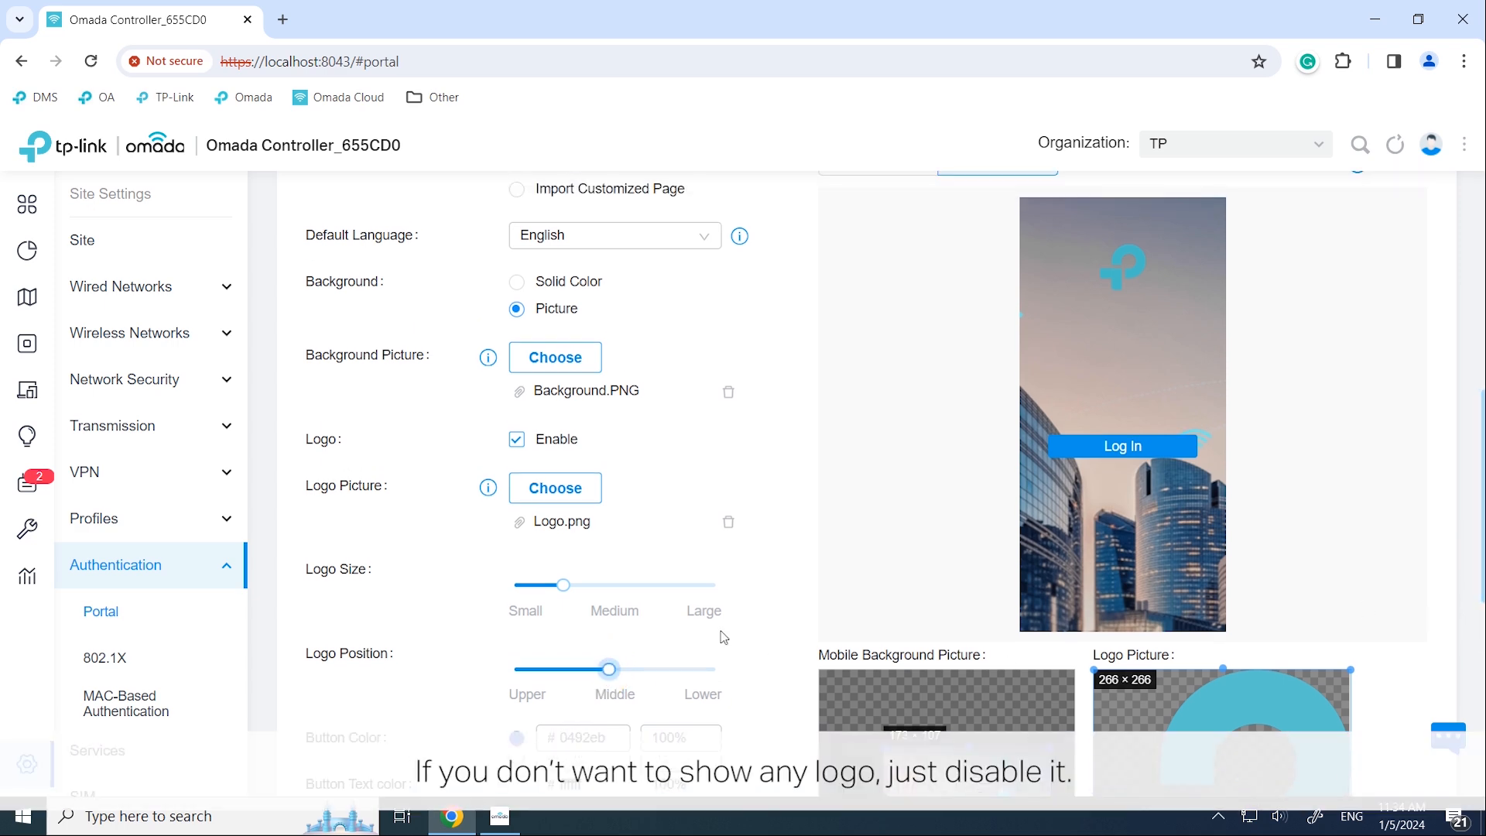
scroll("down", 3)
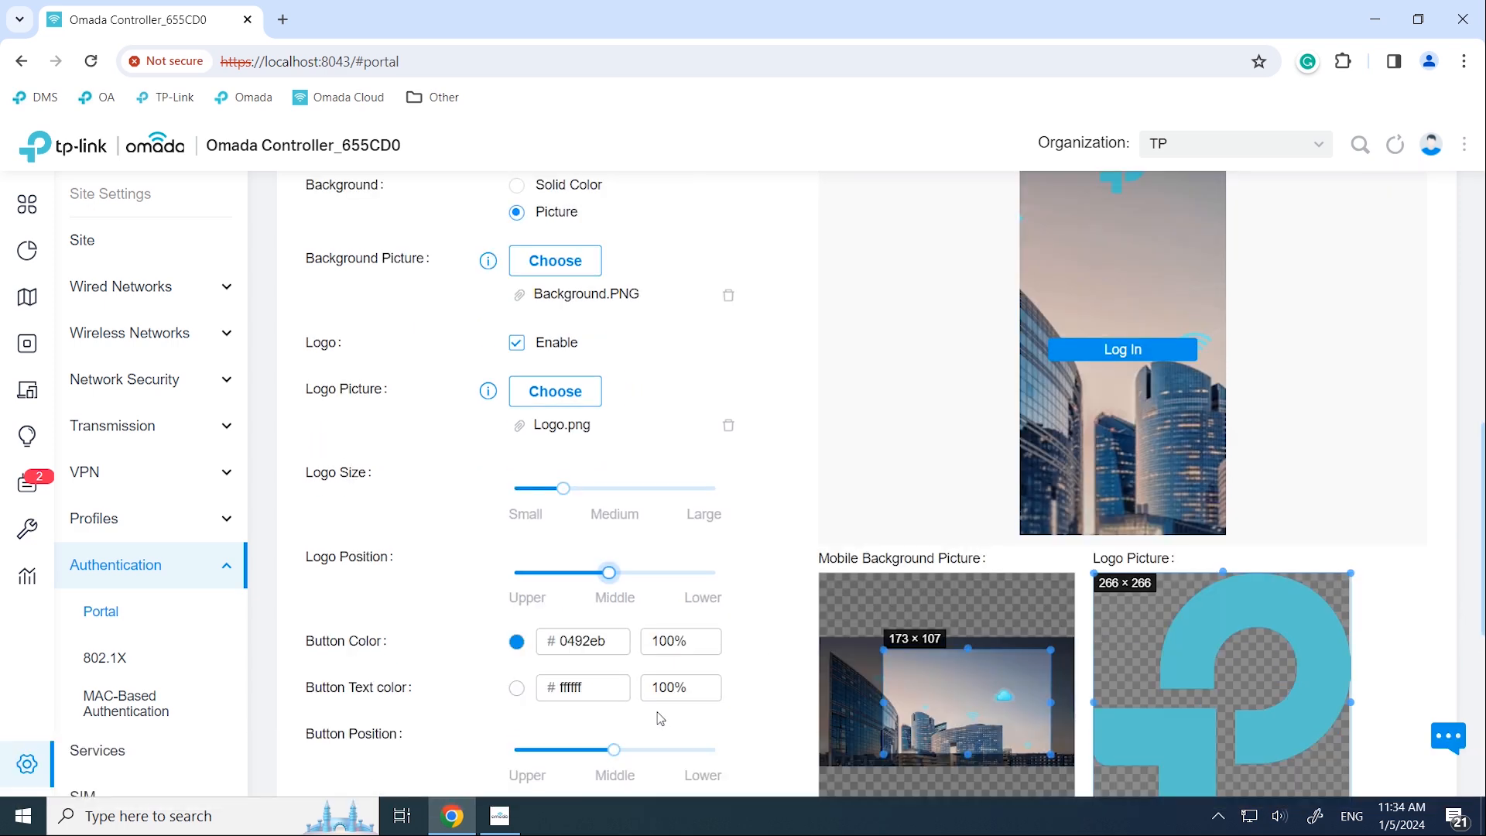
Step: Drag the Log In button position toward Lower and enable Welcome Information
left_click(516, 642)
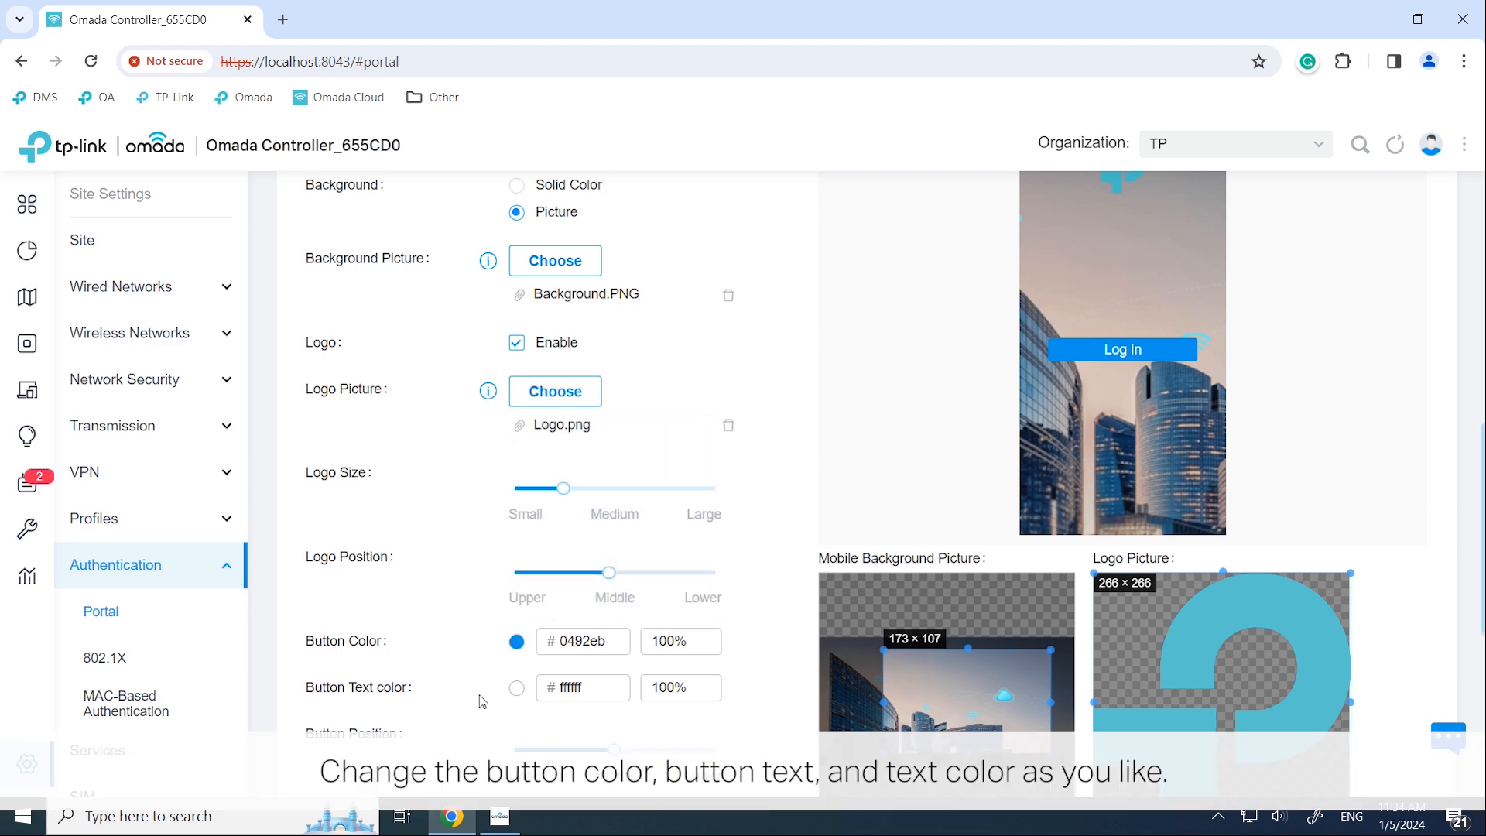
left_click(517, 687)
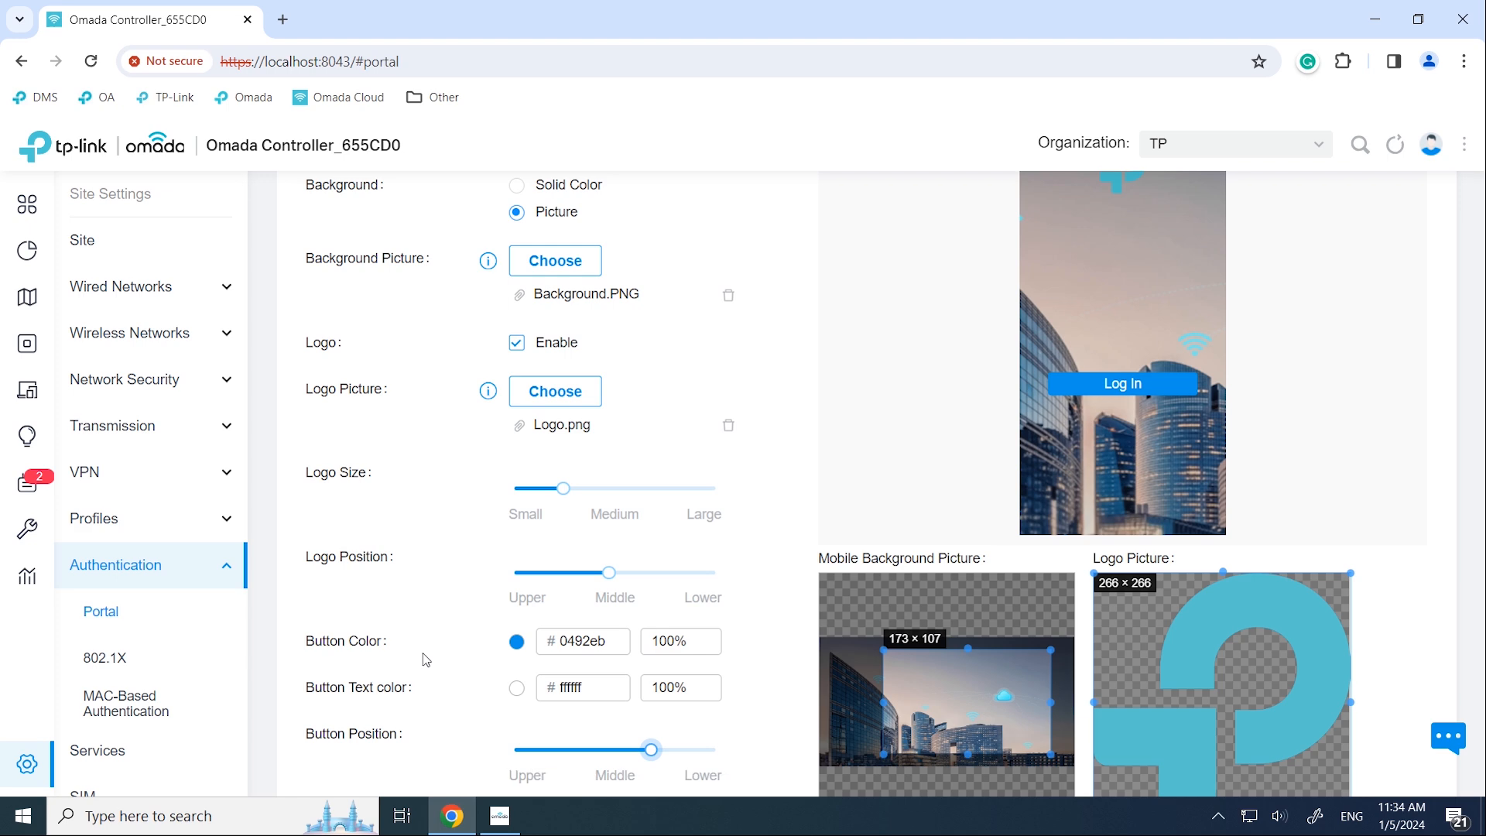
mouse_move(424, 660)
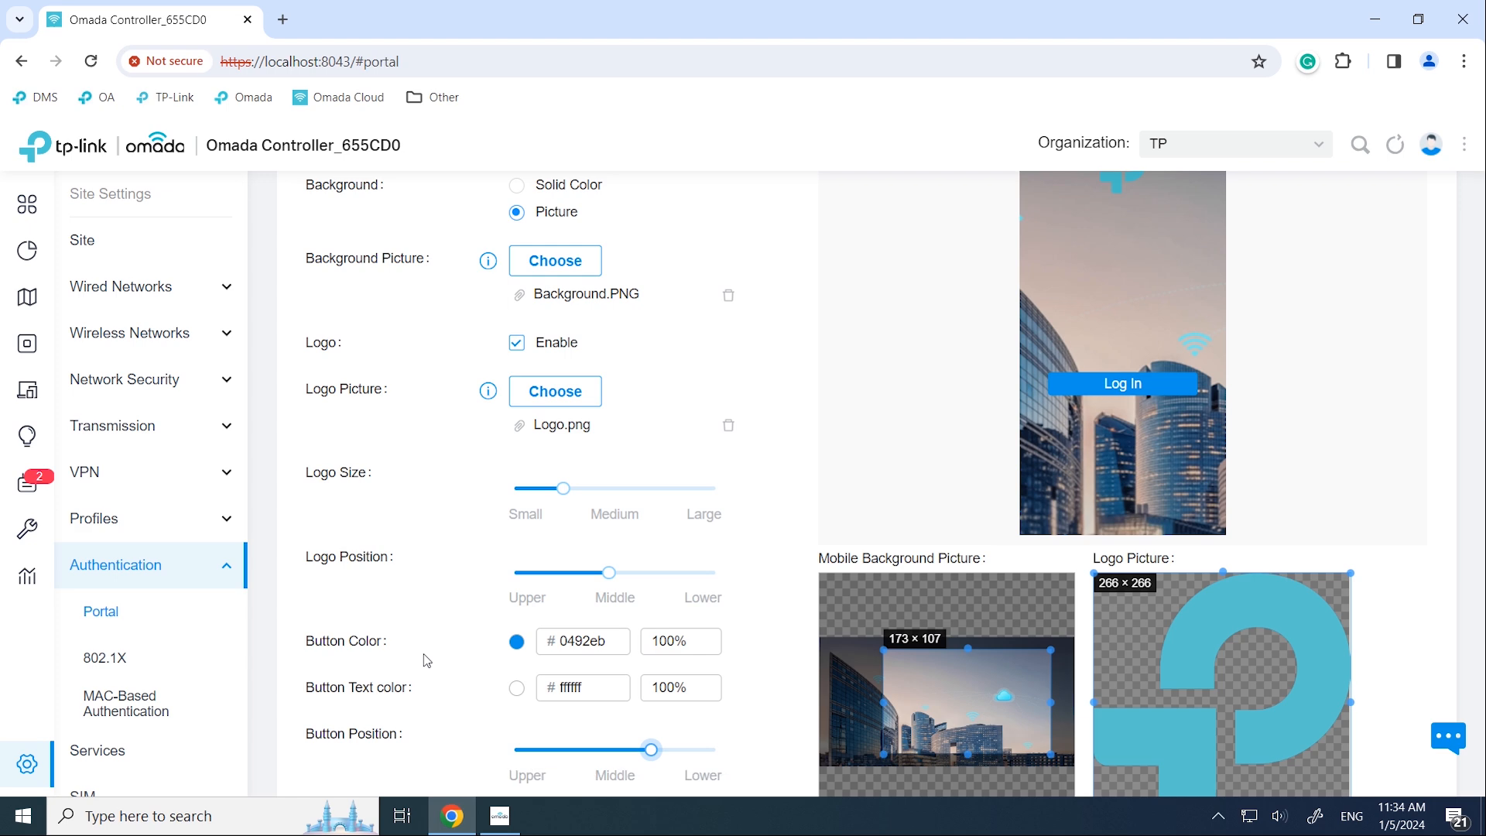
scroll("down", 3)
type("W")
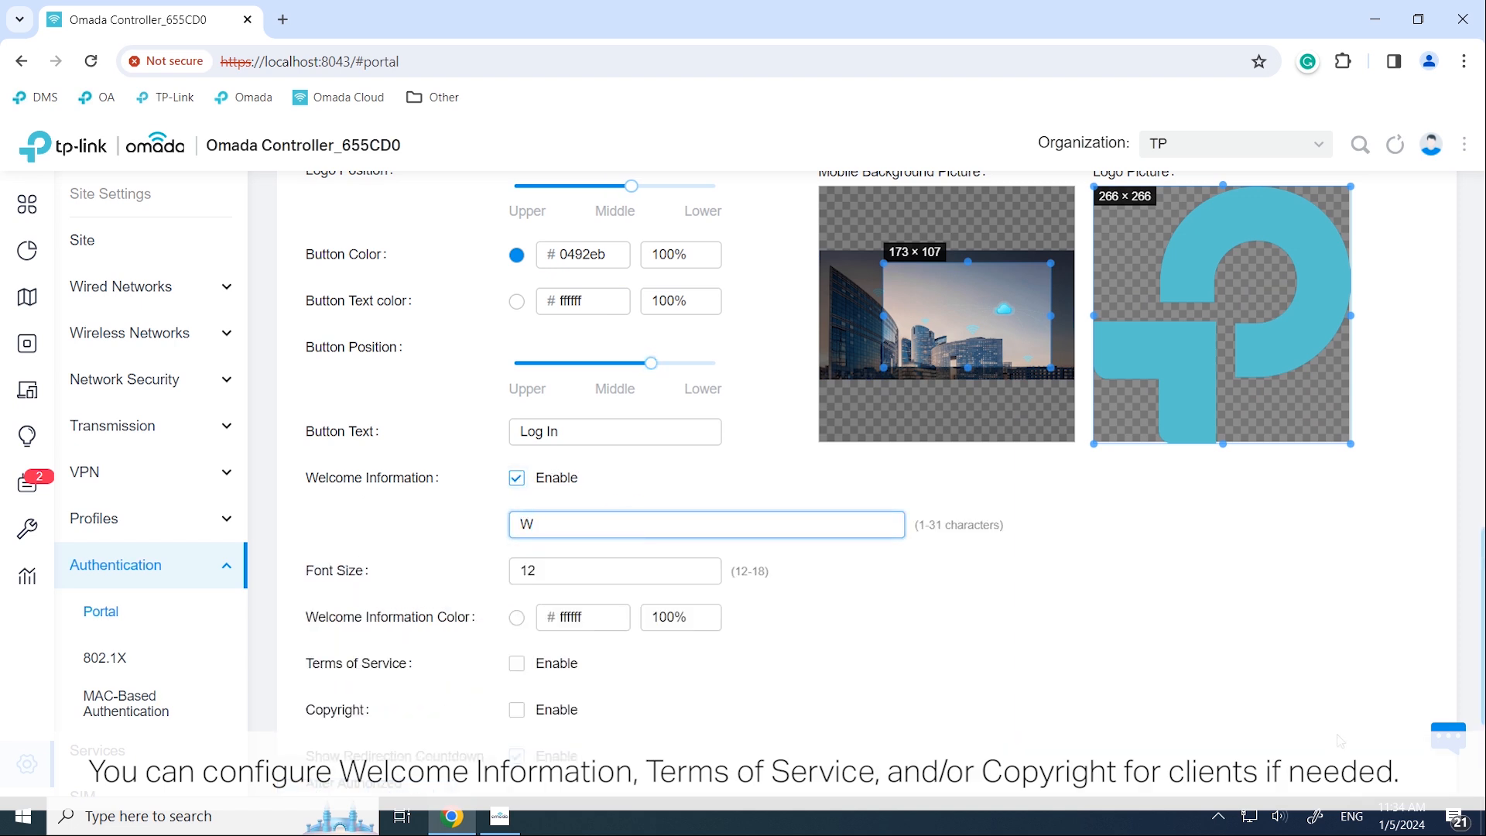
Step: Enter the welcome text 'Welcome to TP Mall!' and create the Terms of Use agreement
type("elcome to TP")
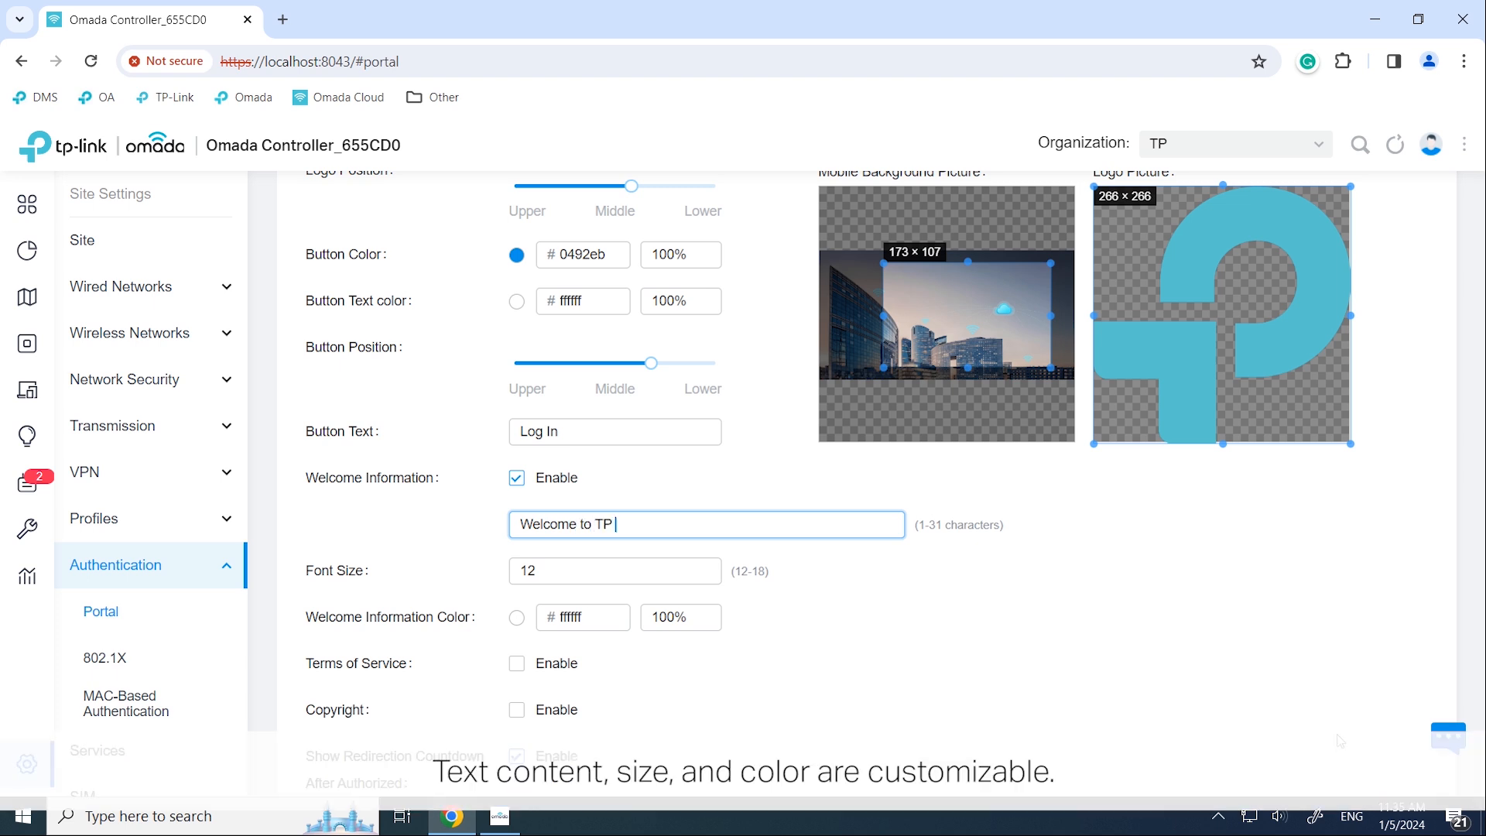
type("Mall!")
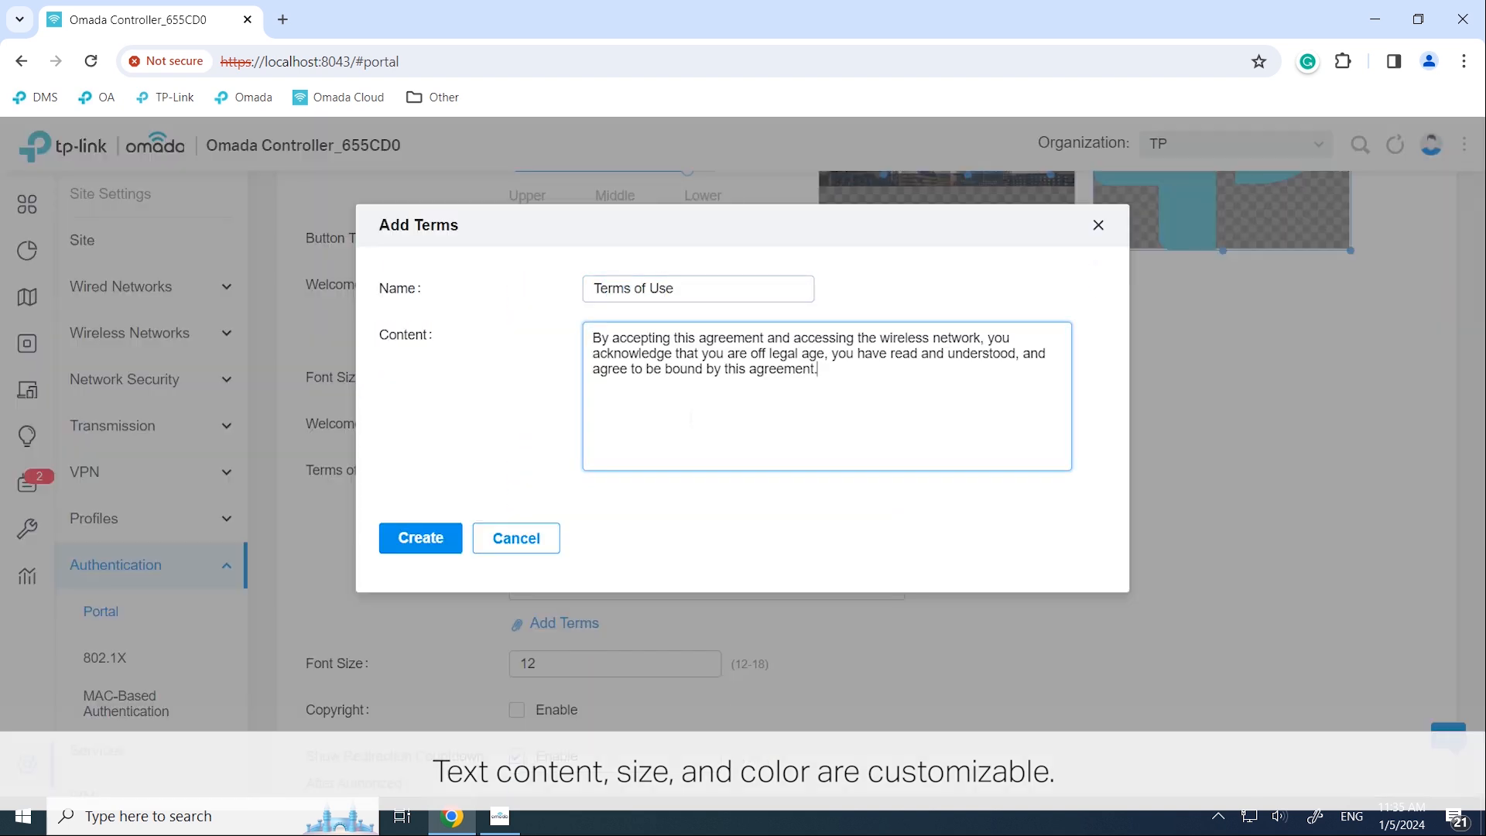
left_click(420, 538)
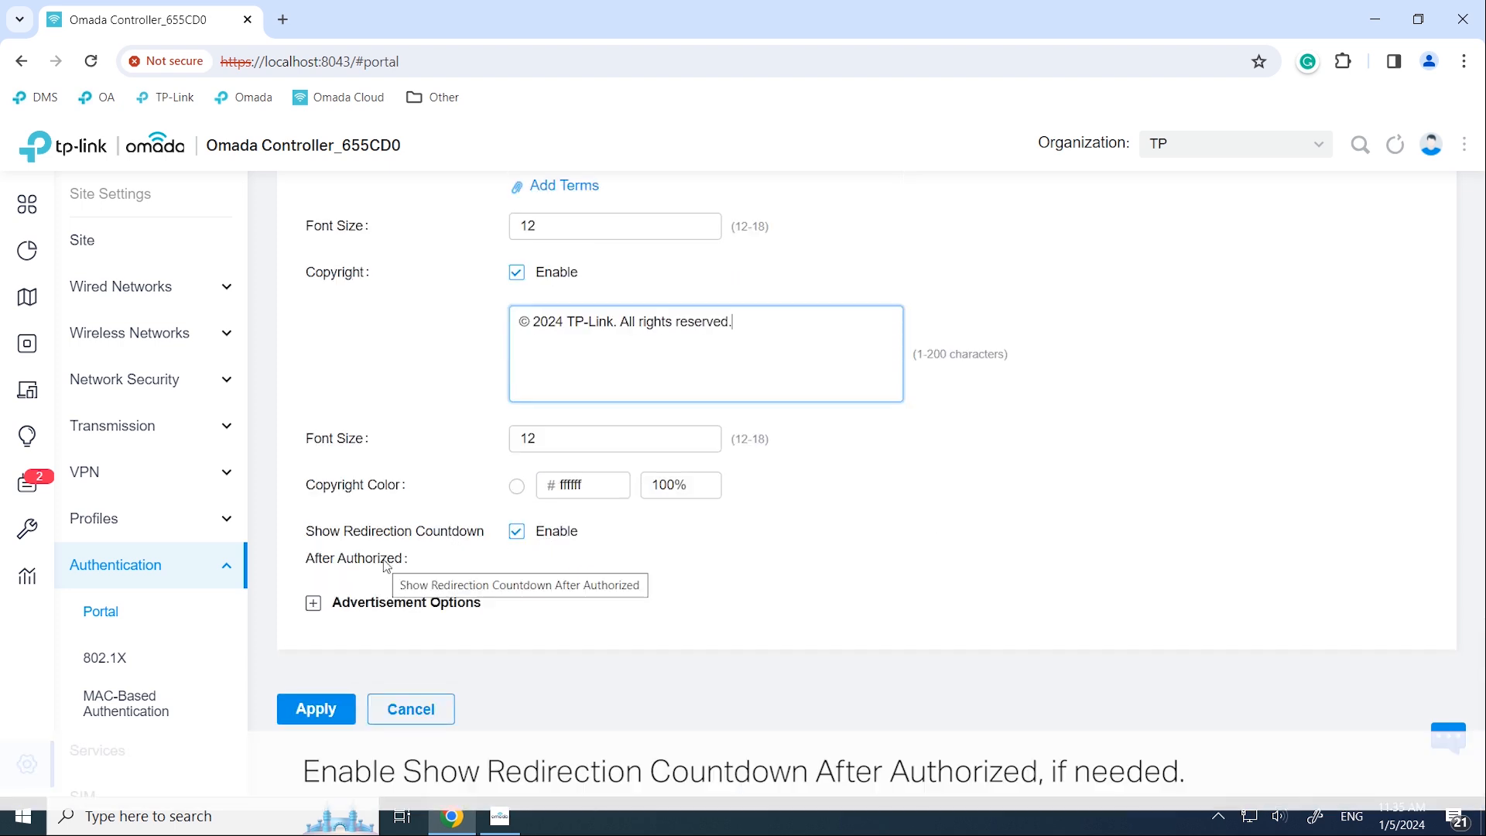
mouse_move(460, 579)
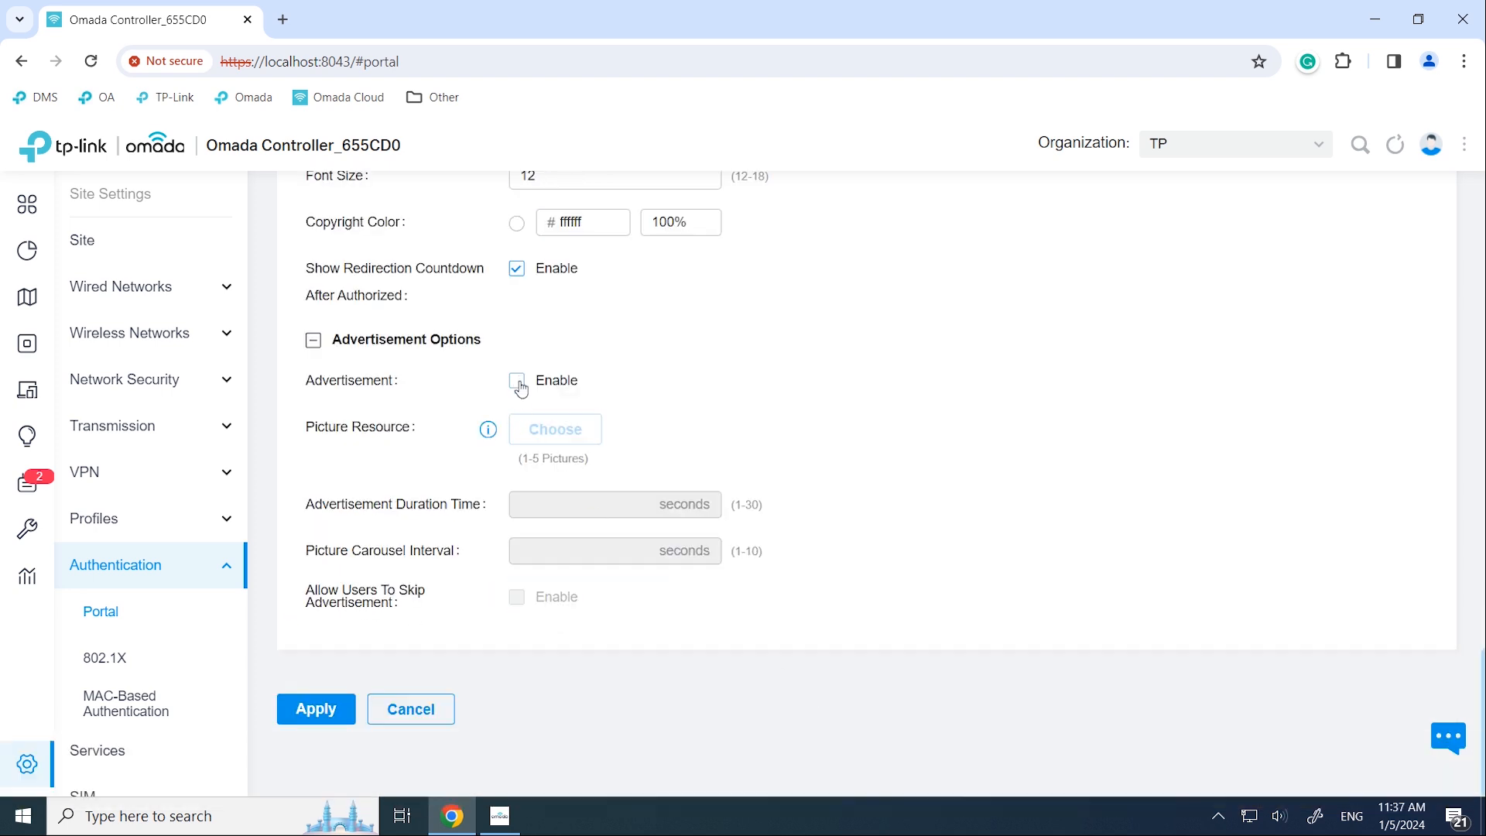
Step: Enable advertisements and upload the product advertisement pictures
left_click(516, 380)
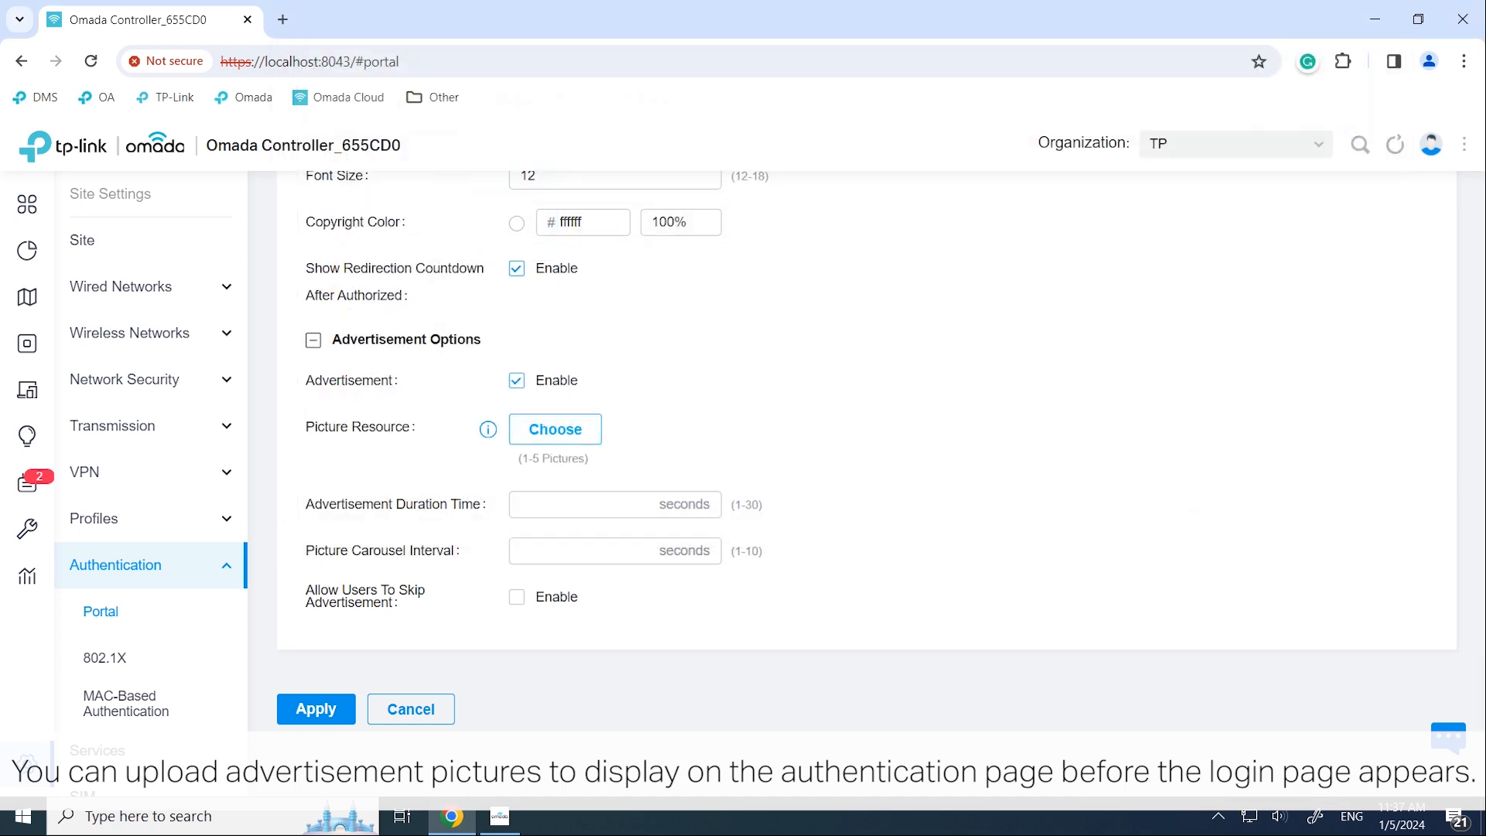
left_click(554, 428)
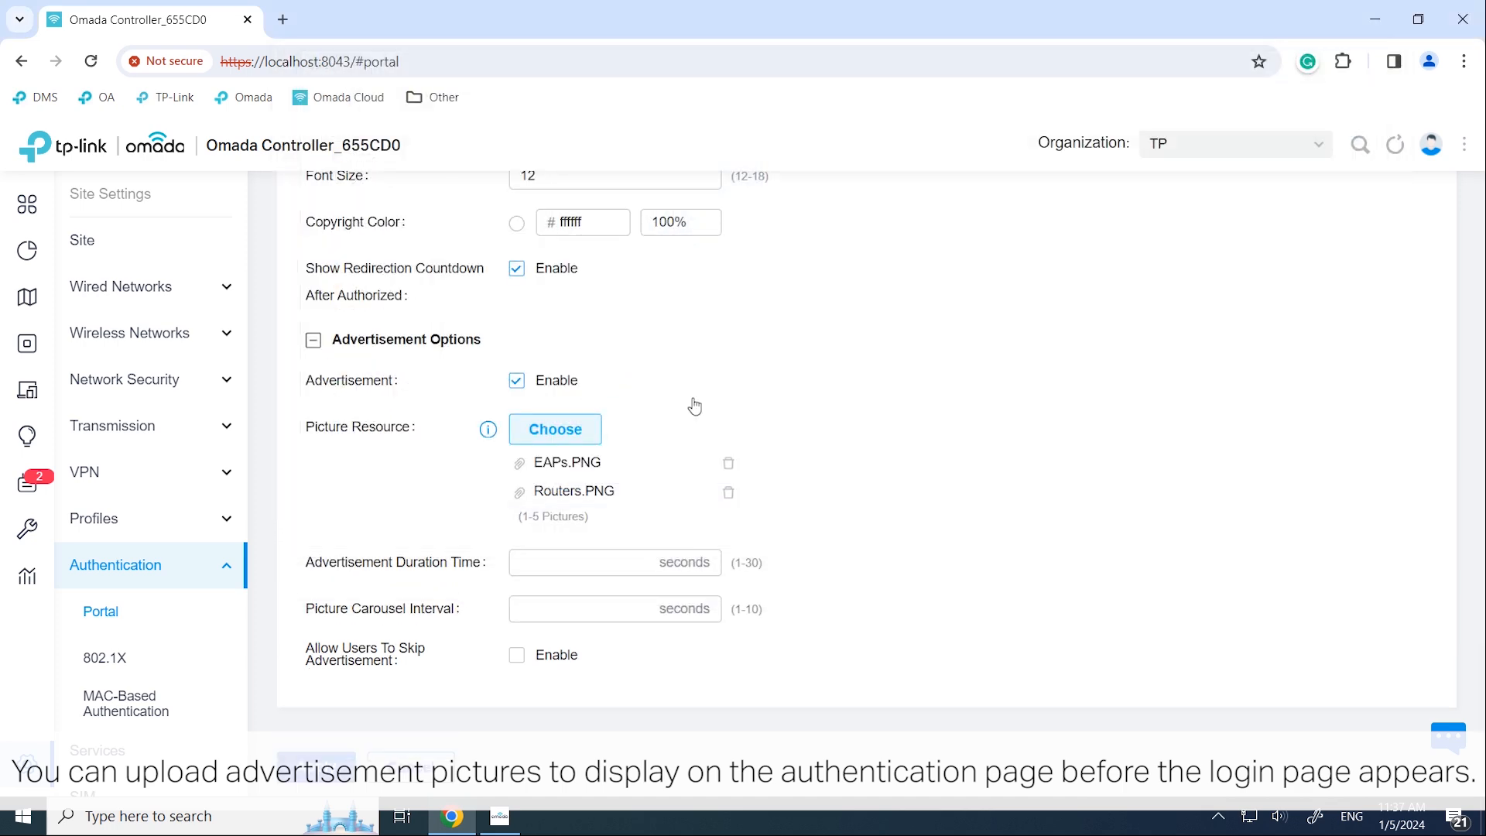
left_click(553, 428)
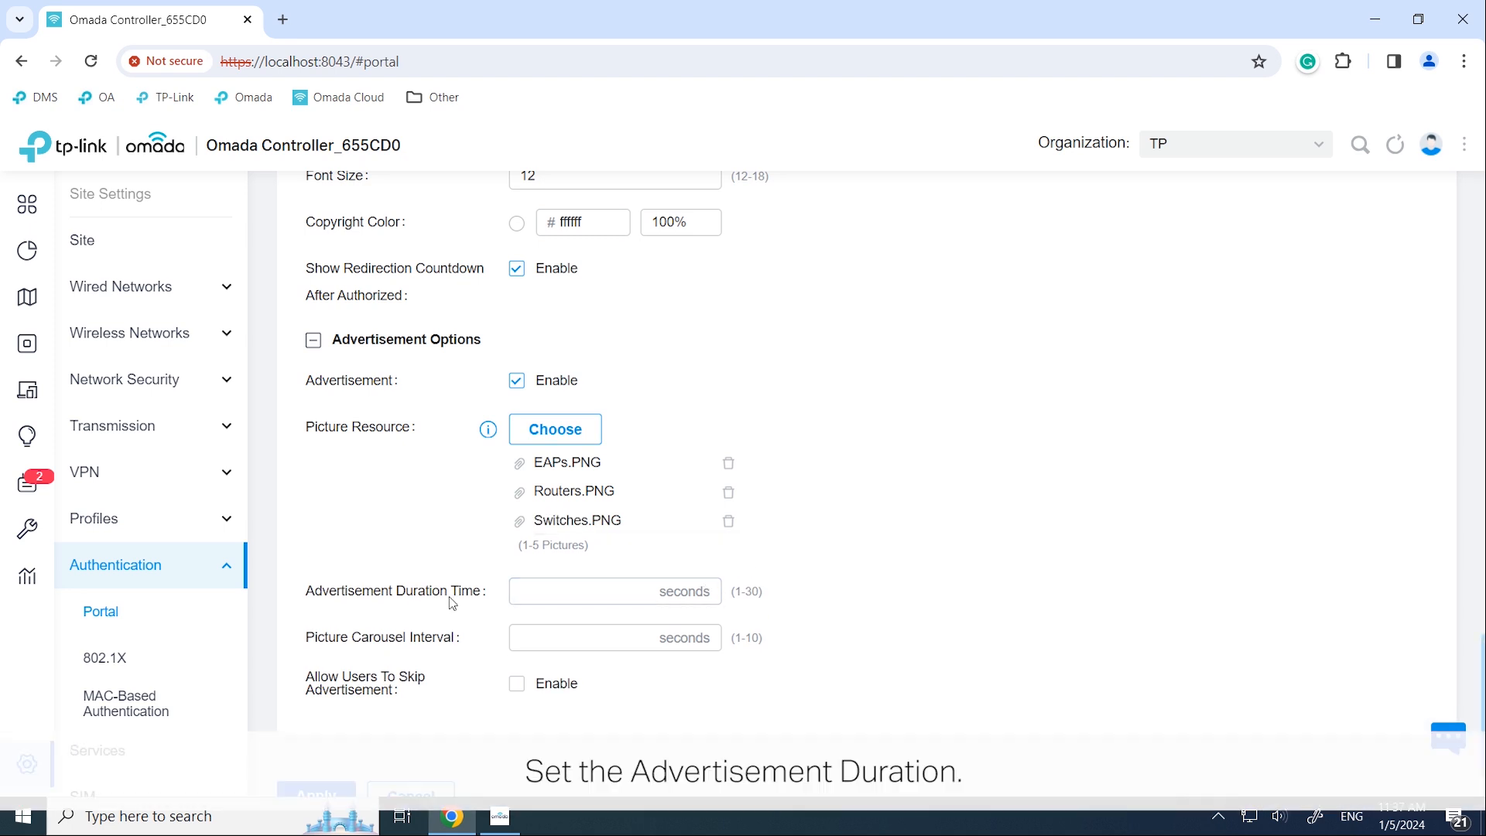
mouse_move(531, 612)
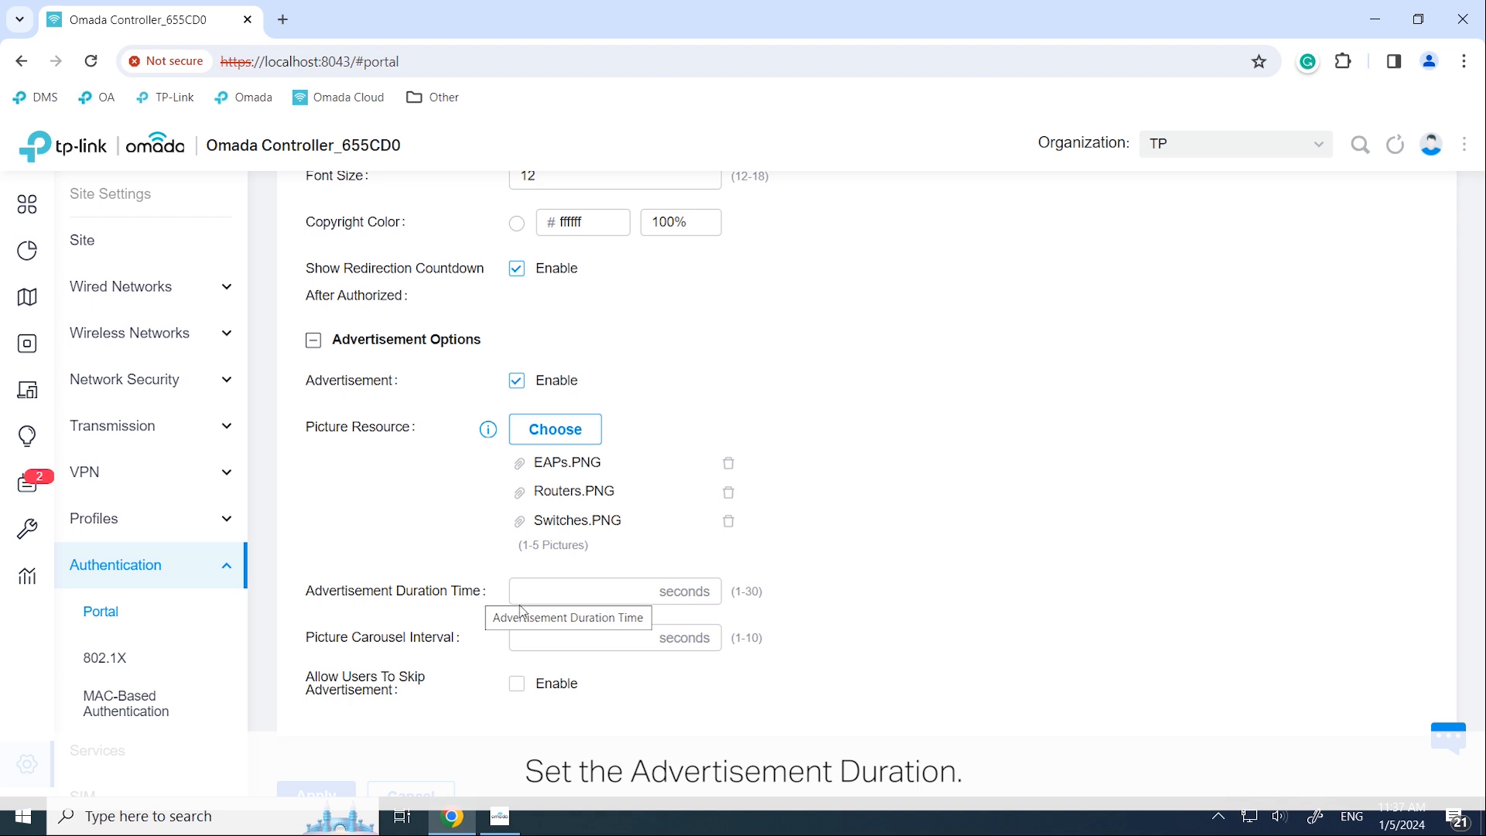
Step: Set a 10-second ad duration and 2-second carousel interval, allowing users to skip
type("10")
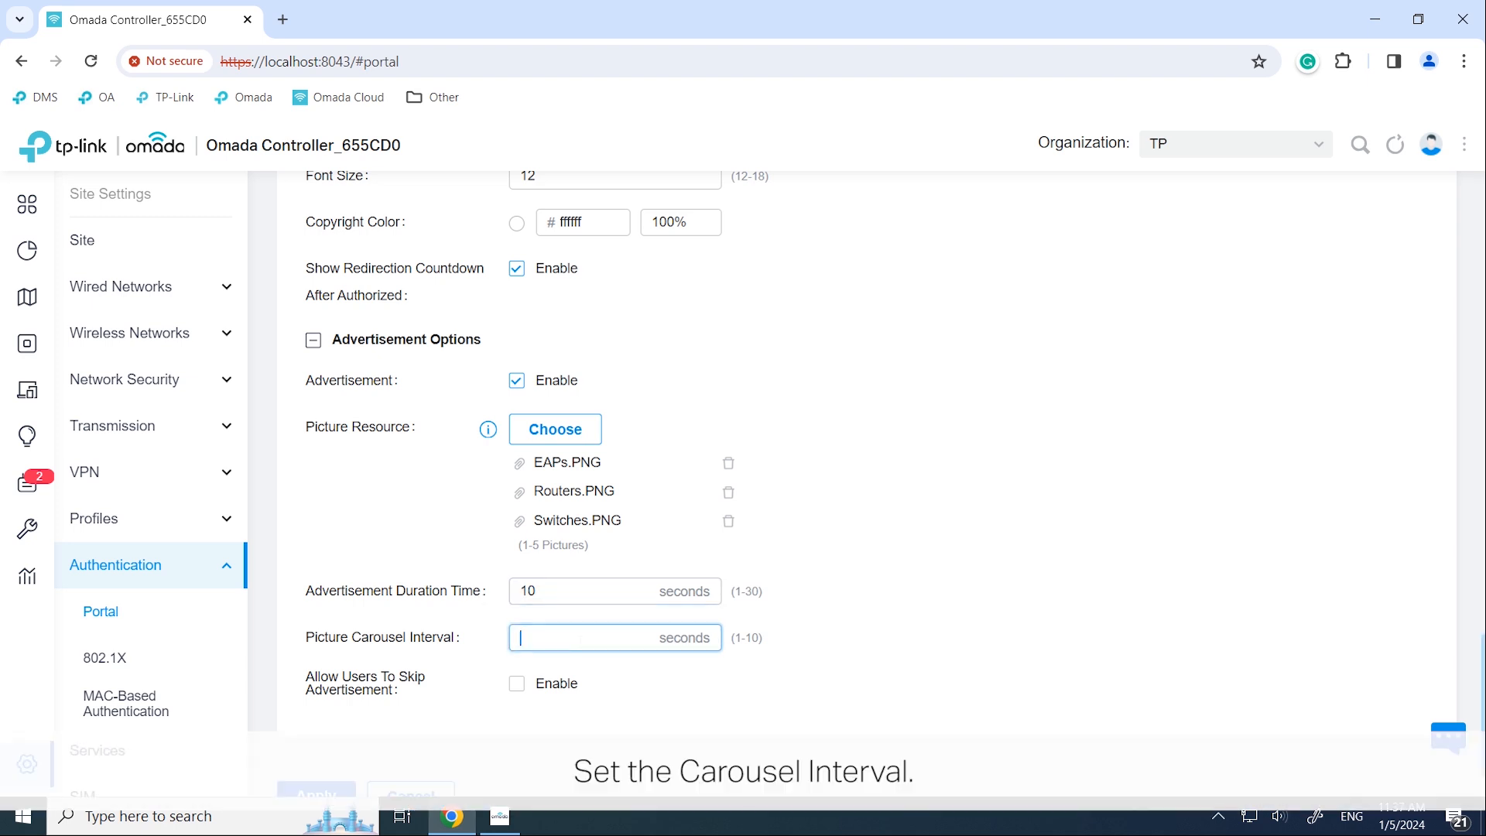
type("2")
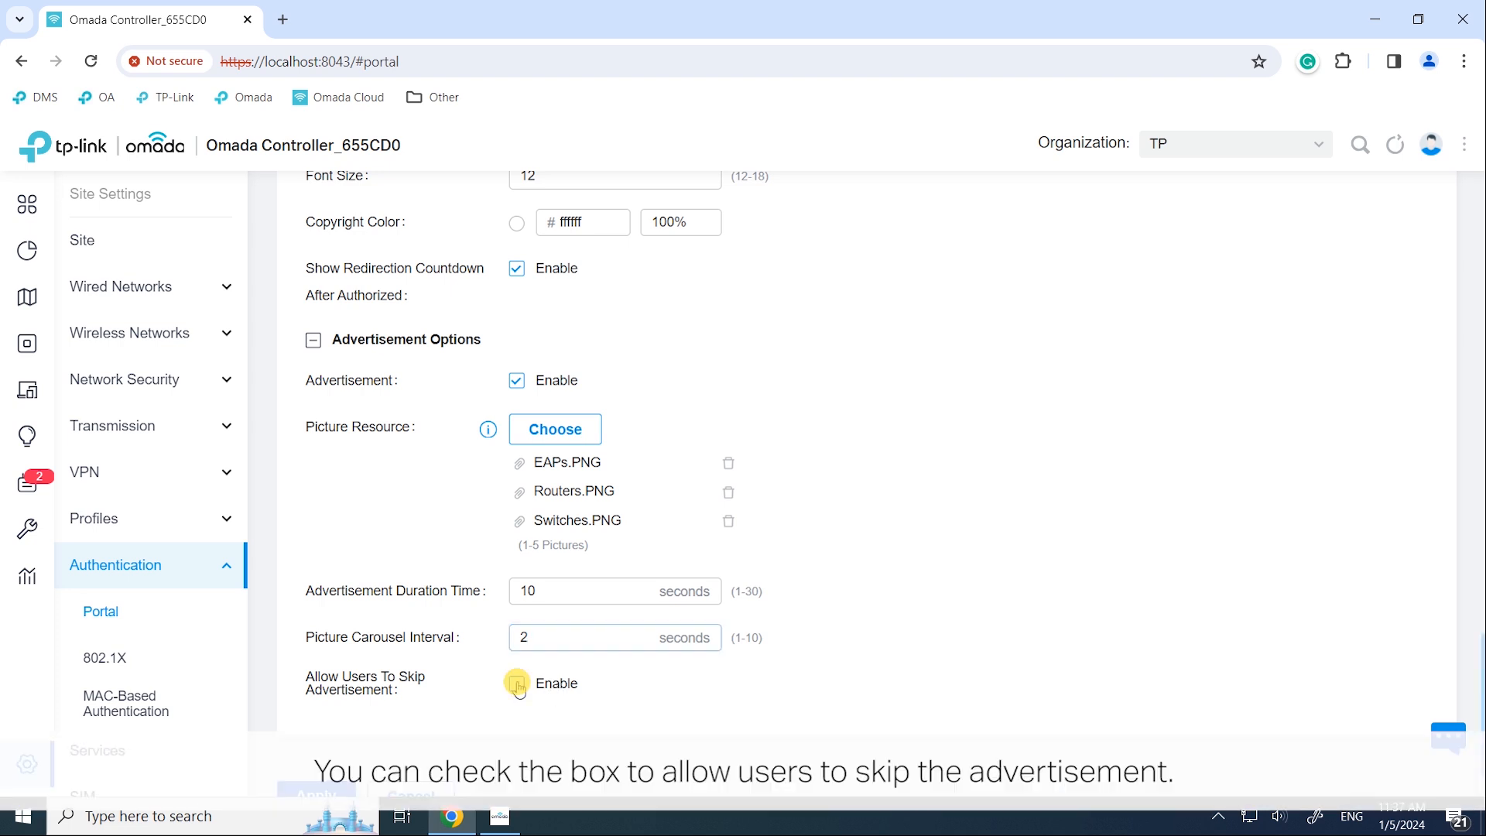
left_click(516, 683)
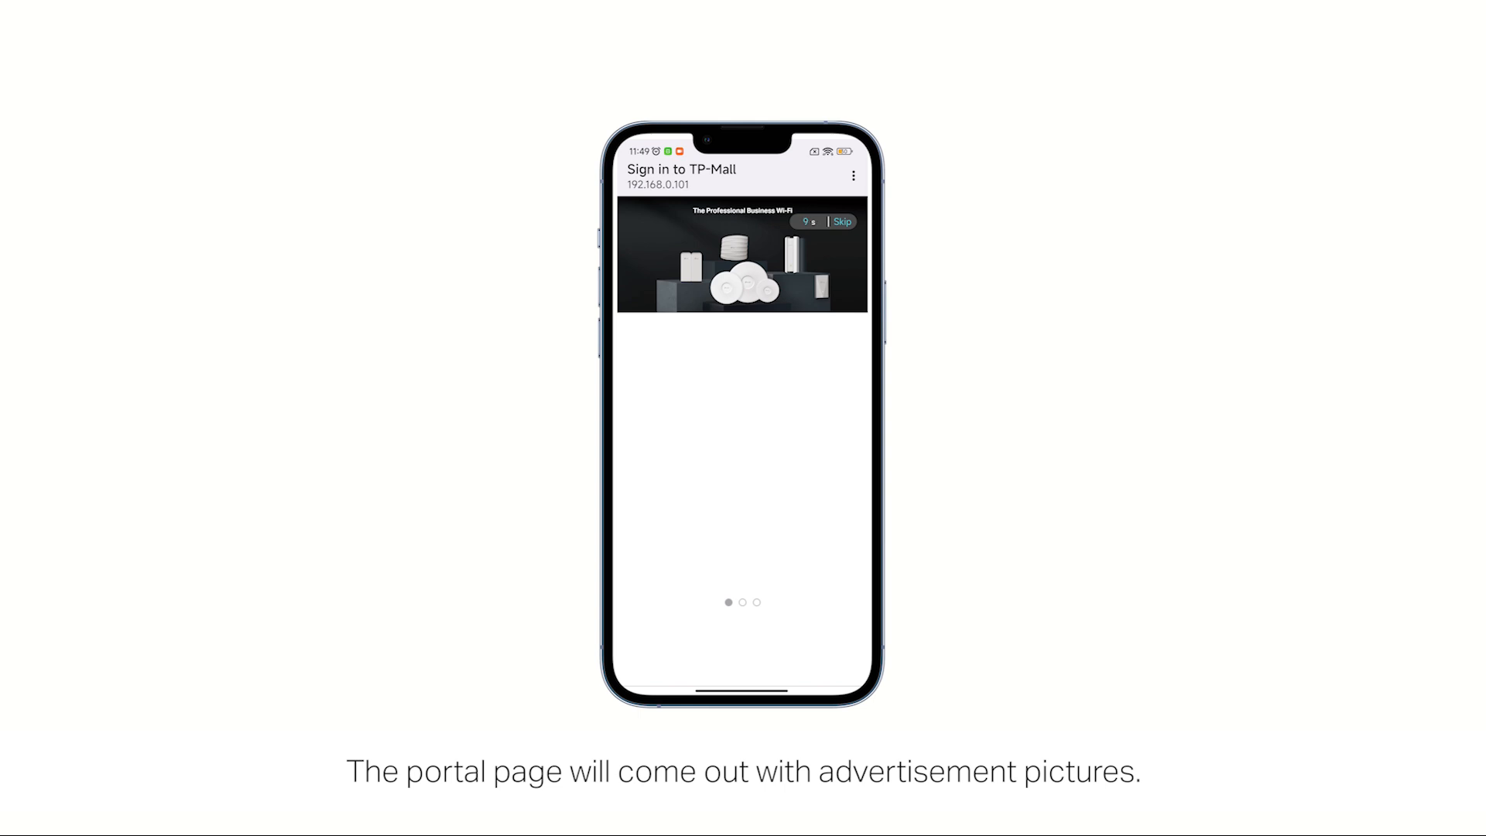
Step: Skip the advertisement on the phone to reveal the TP-Mall login page
left_click(841, 220)
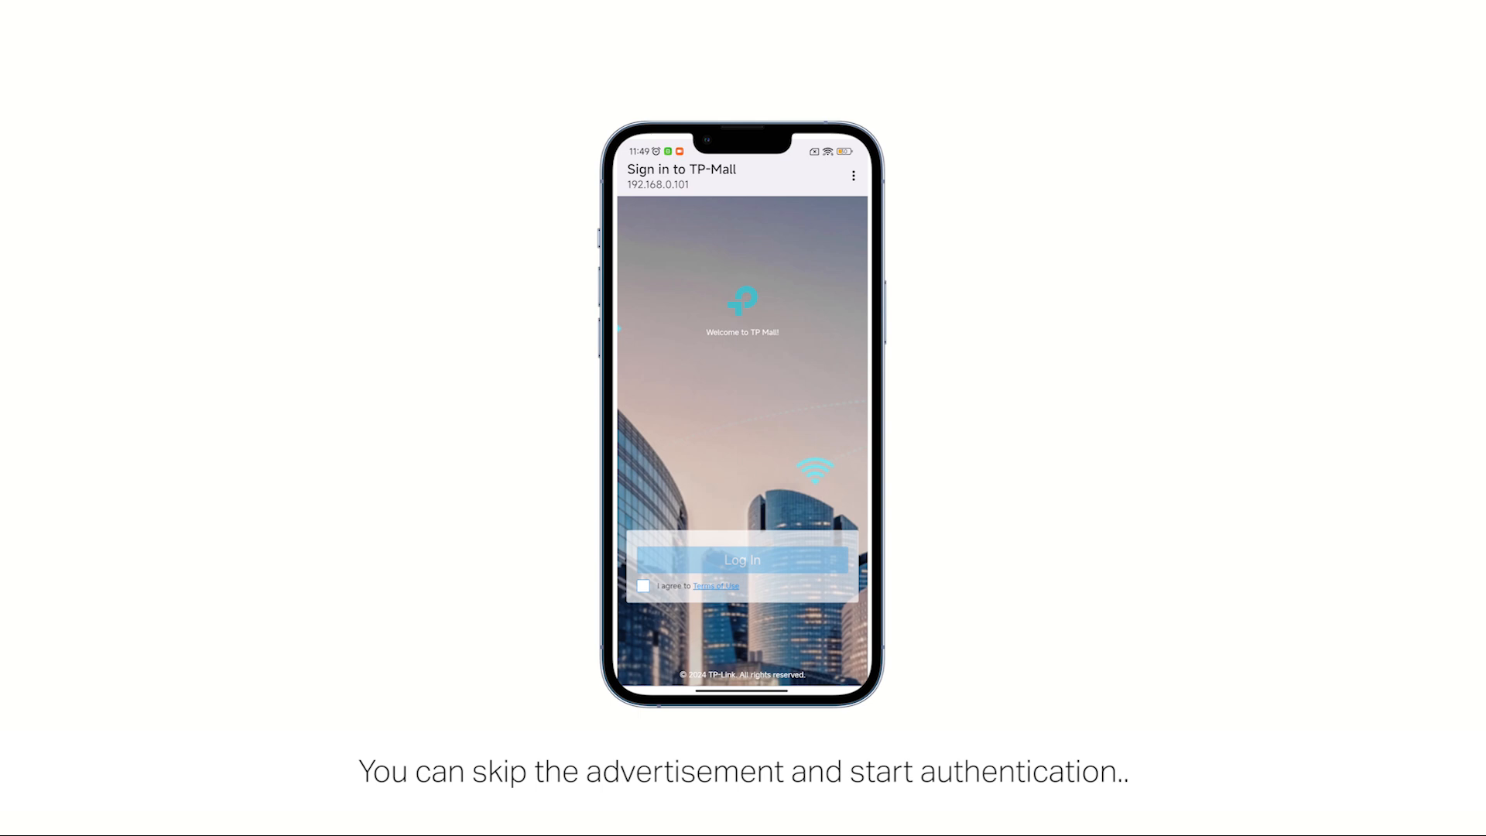